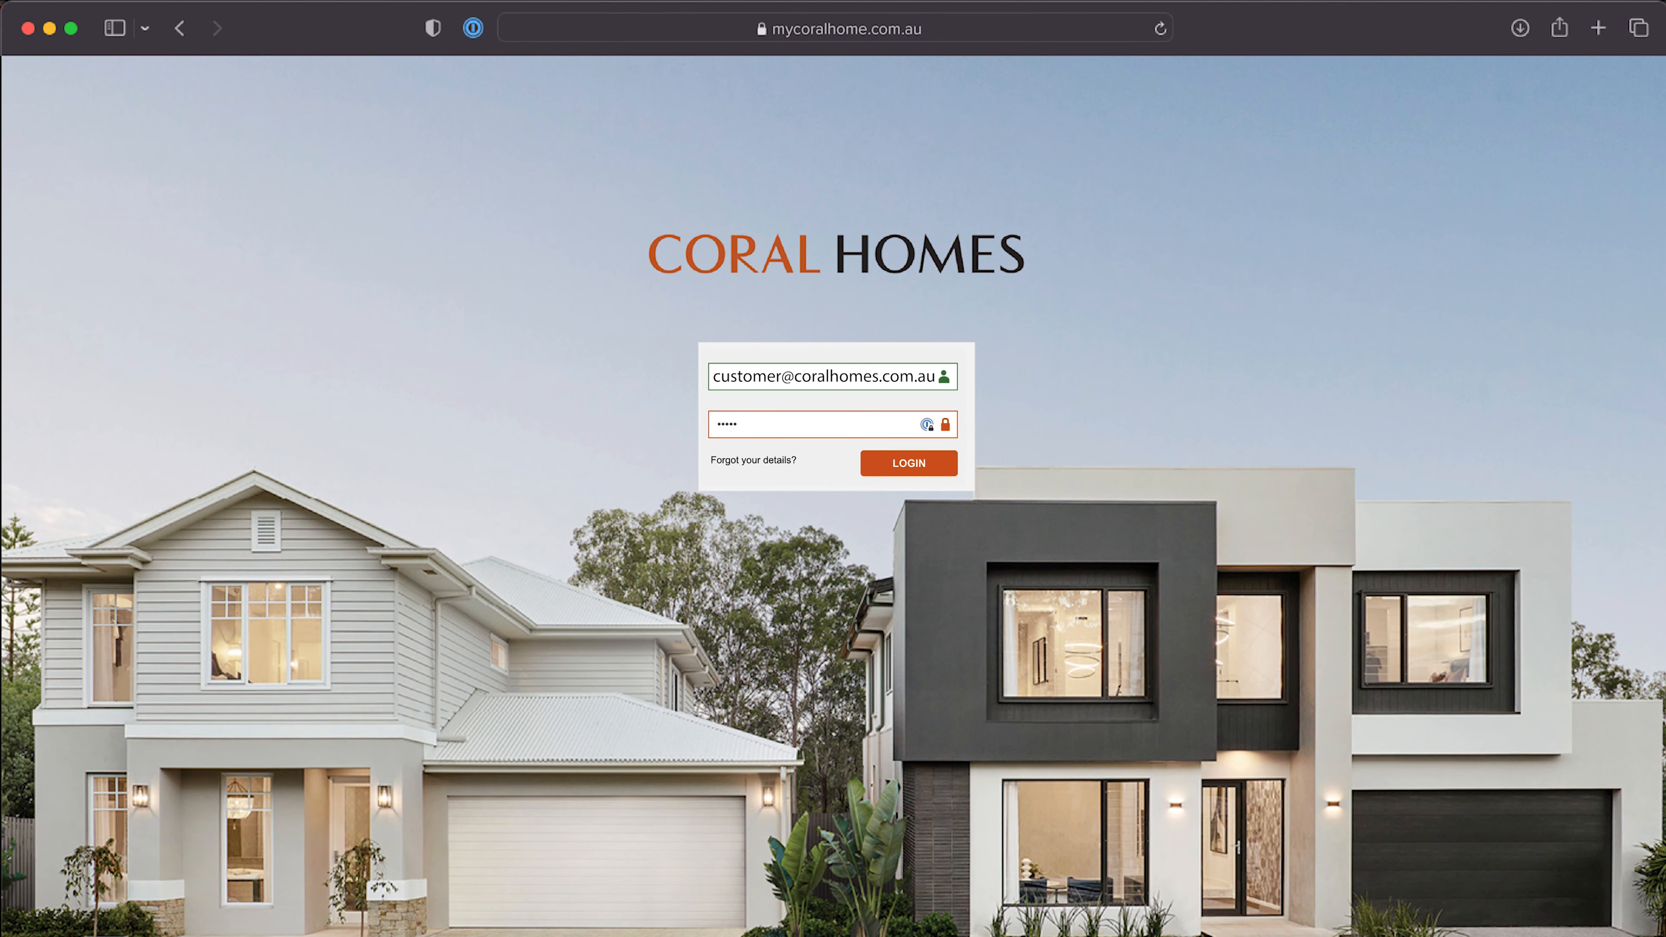
Step: Sign in to the Coral Homes customer account with the entered email and password
left_click(908, 463)
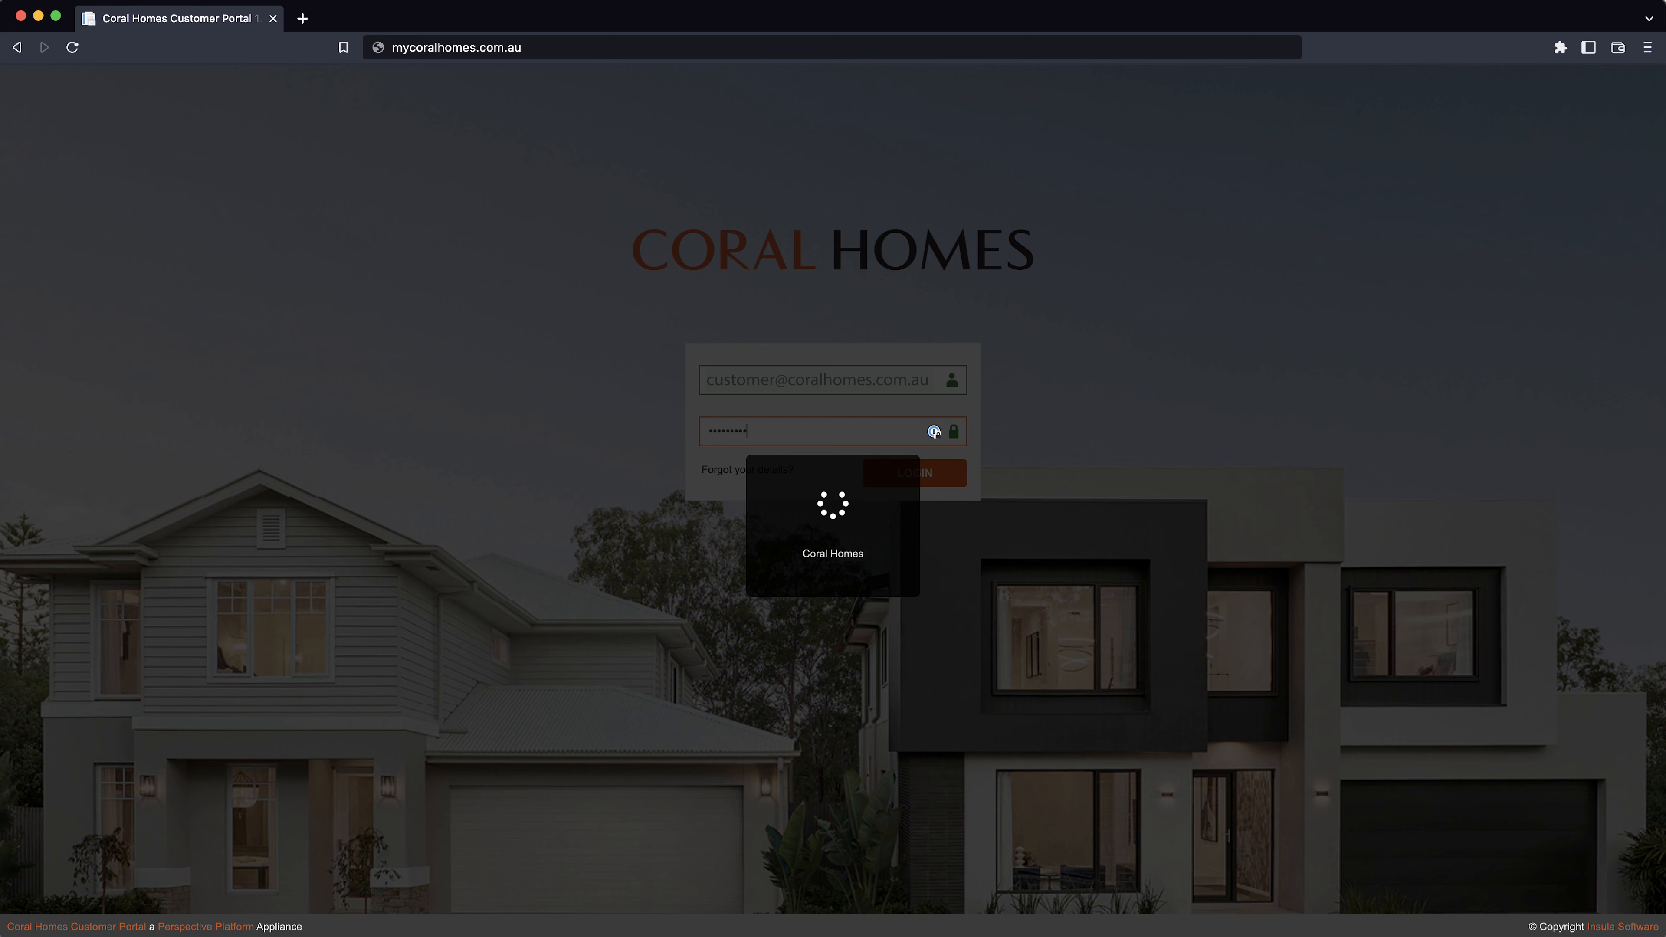
Step: Review the dashboard's construction progress, recent tasks, then the Documents, Appointments and Finance panels
left_click(912, 473)
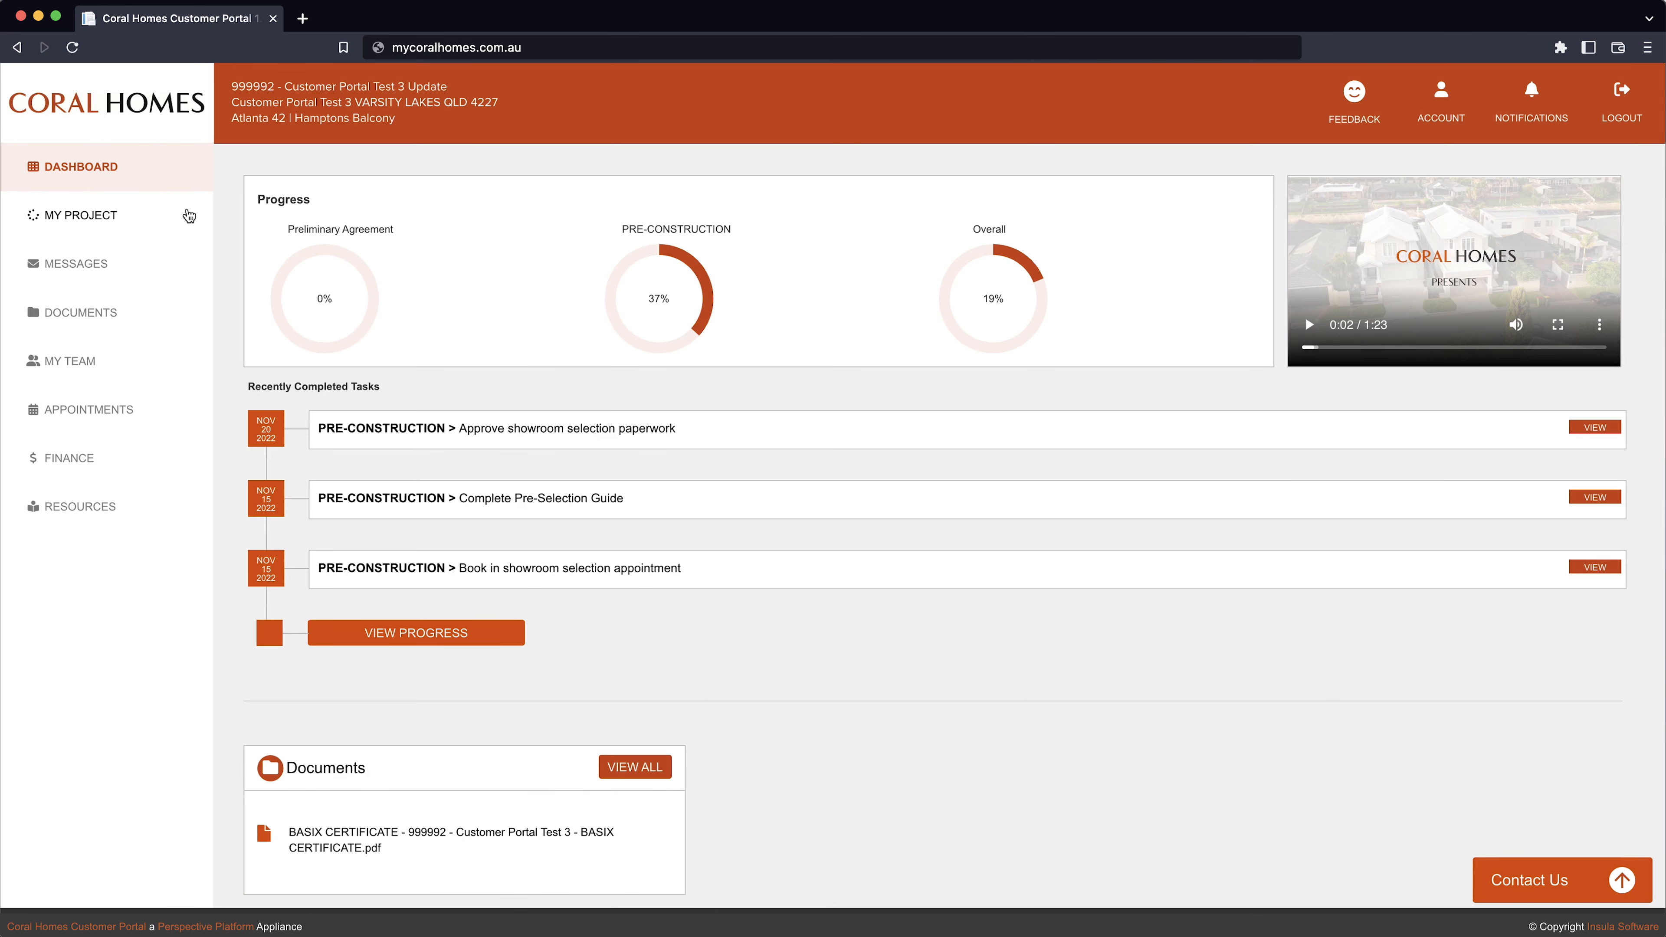
mouse_move(1231, 770)
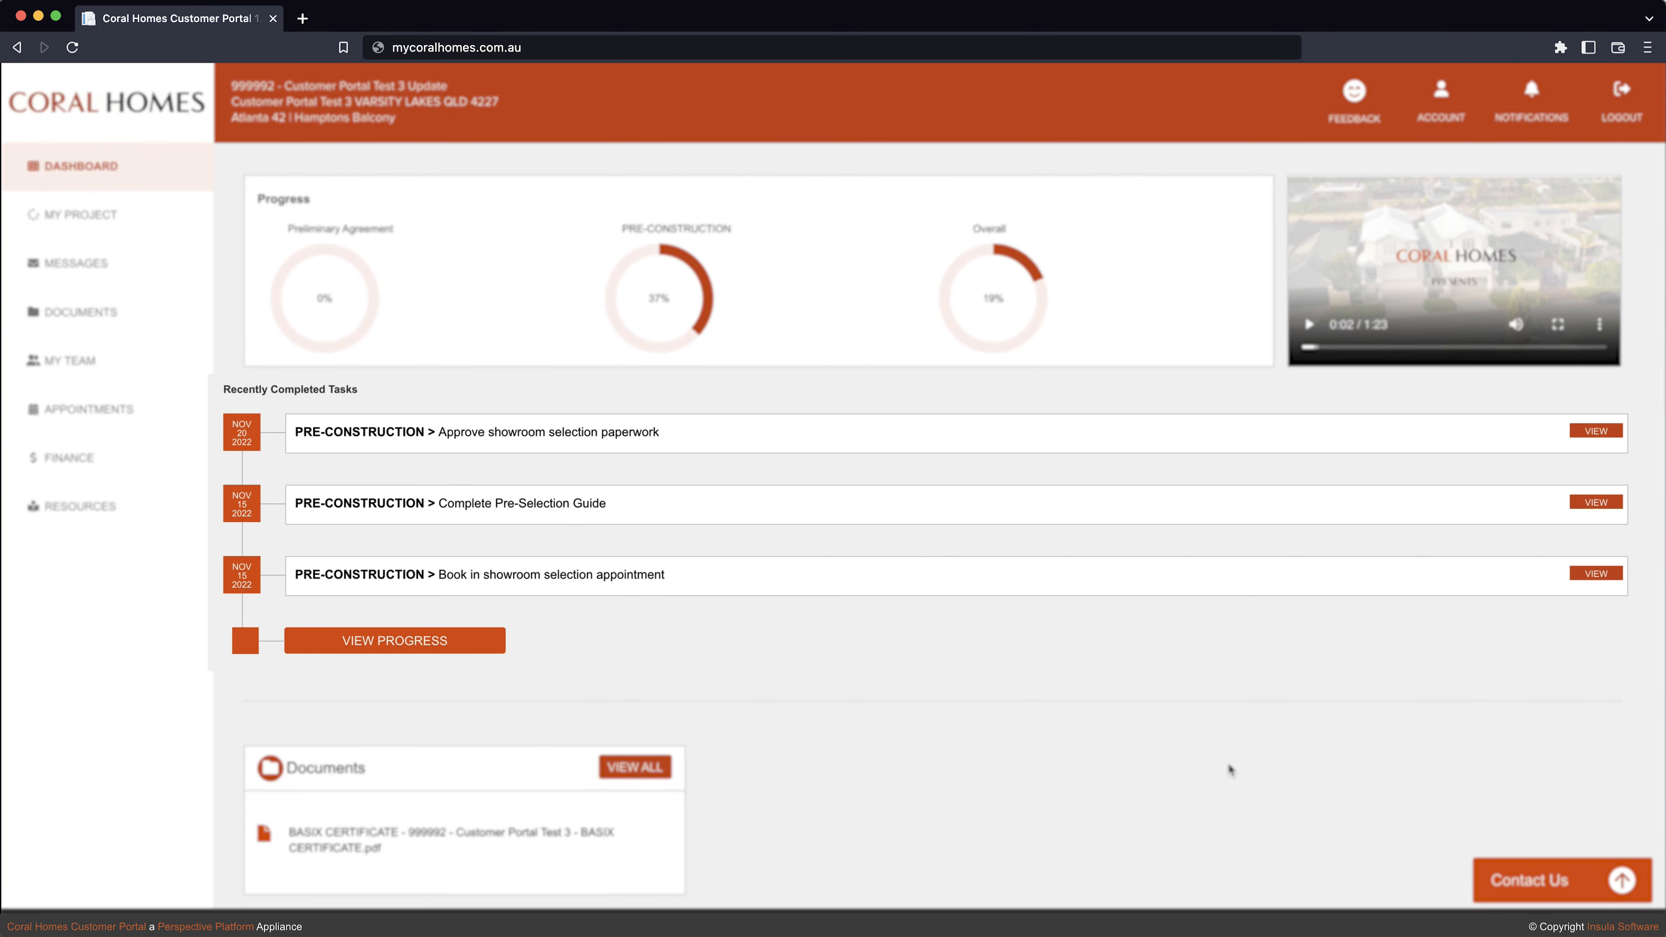
scroll("down", 3)
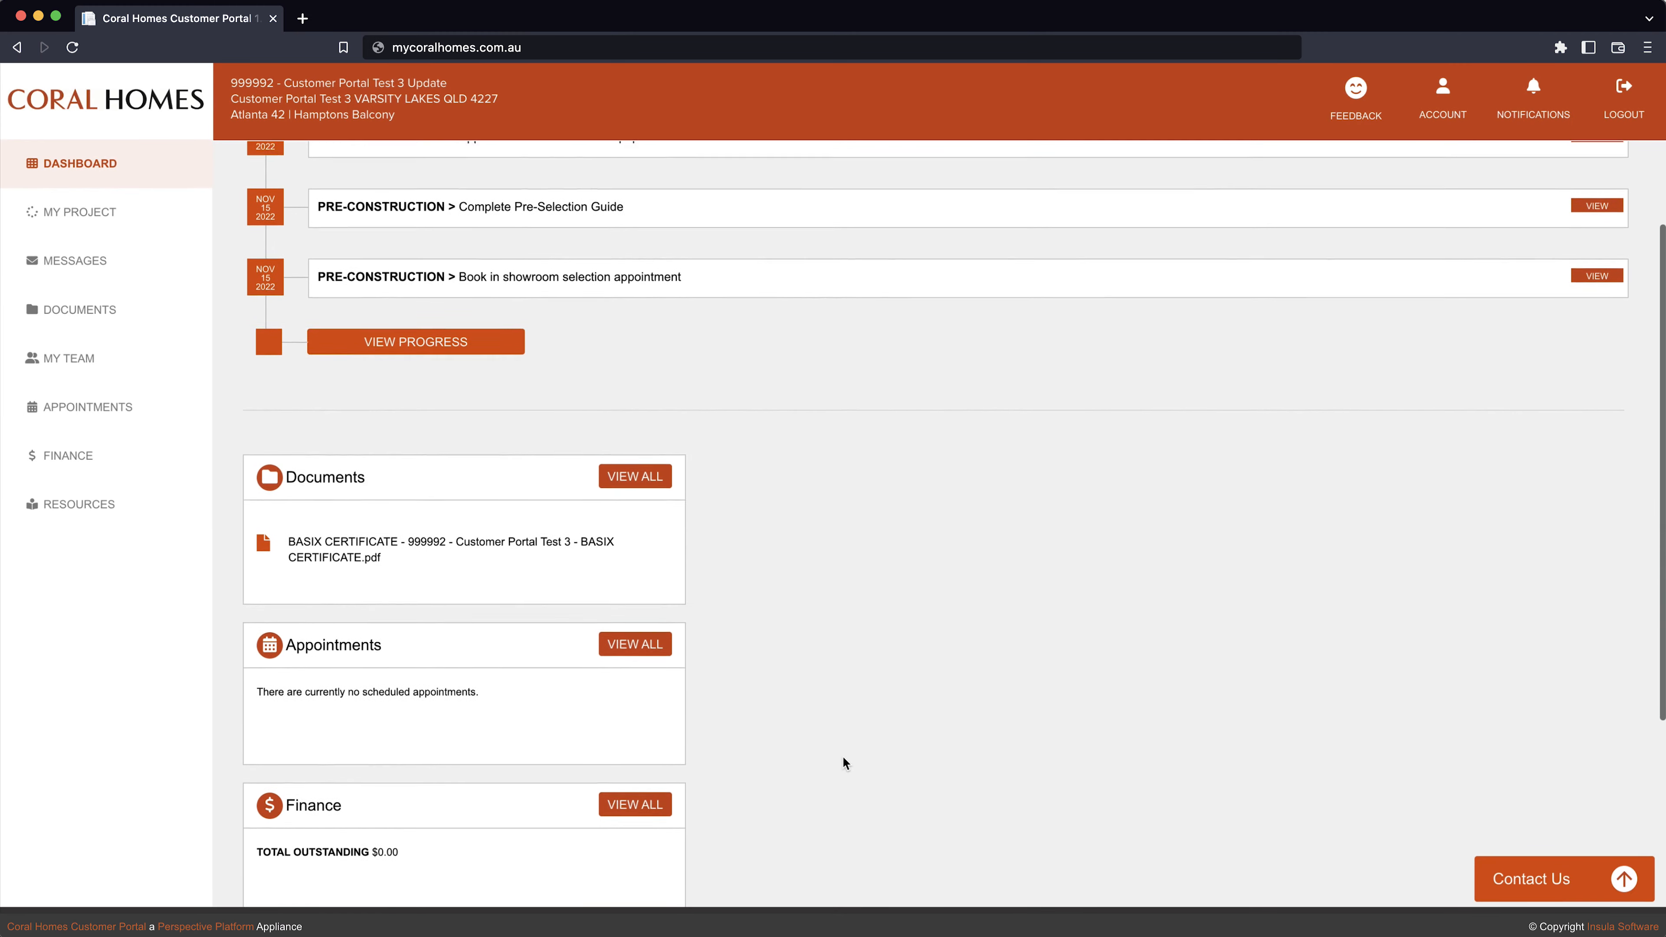
scroll("down", 3)
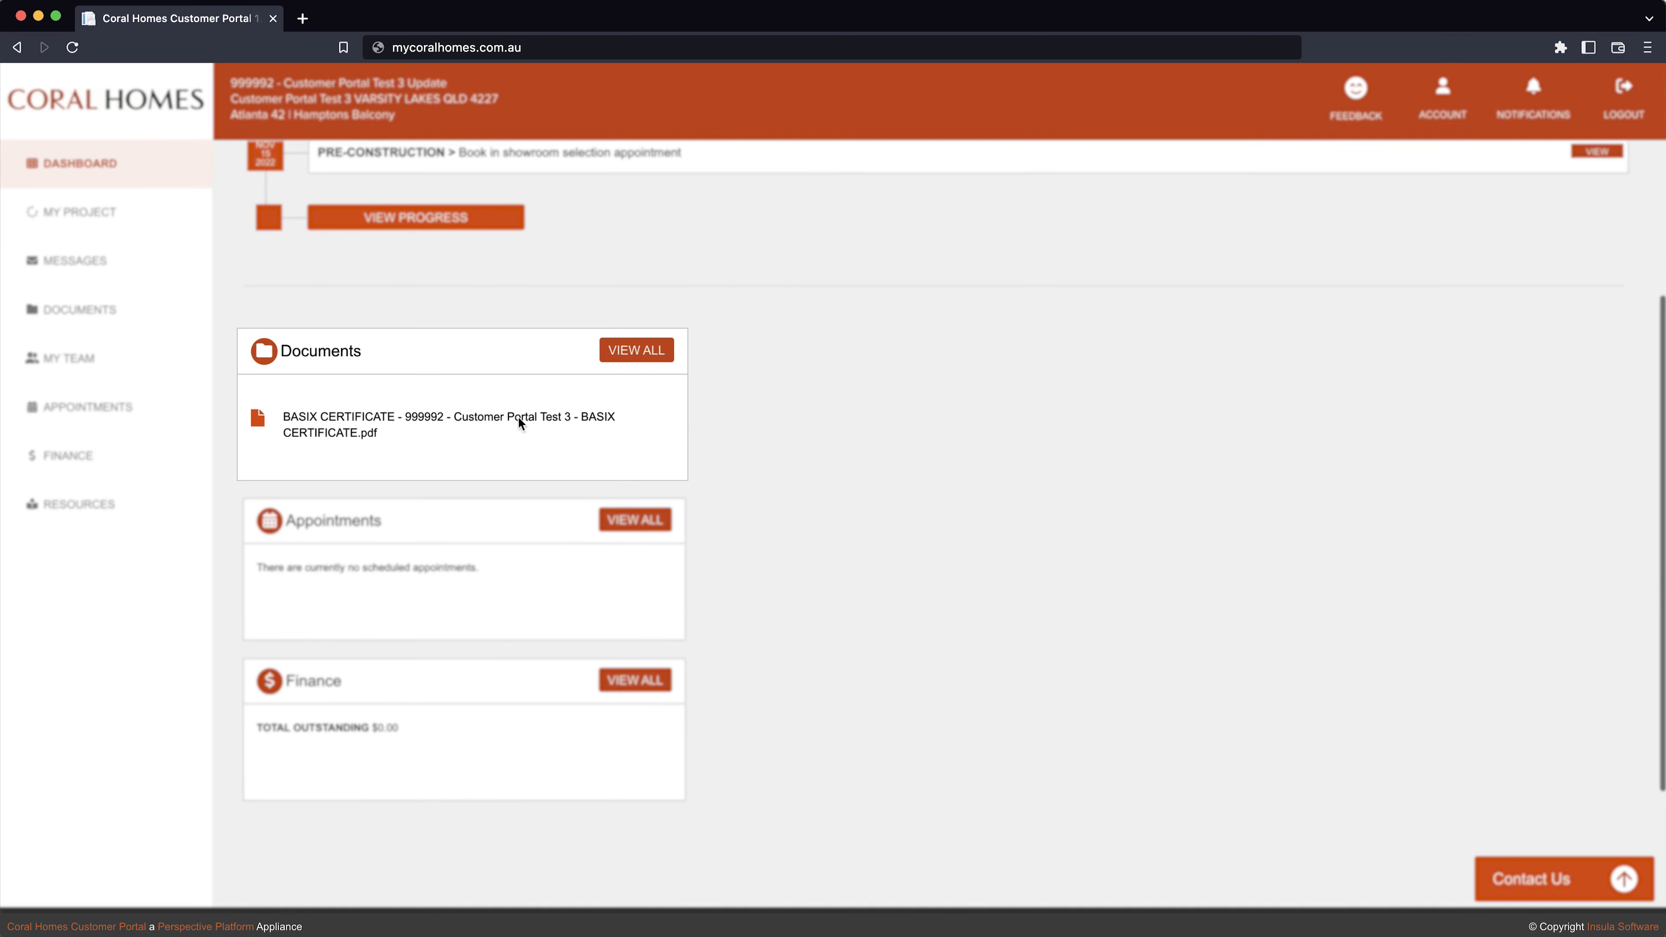
mouse_move(507, 574)
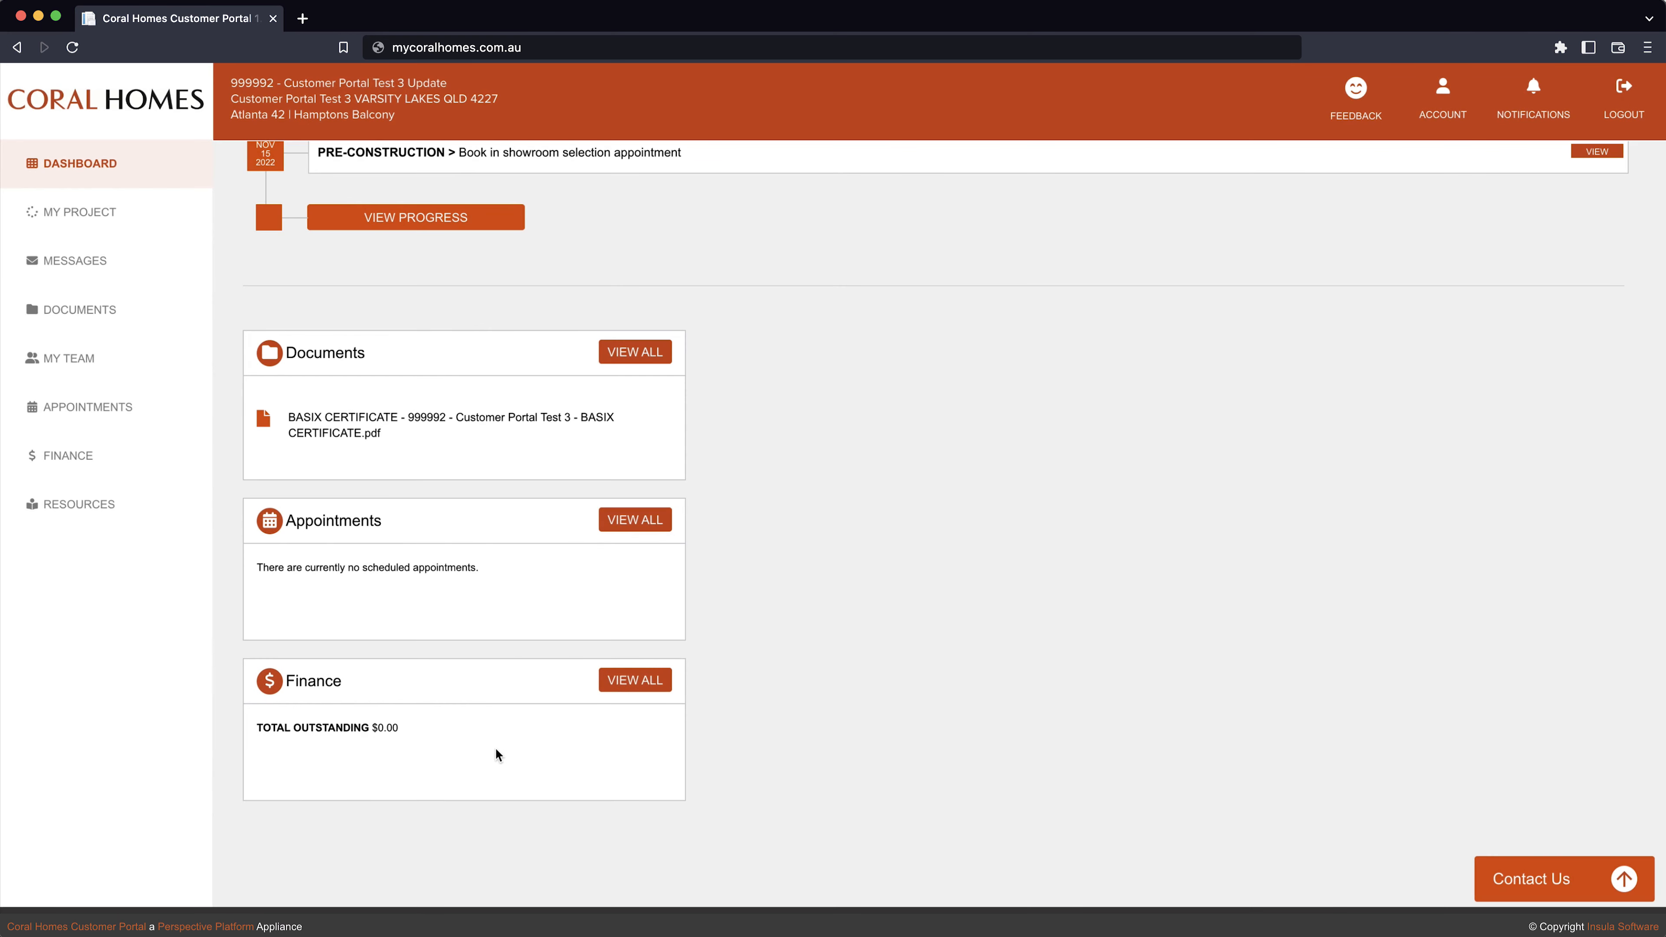
Step: Browse My Project's New Home Tender and Land Registration stages, then Construction's Site Start
left_click(76, 210)
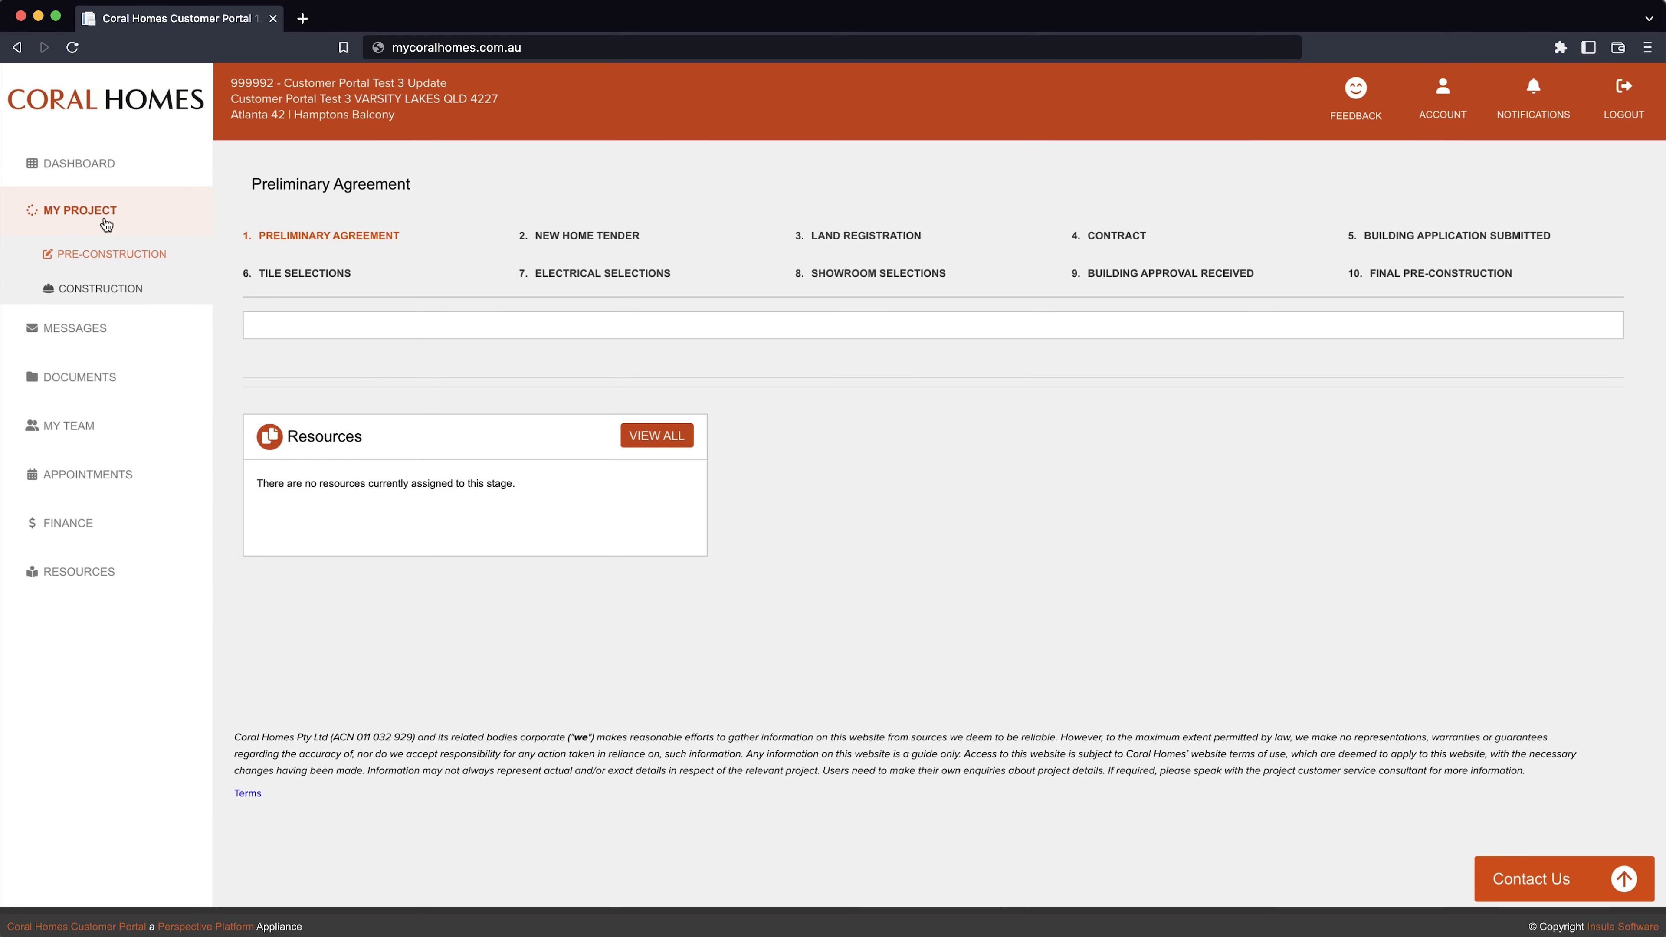
left_click(586, 235)
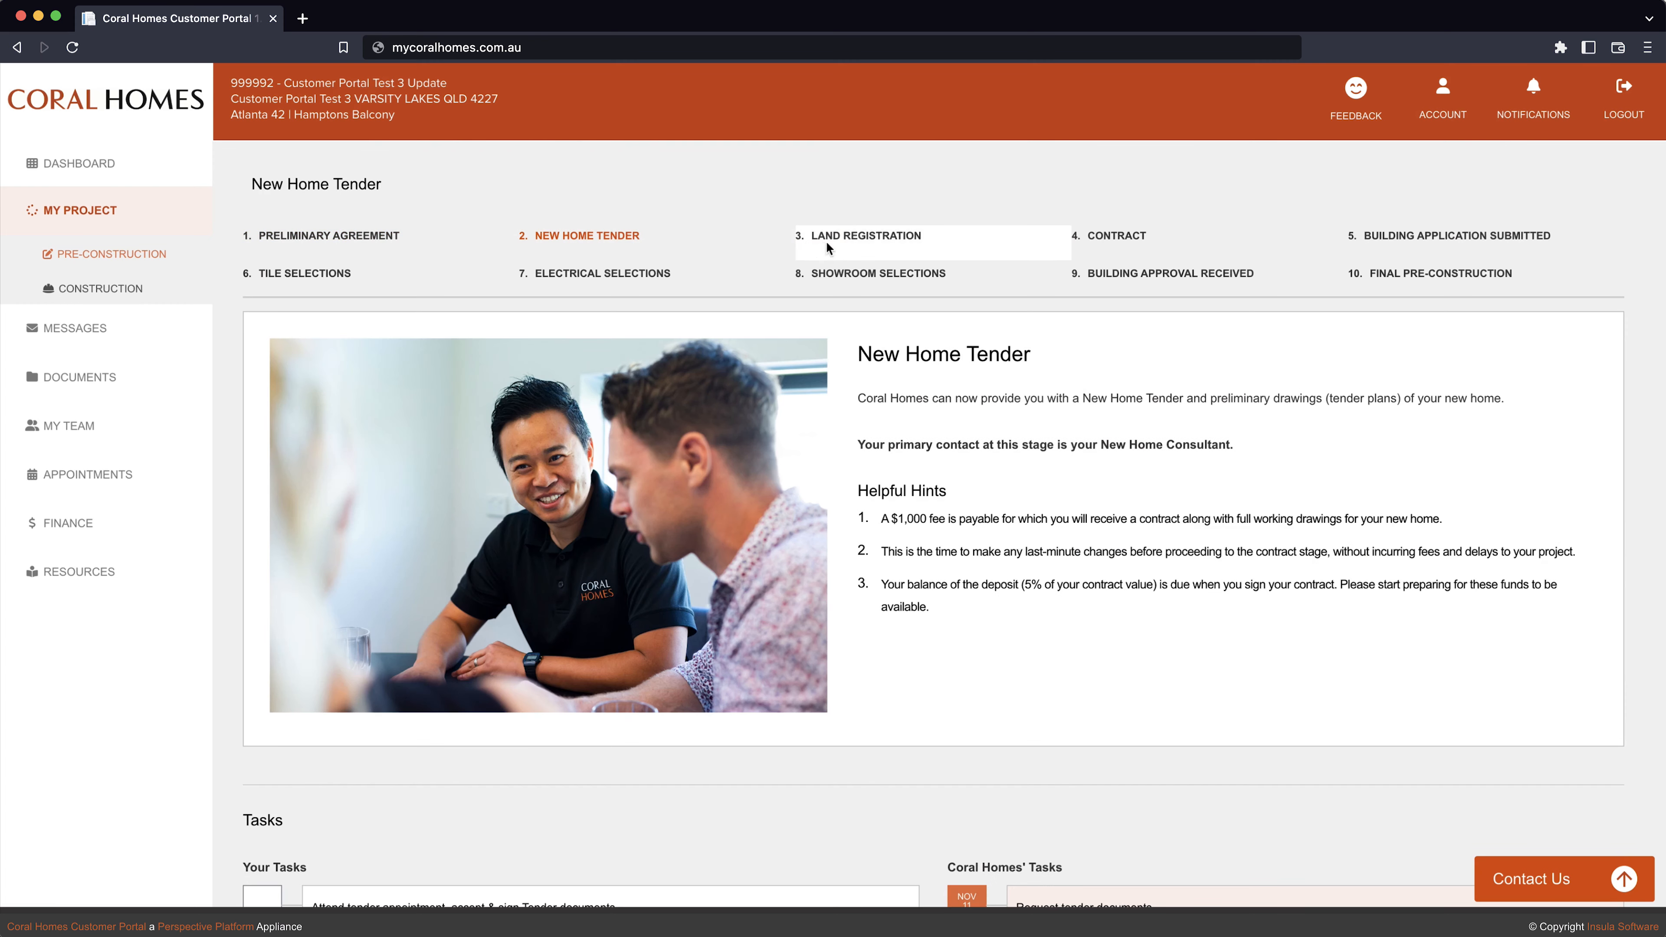
left_click(893, 236)
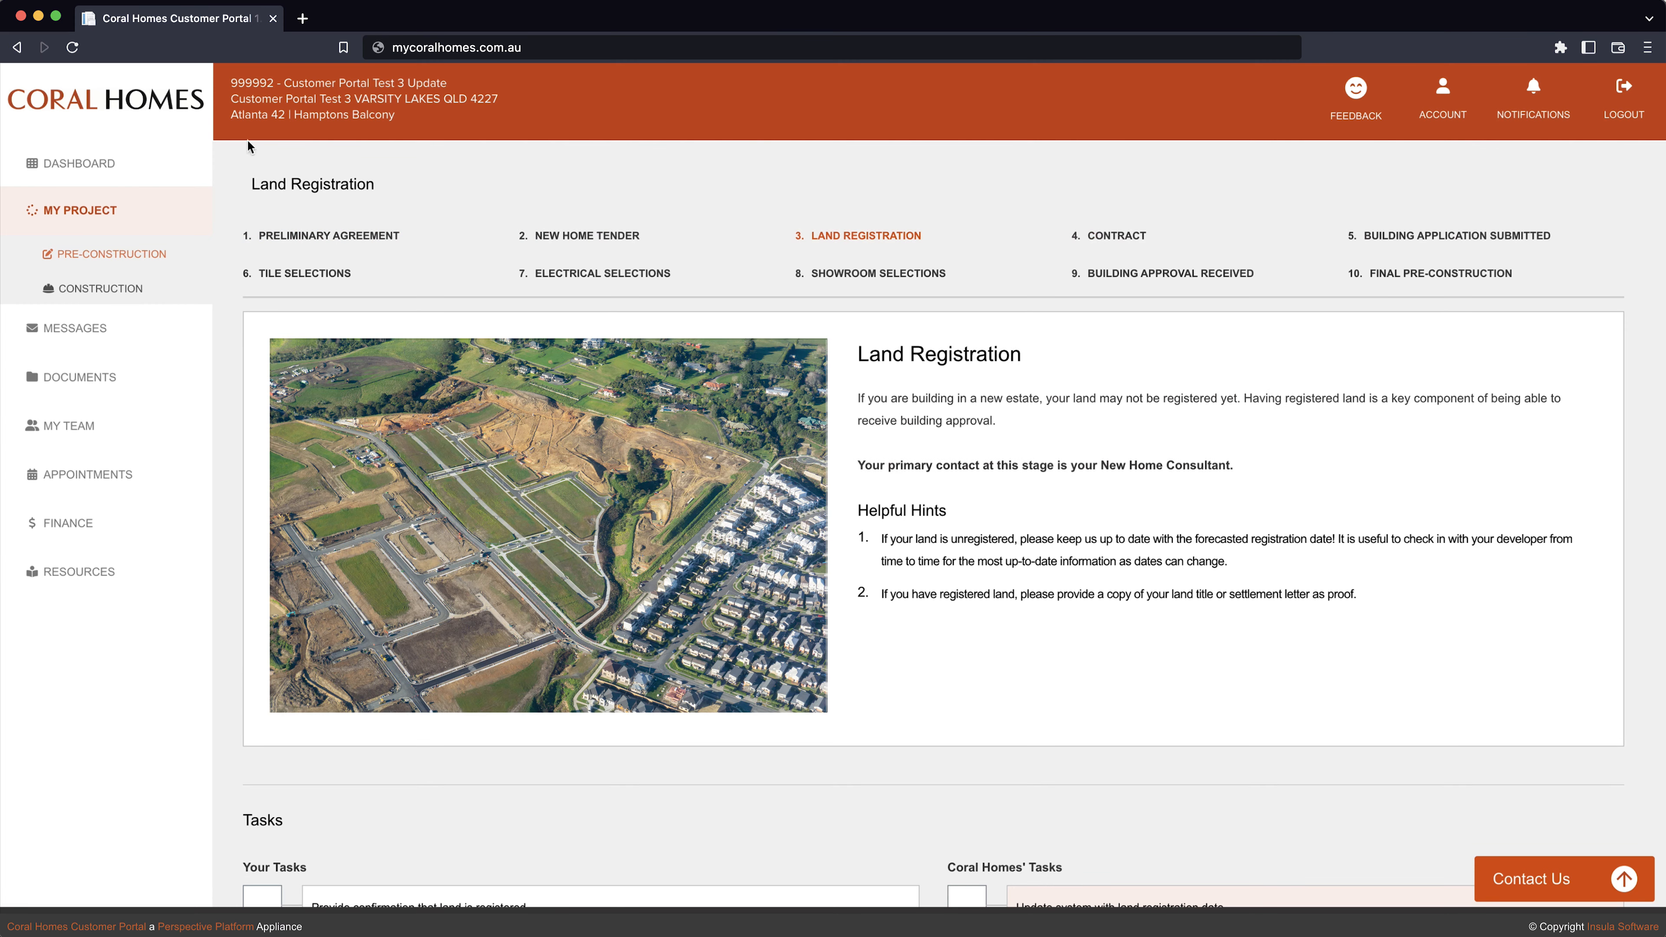
left_click(100, 288)
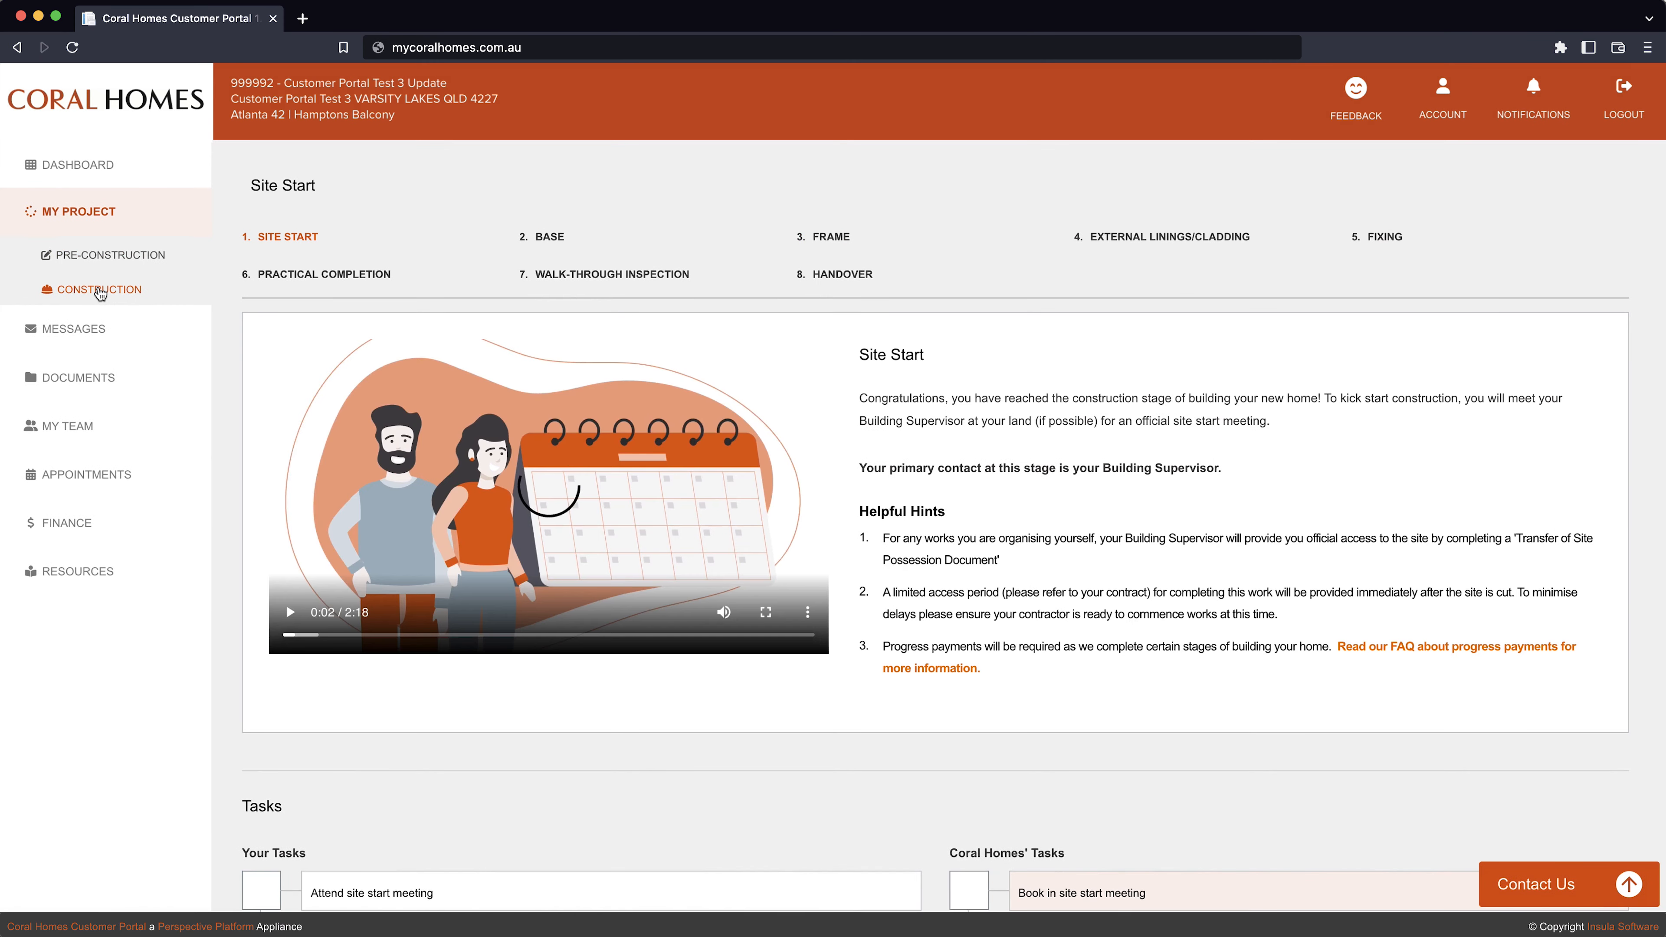
Step: Return to Pre-Construction and step through to stage 5, Building Application Submitted
left_click(108, 255)
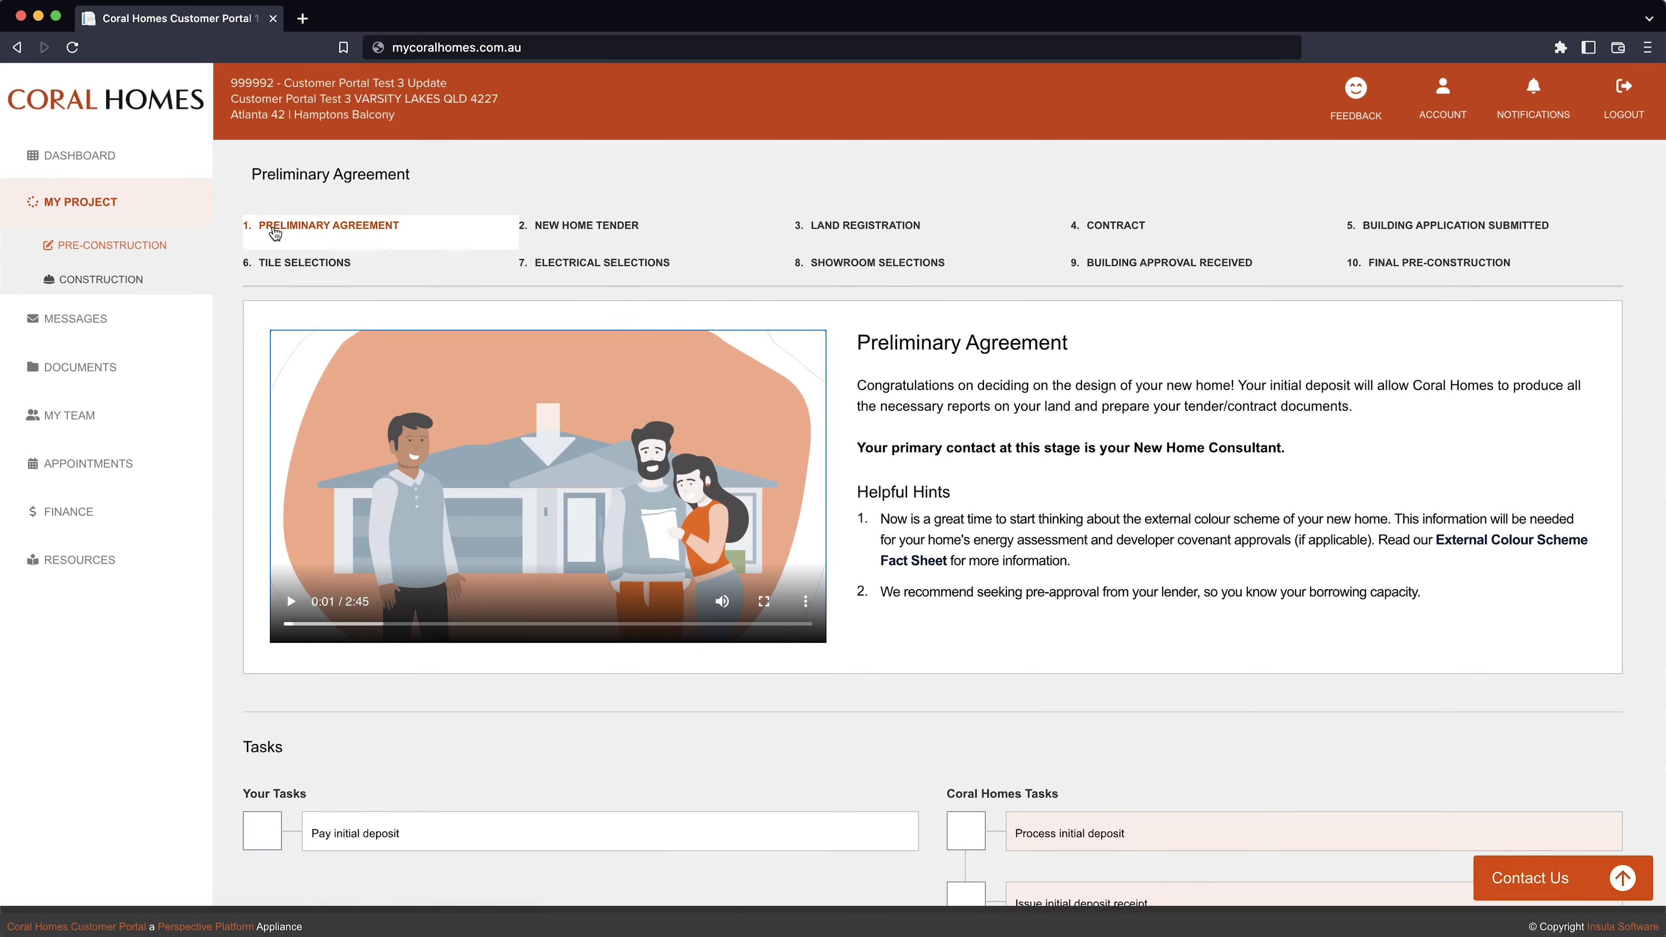
left_click(583, 224)
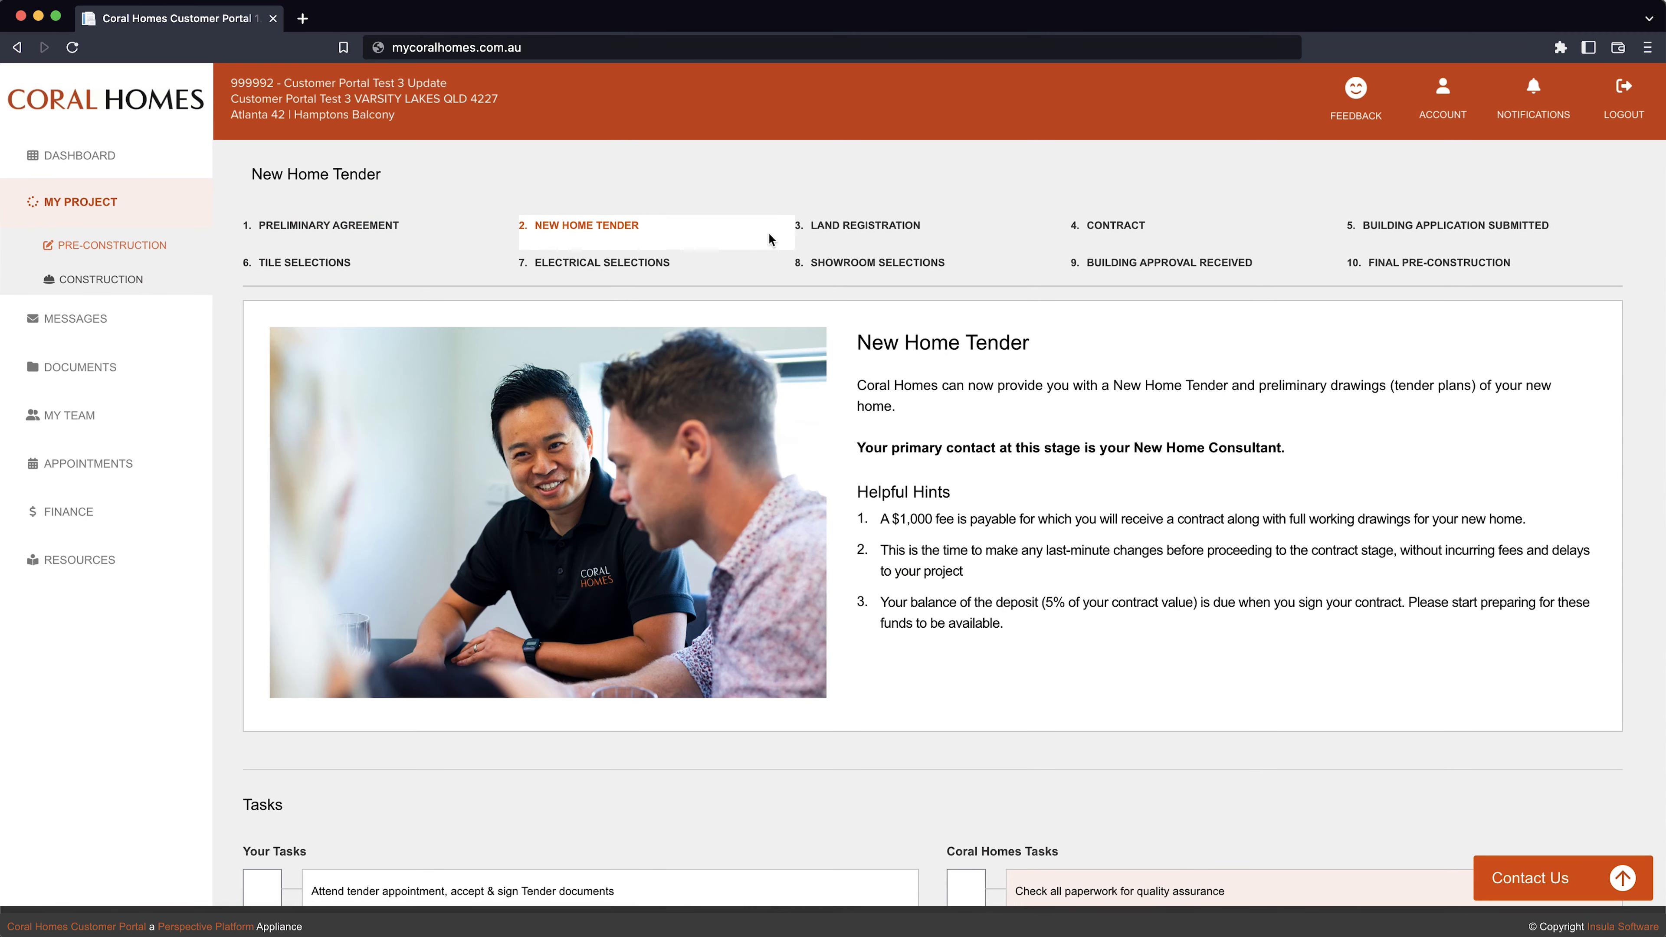
left_click(865, 224)
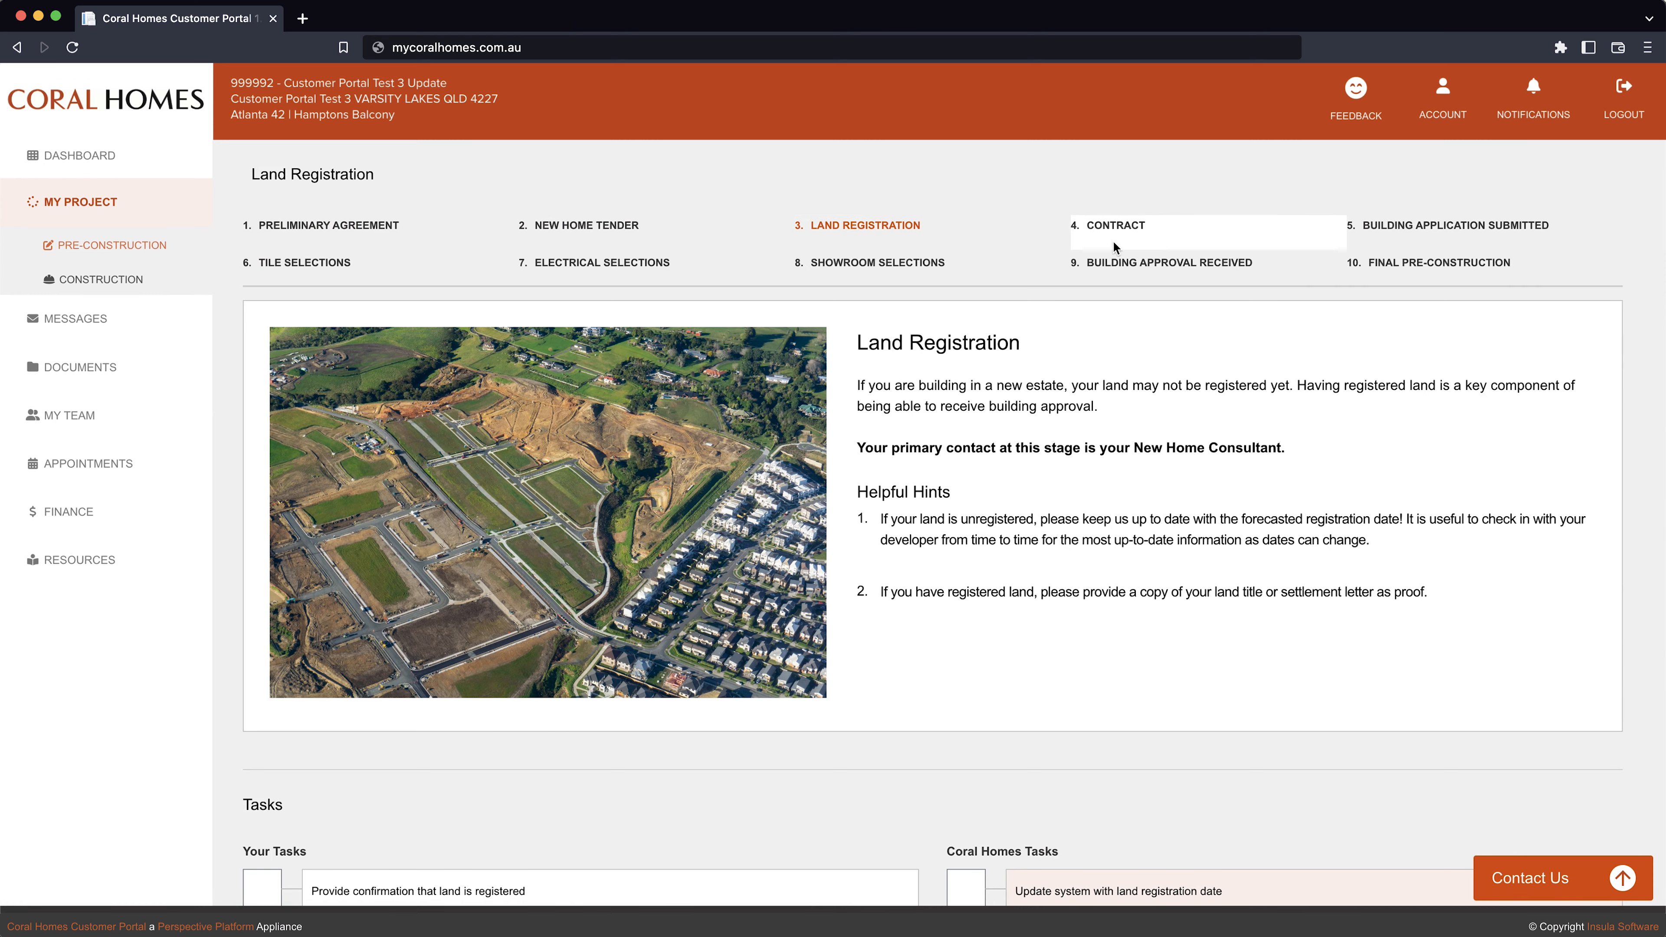
left_click(1455, 224)
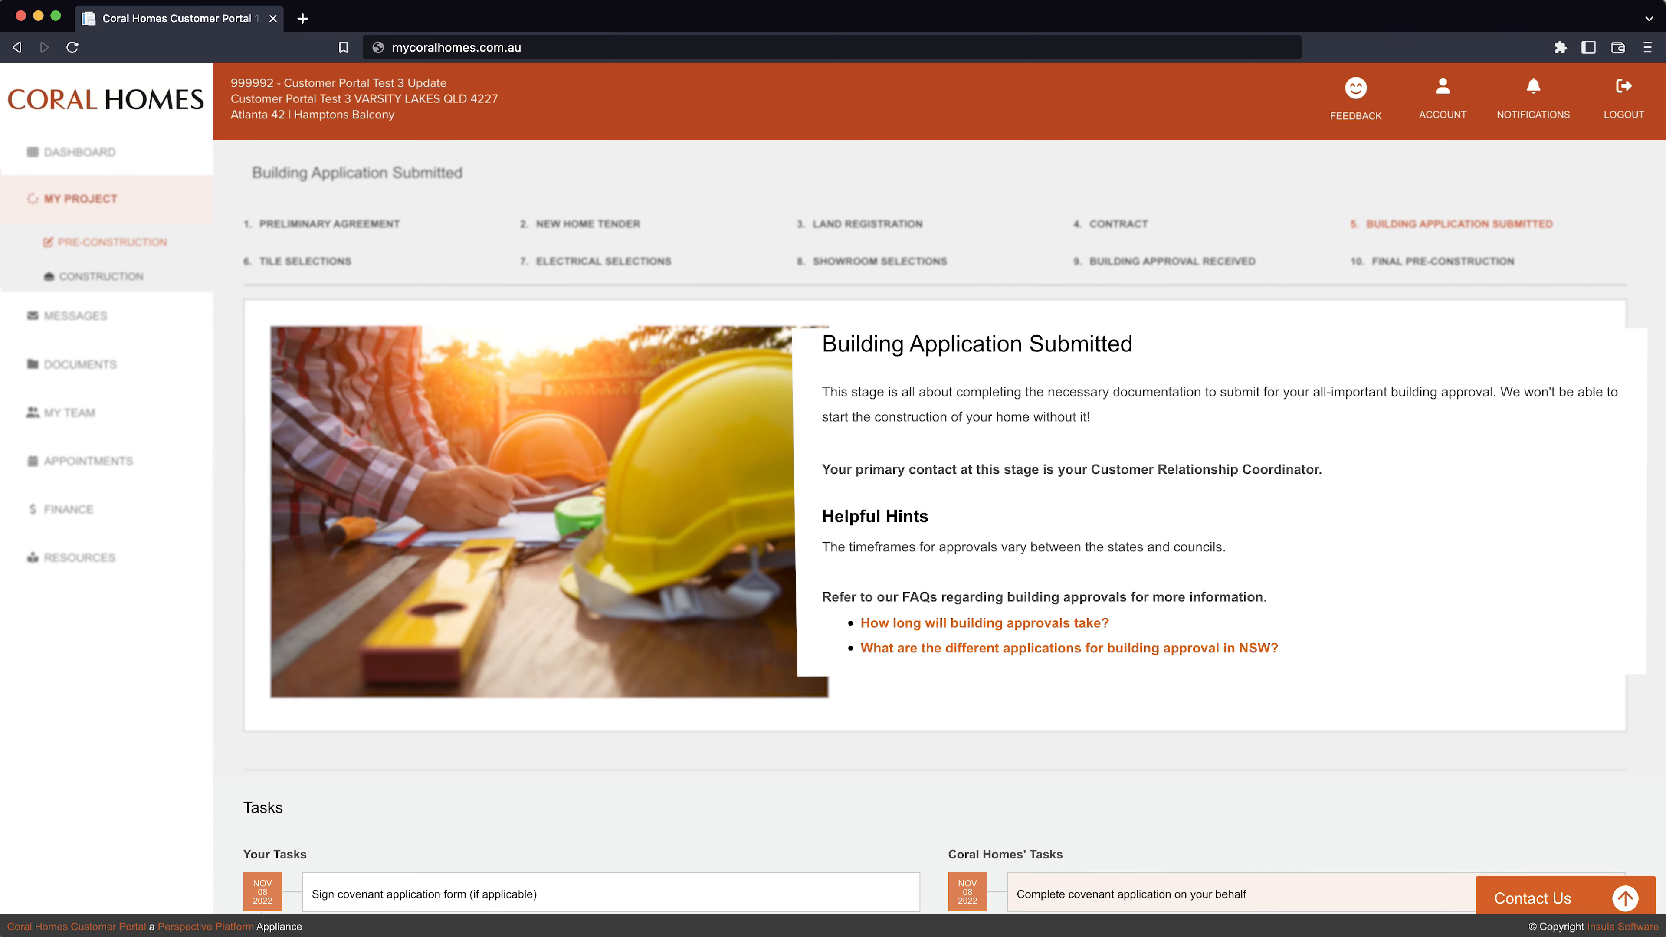
Step: Scroll the Building Application Submitted page down to its customer and Coral Homes task lists
scroll("down", 3)
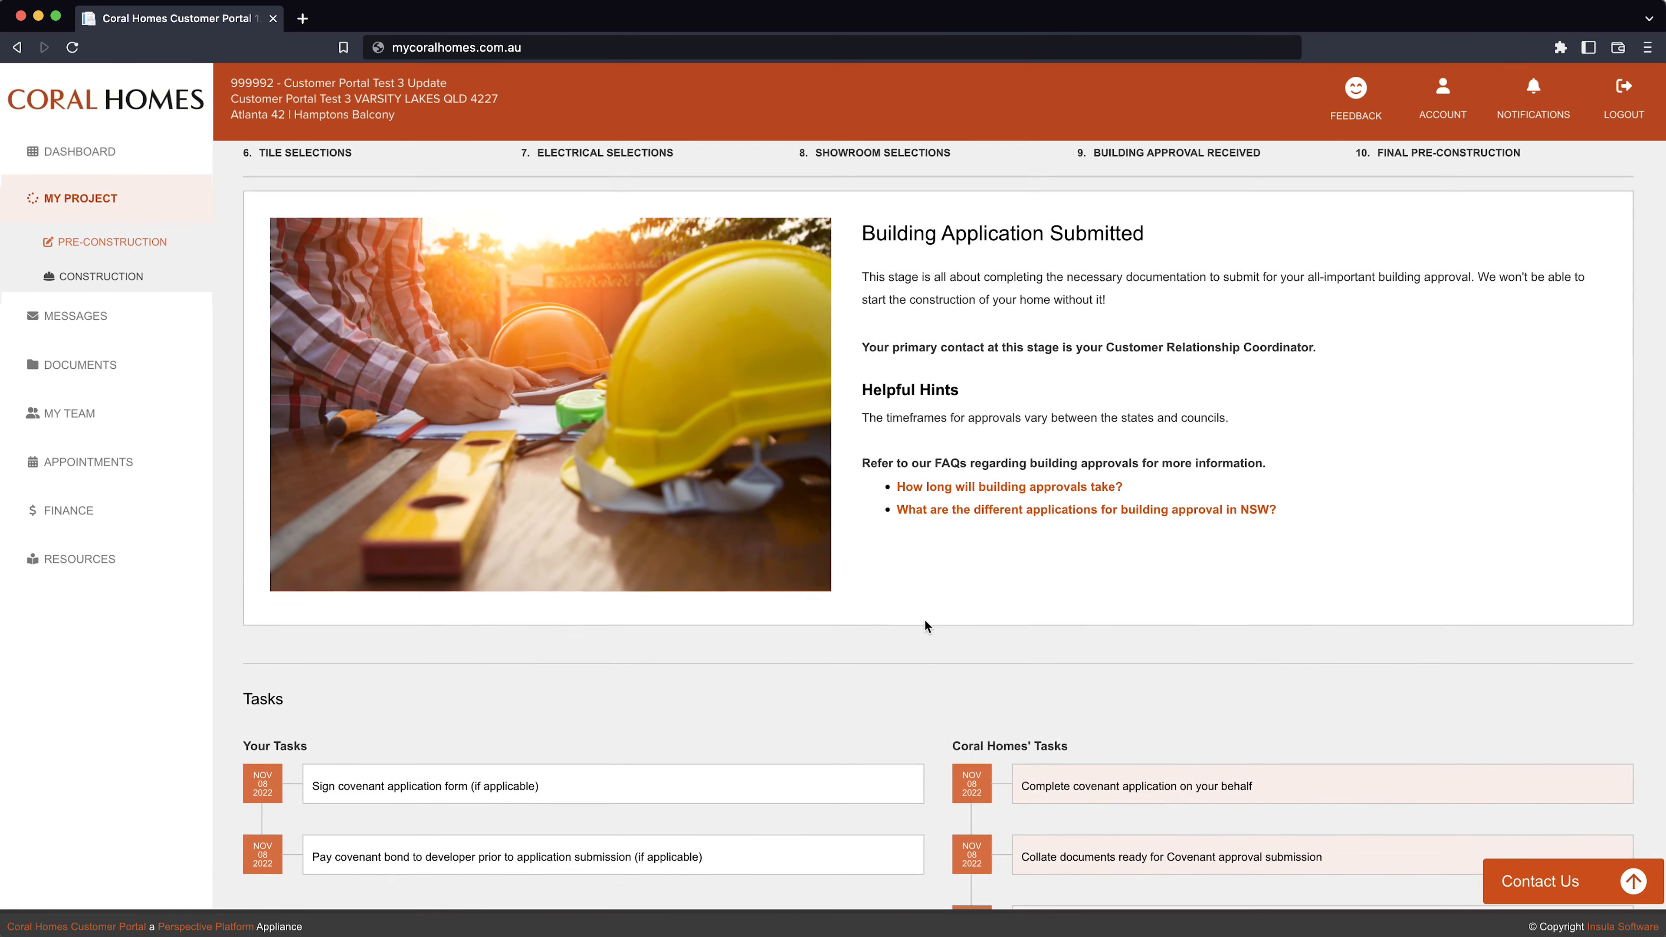
scroll("down", 3)
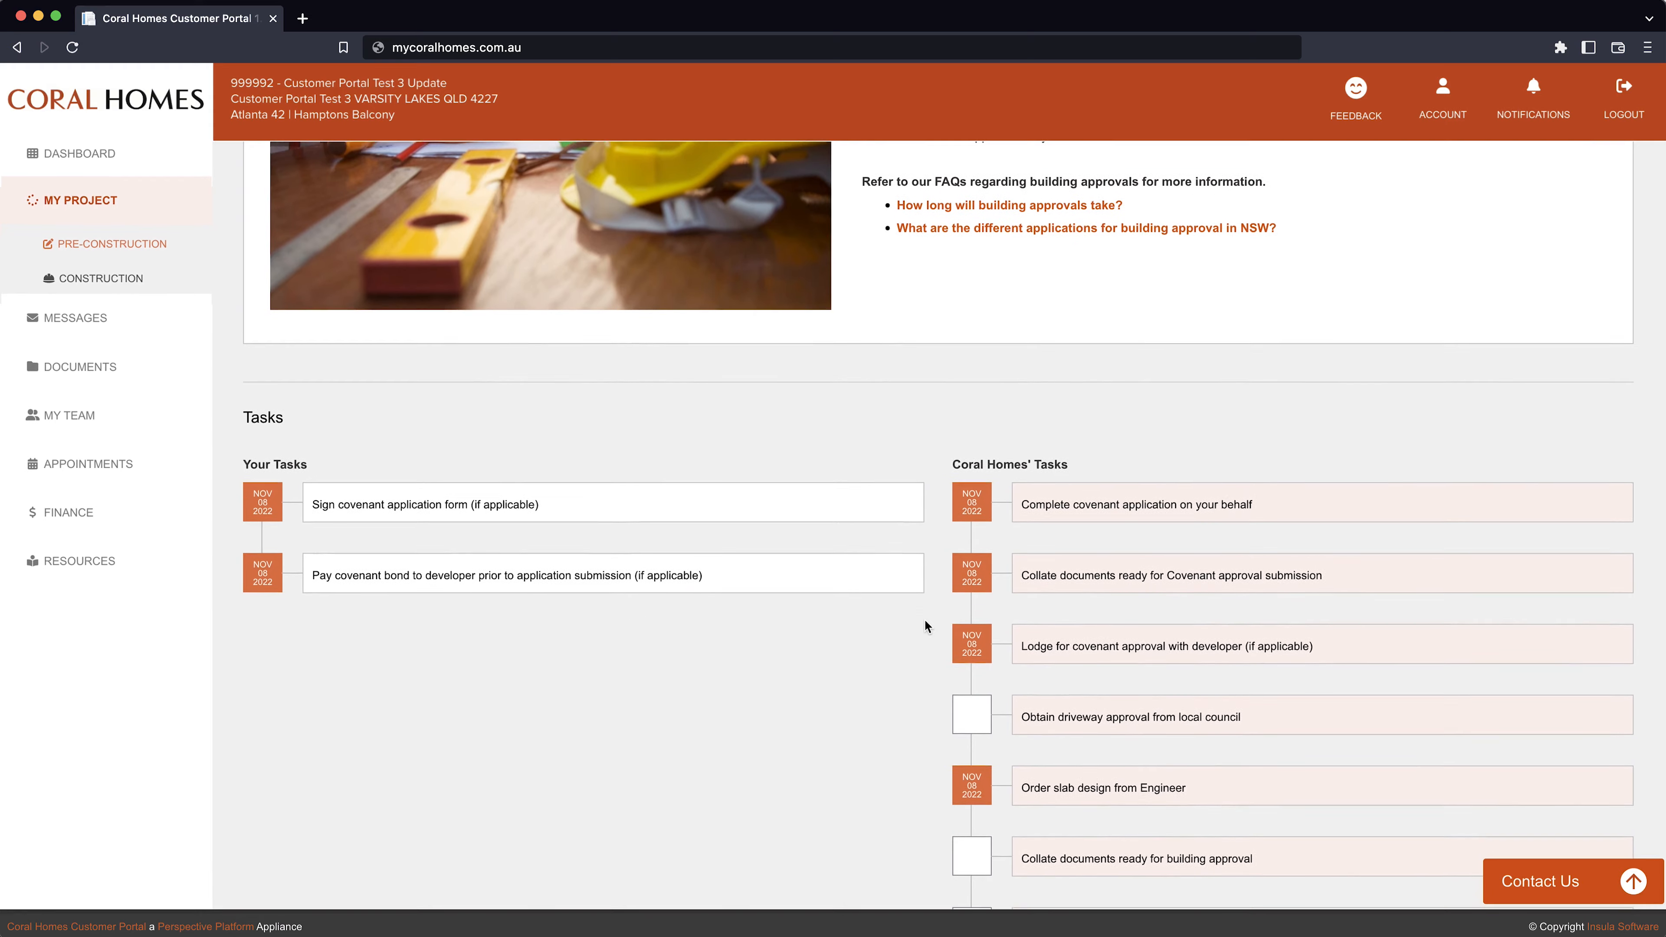
scroll("down", 3)
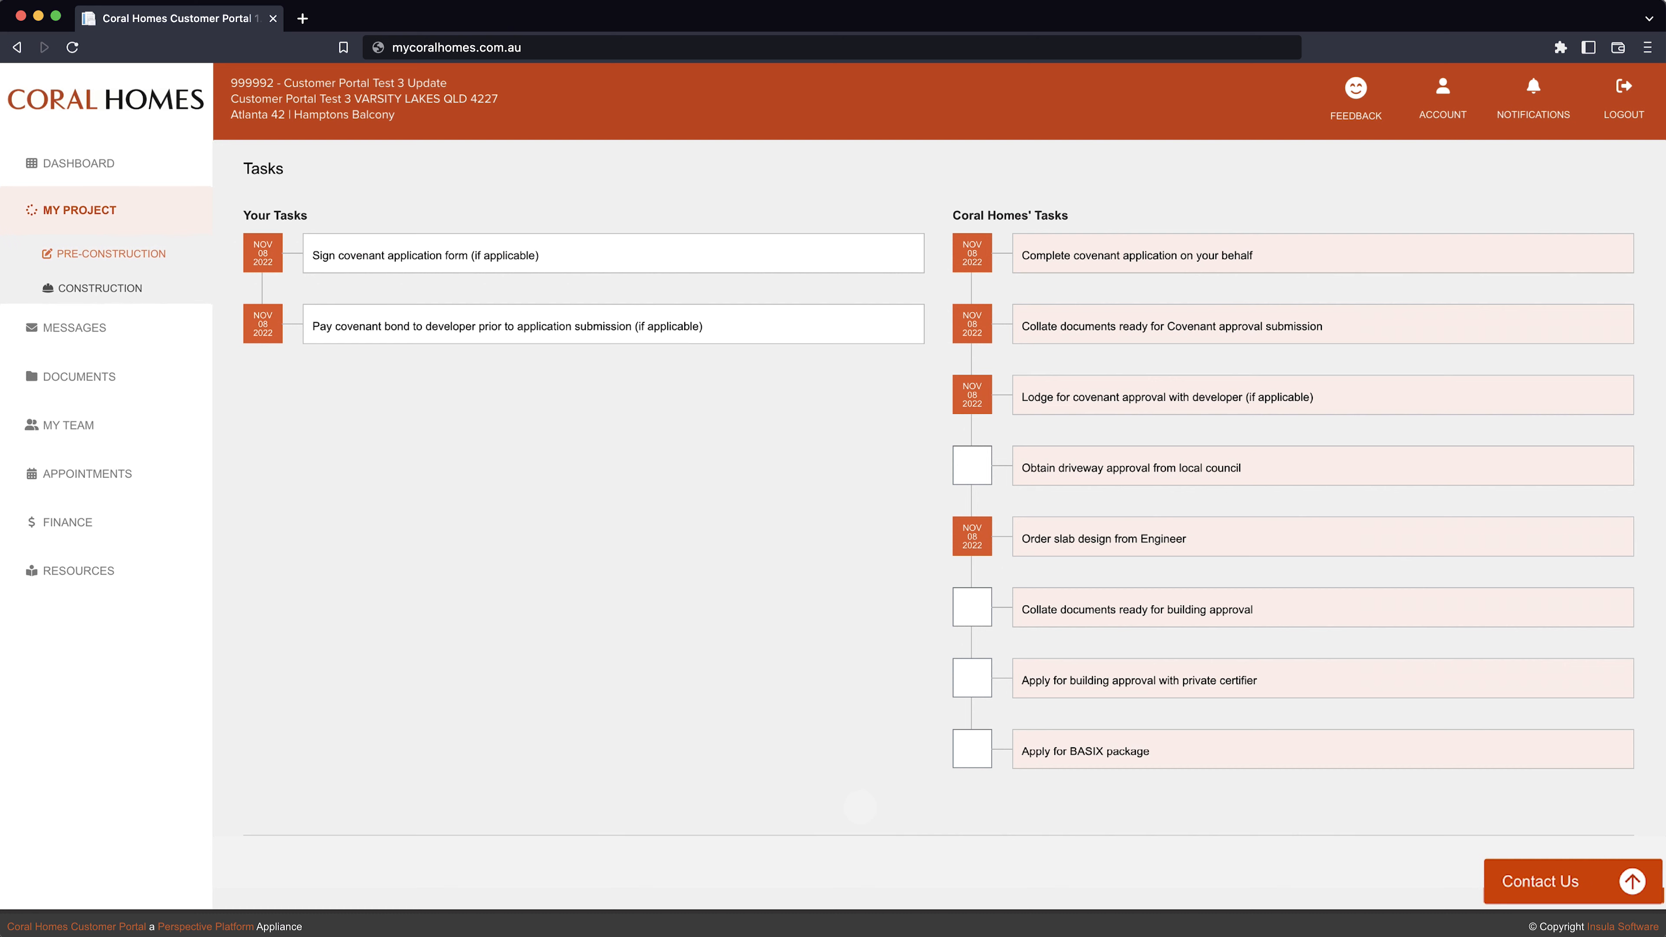
mouse_move(84, 334)
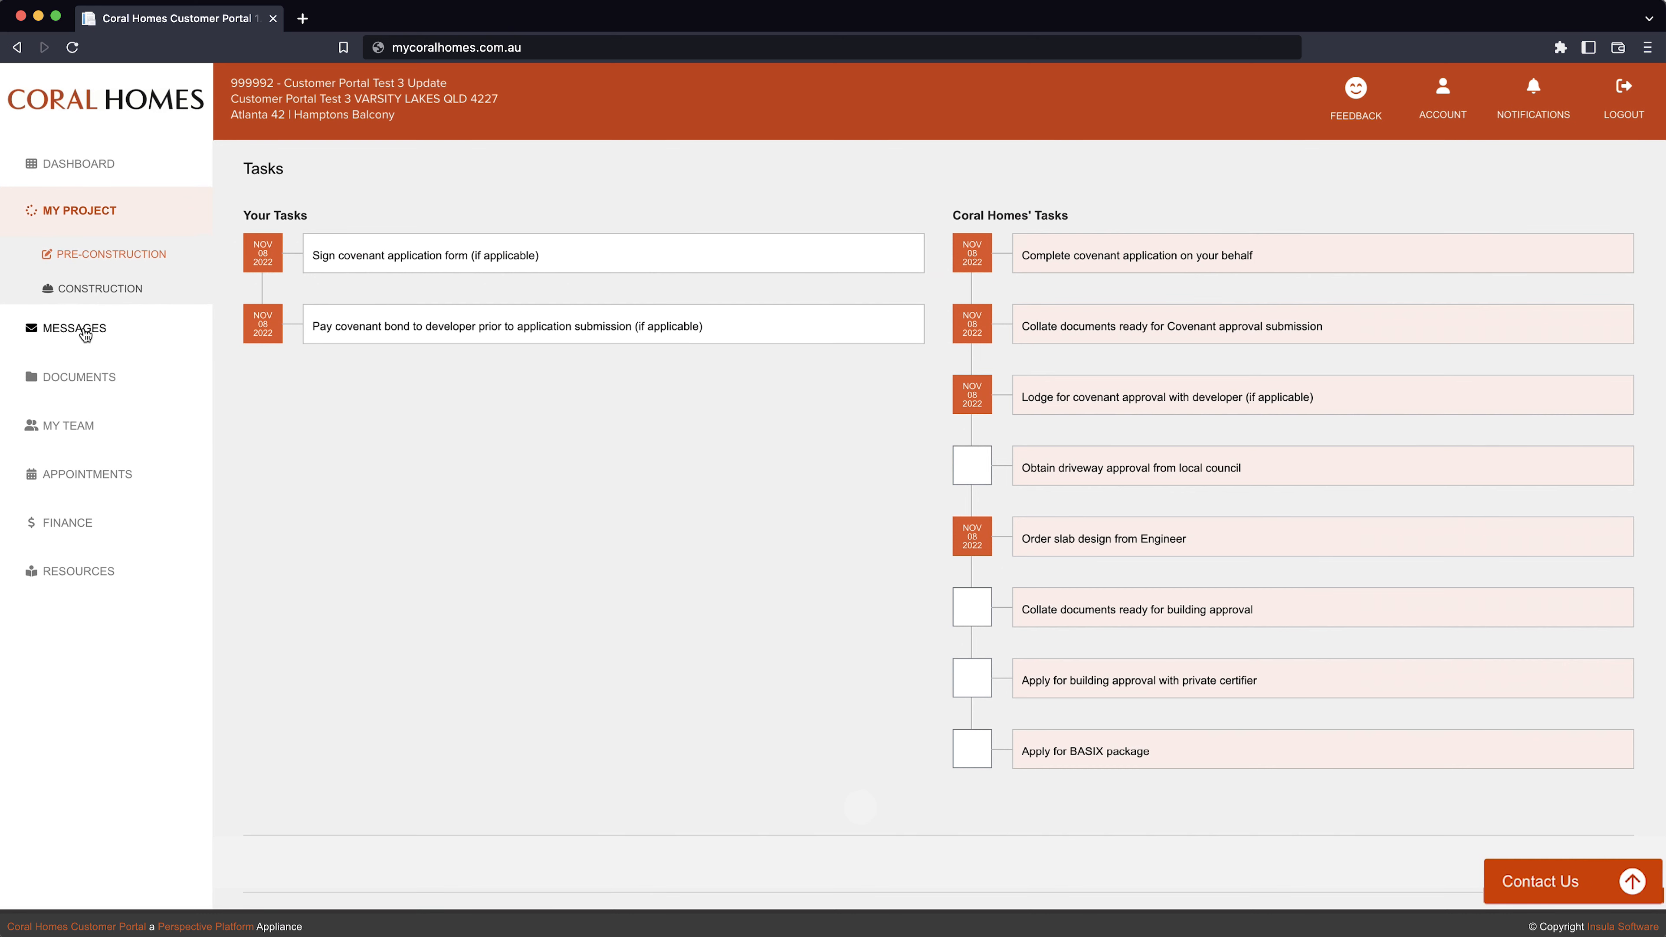
Step: View the Messages list and expand the first portal notification to read its full email content
left_click(72, 328)
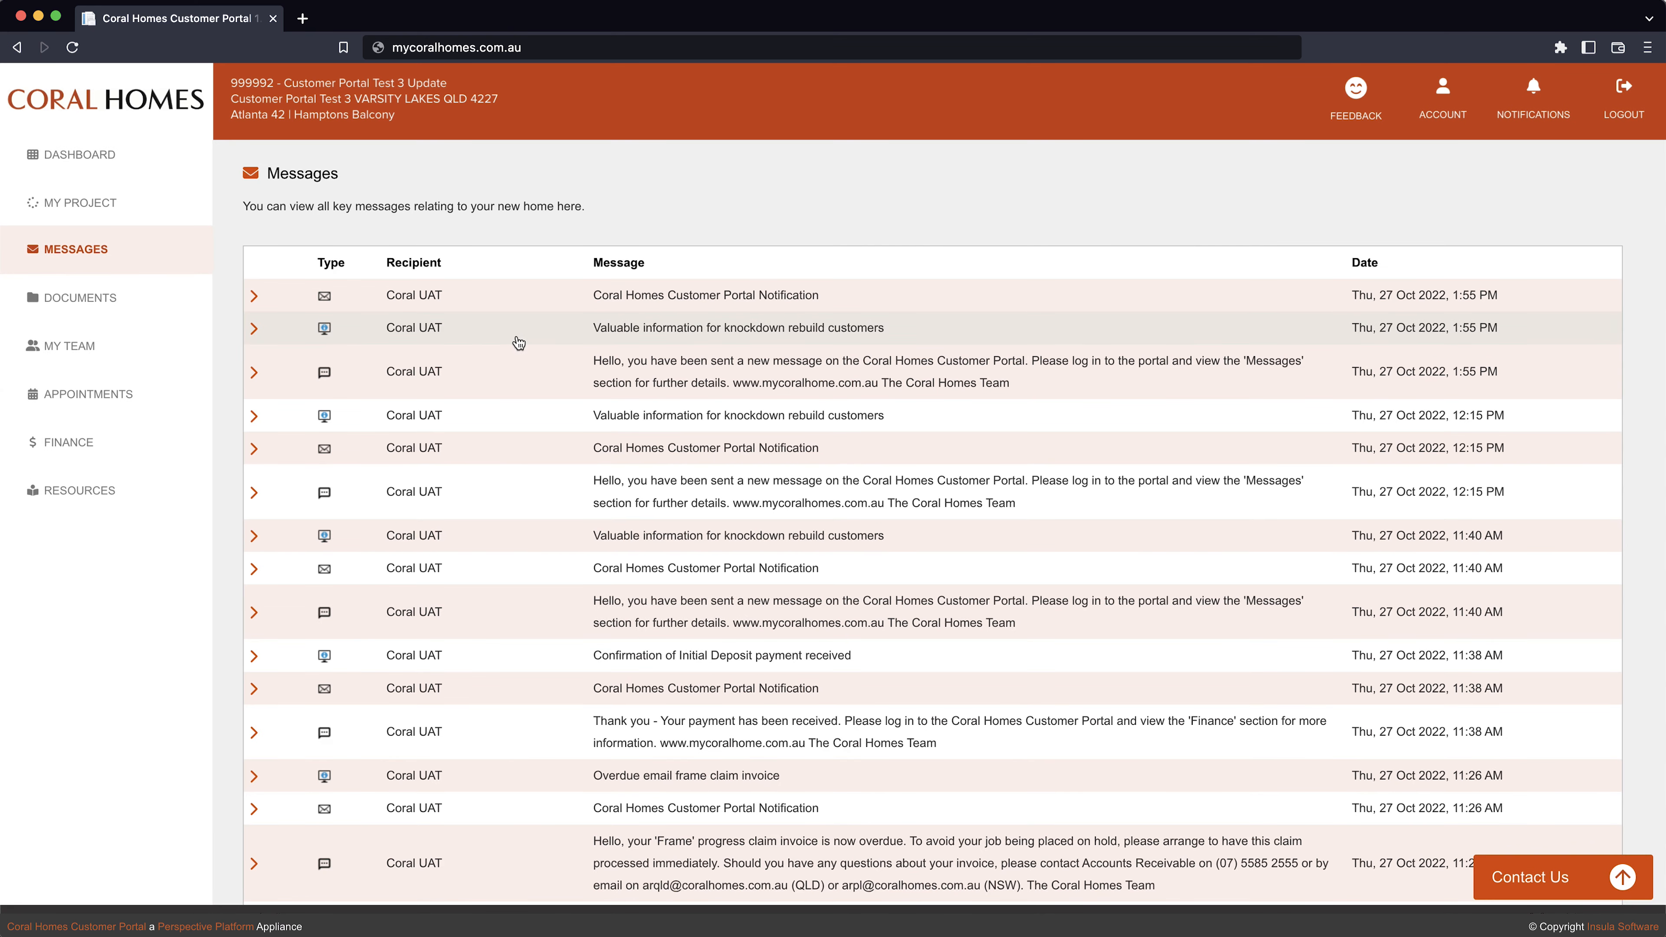
left_click(255, 295)
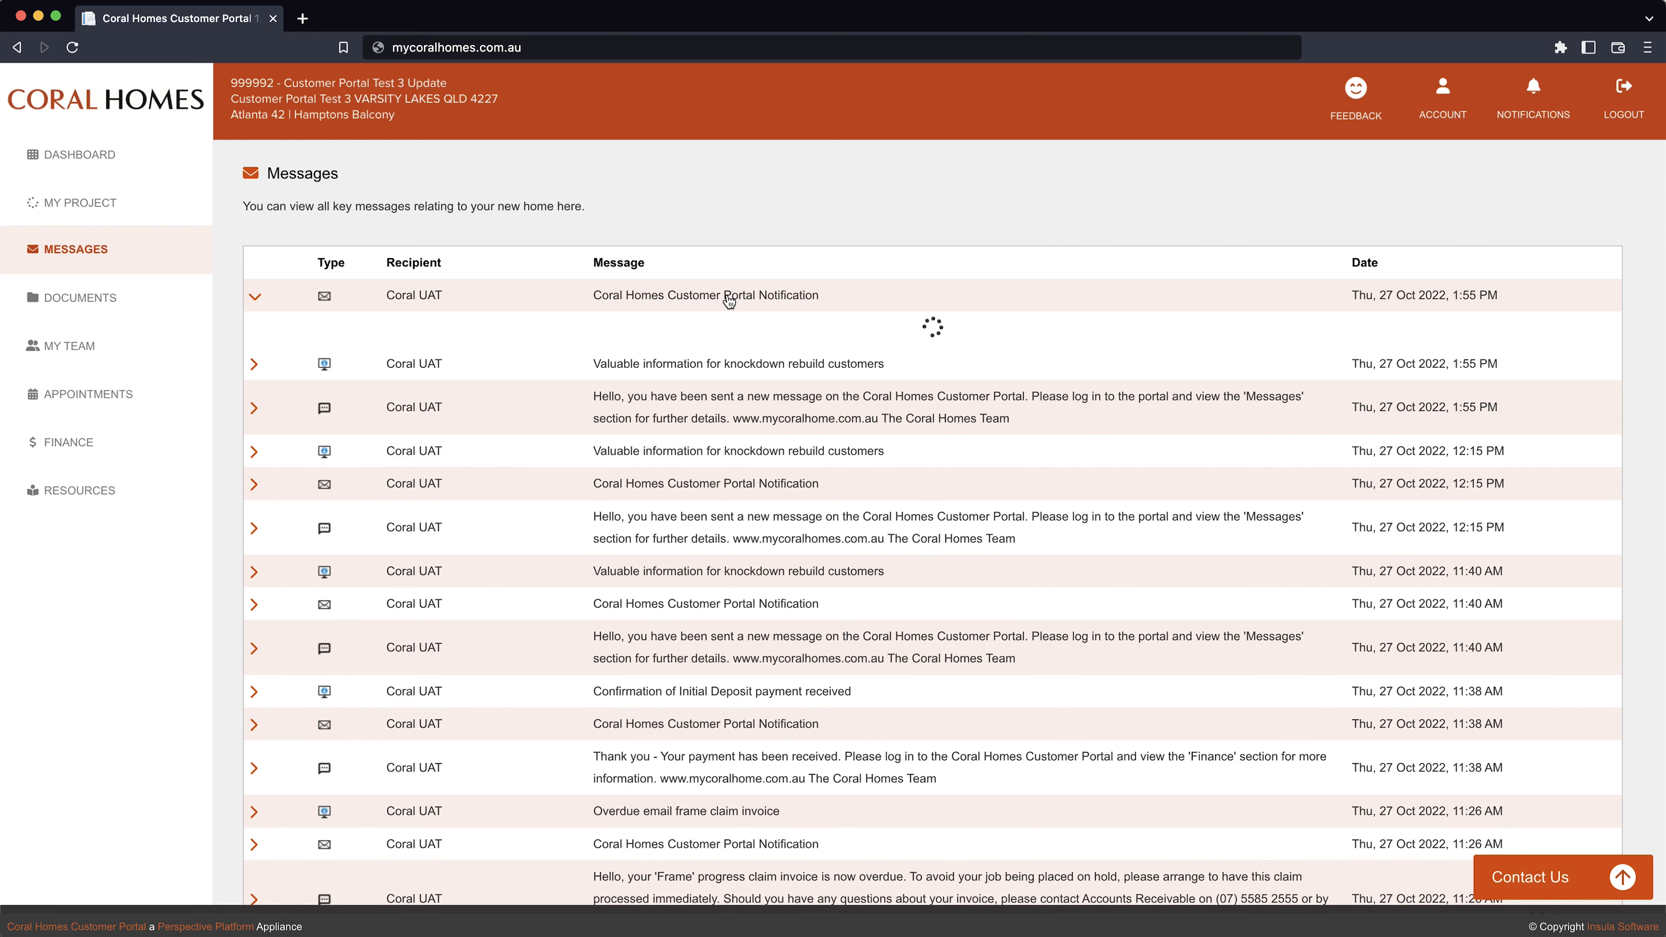
left_click(255, 295)
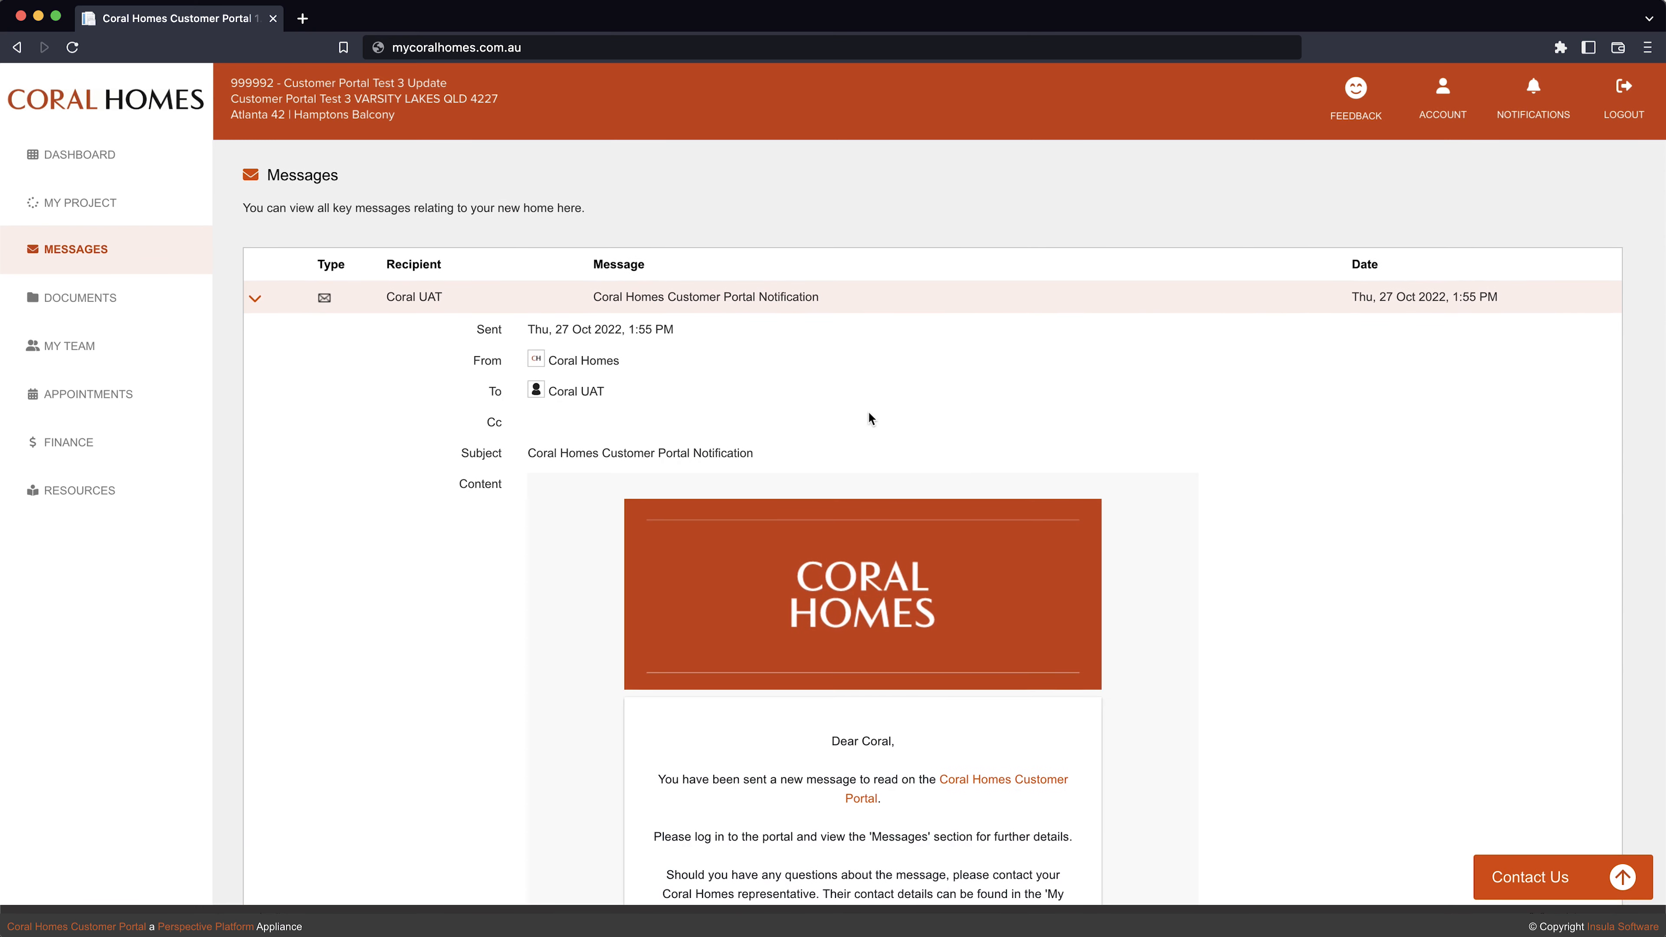
scroll("down", 3)
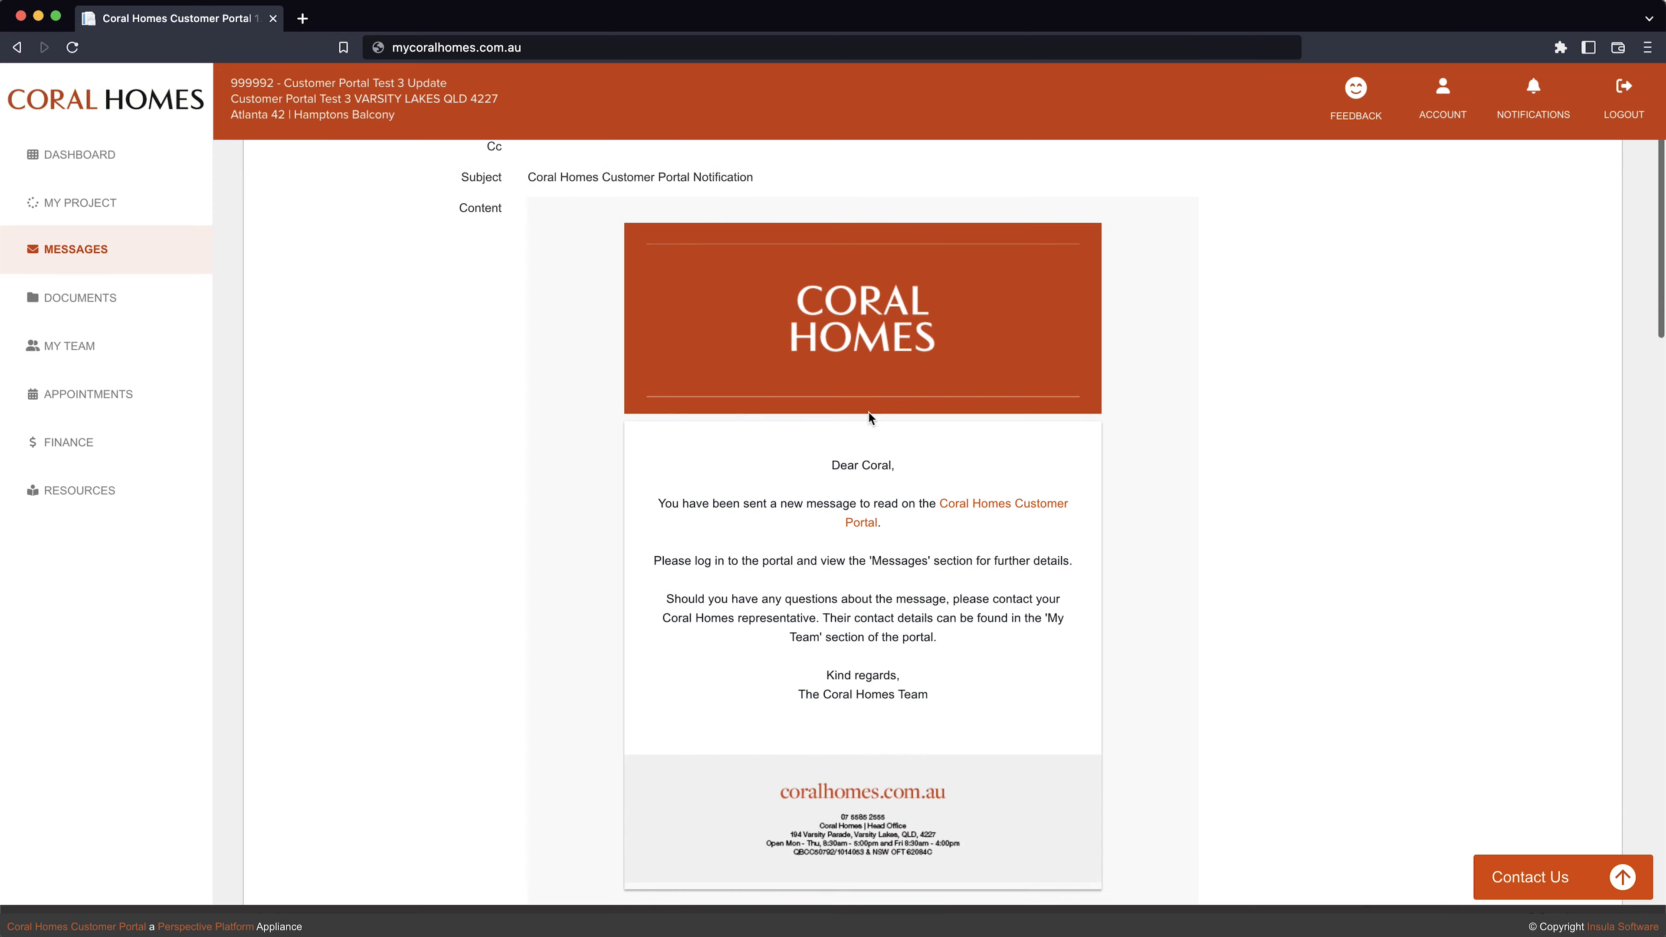
scroll("up", 3)
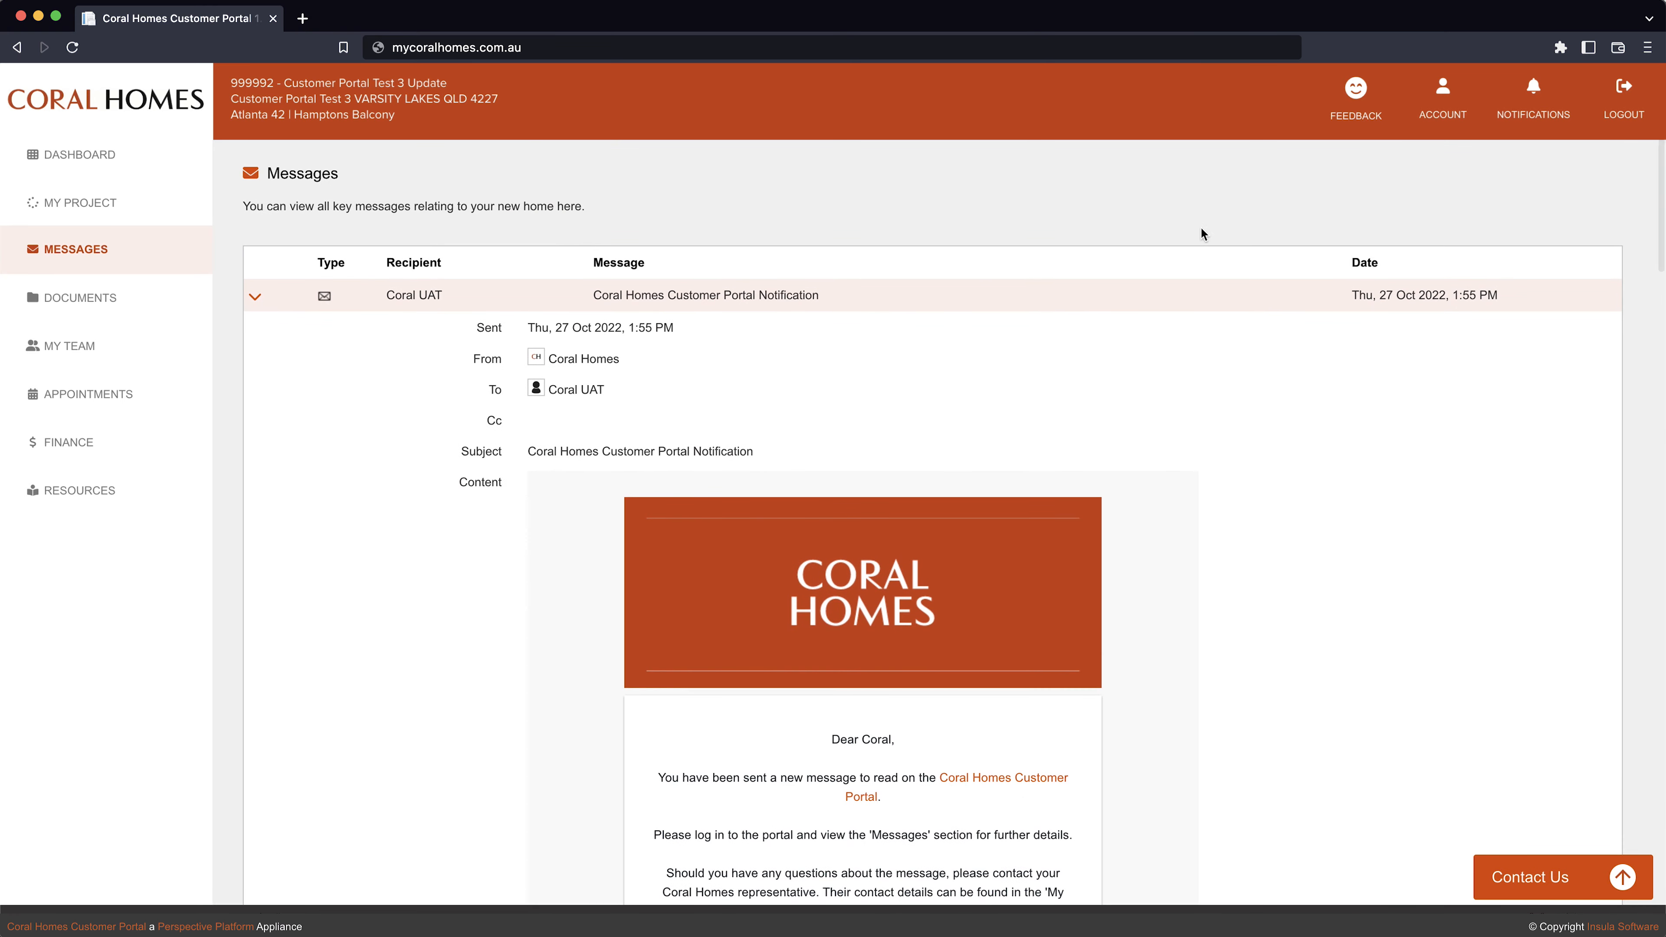
Step: Enable email and SMS for all notifications, save the preferences, then go to My Team
left_click(1533, 98)
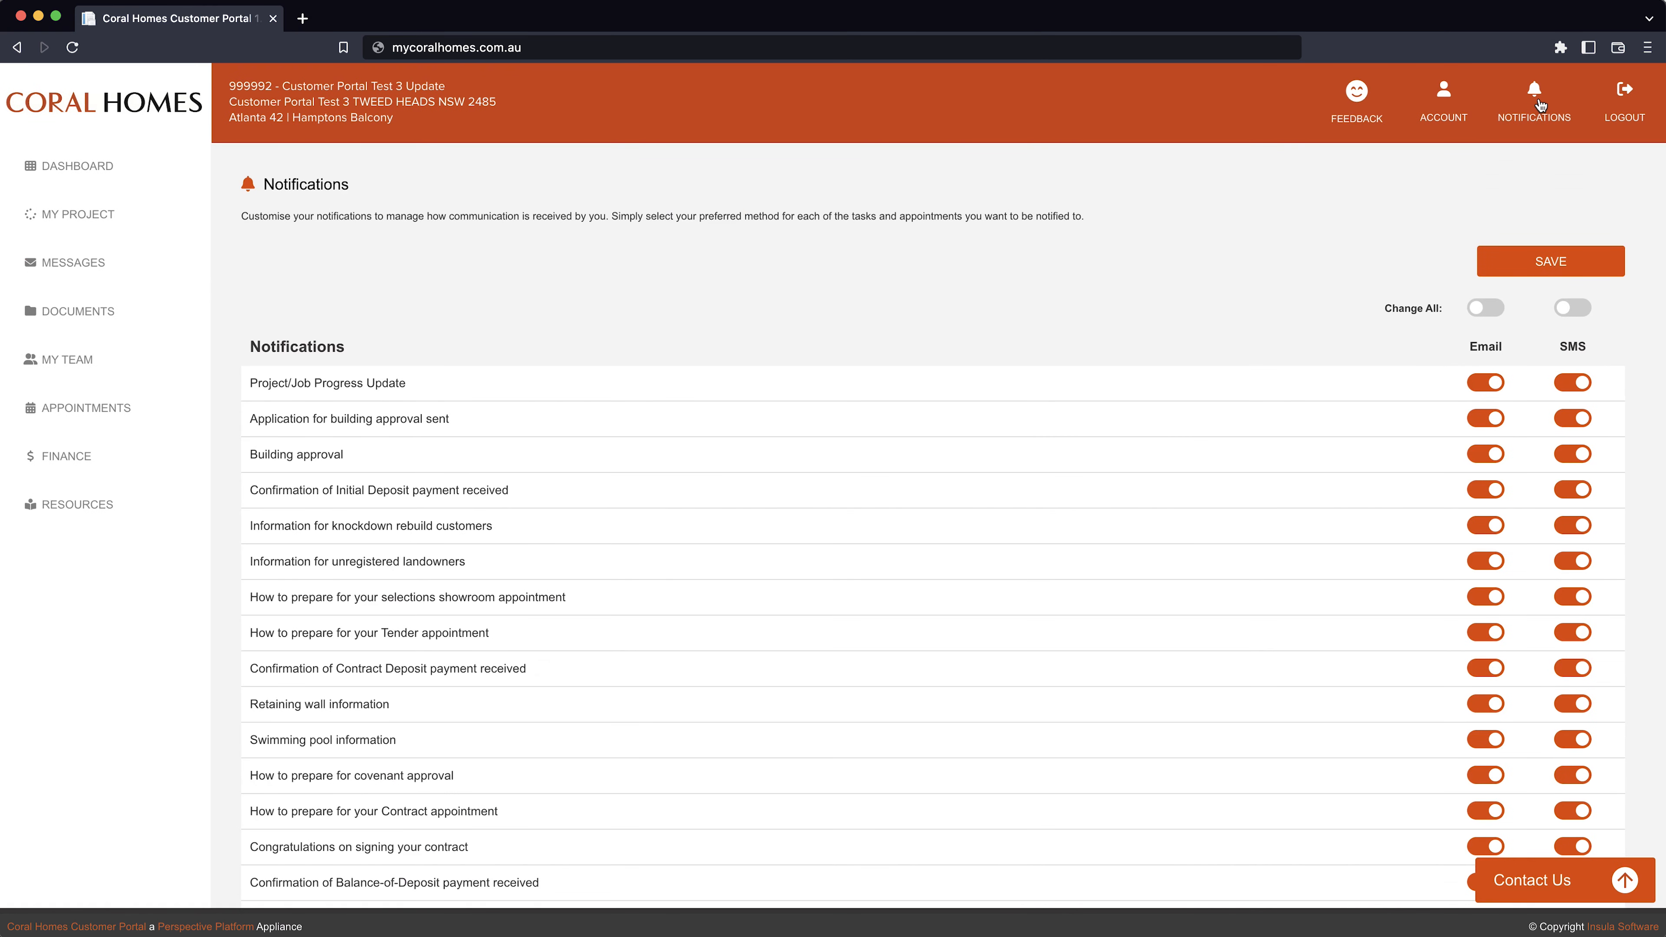
left_click(1485, 307)
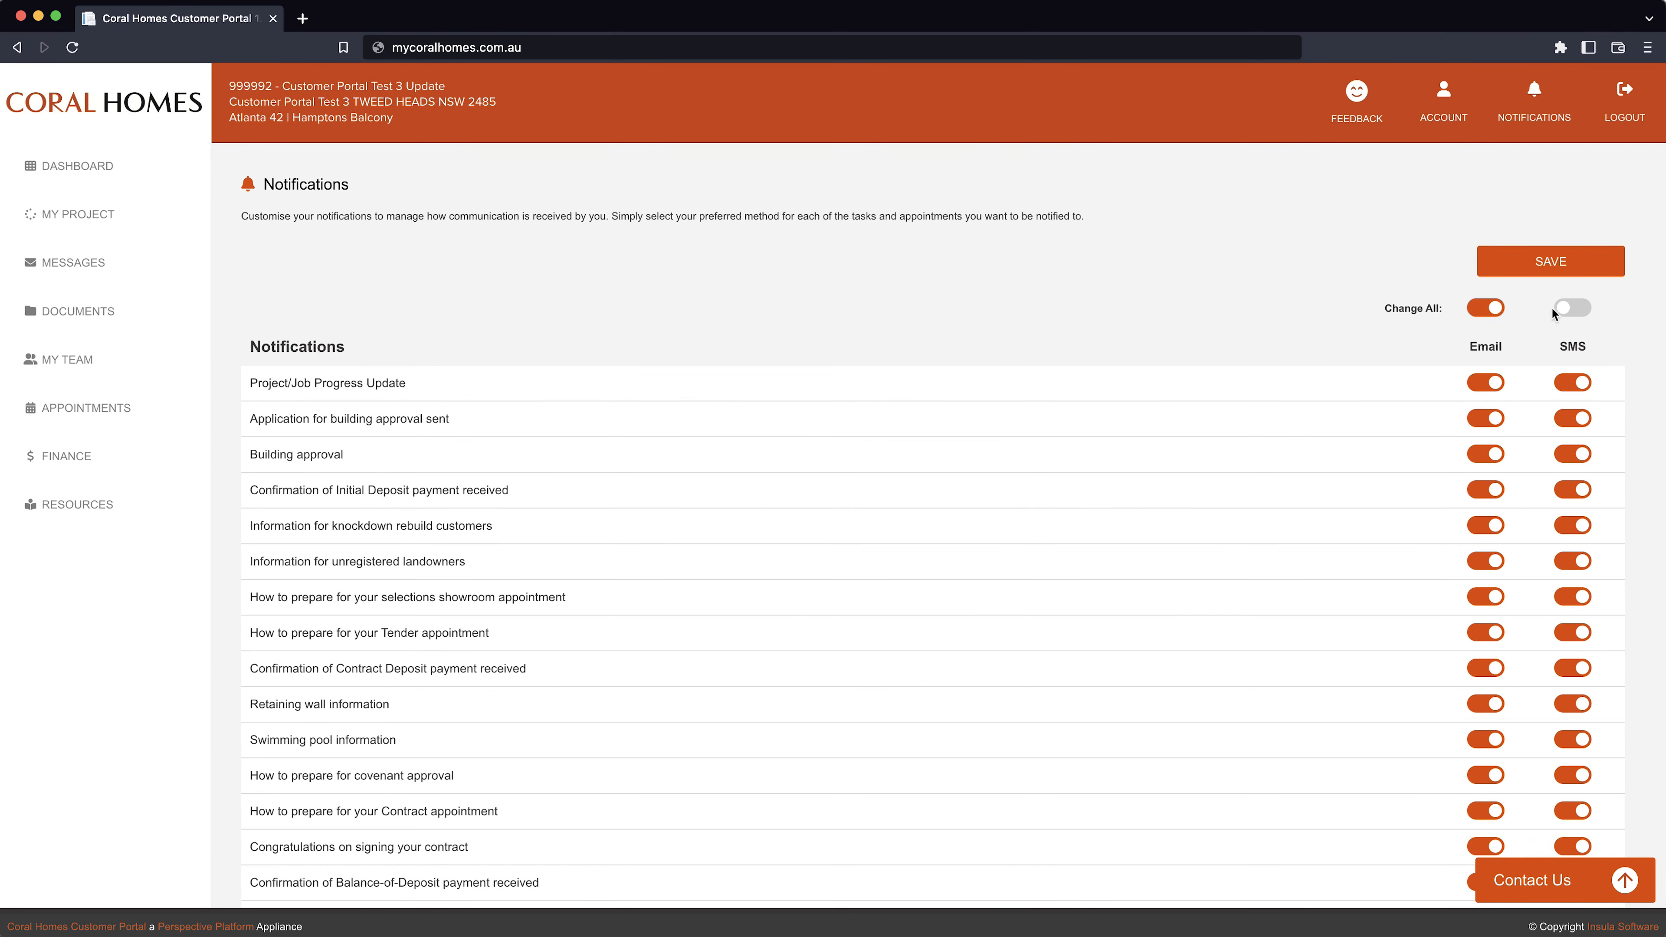
left_click(1573, 308)
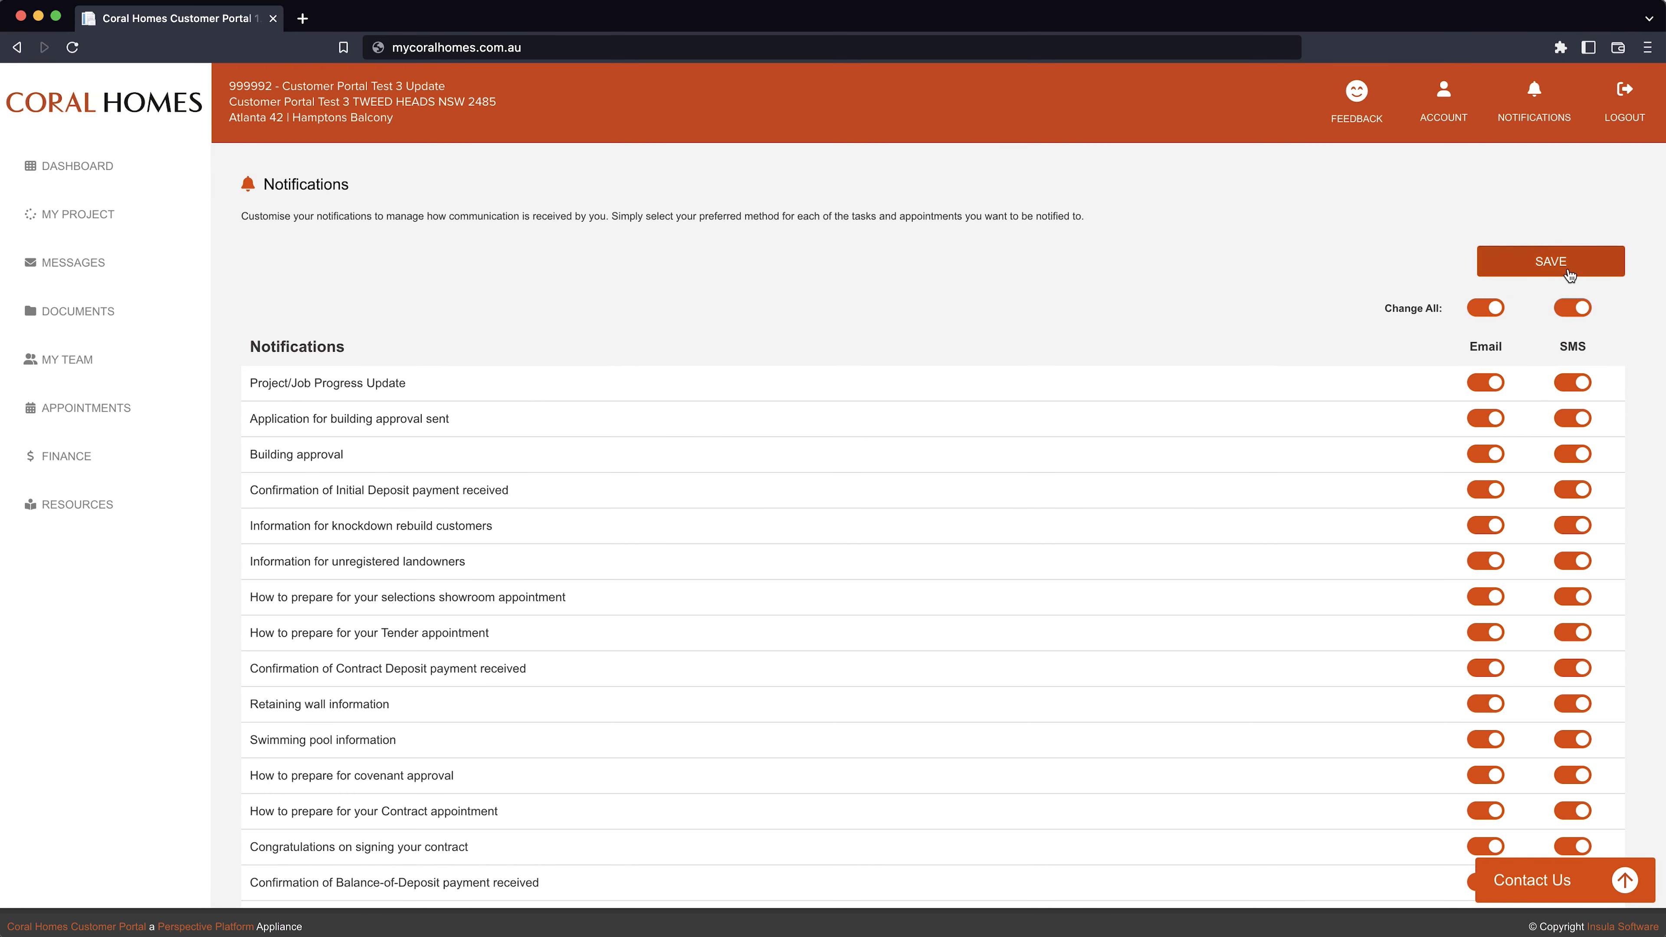
left_click(1551, 261)
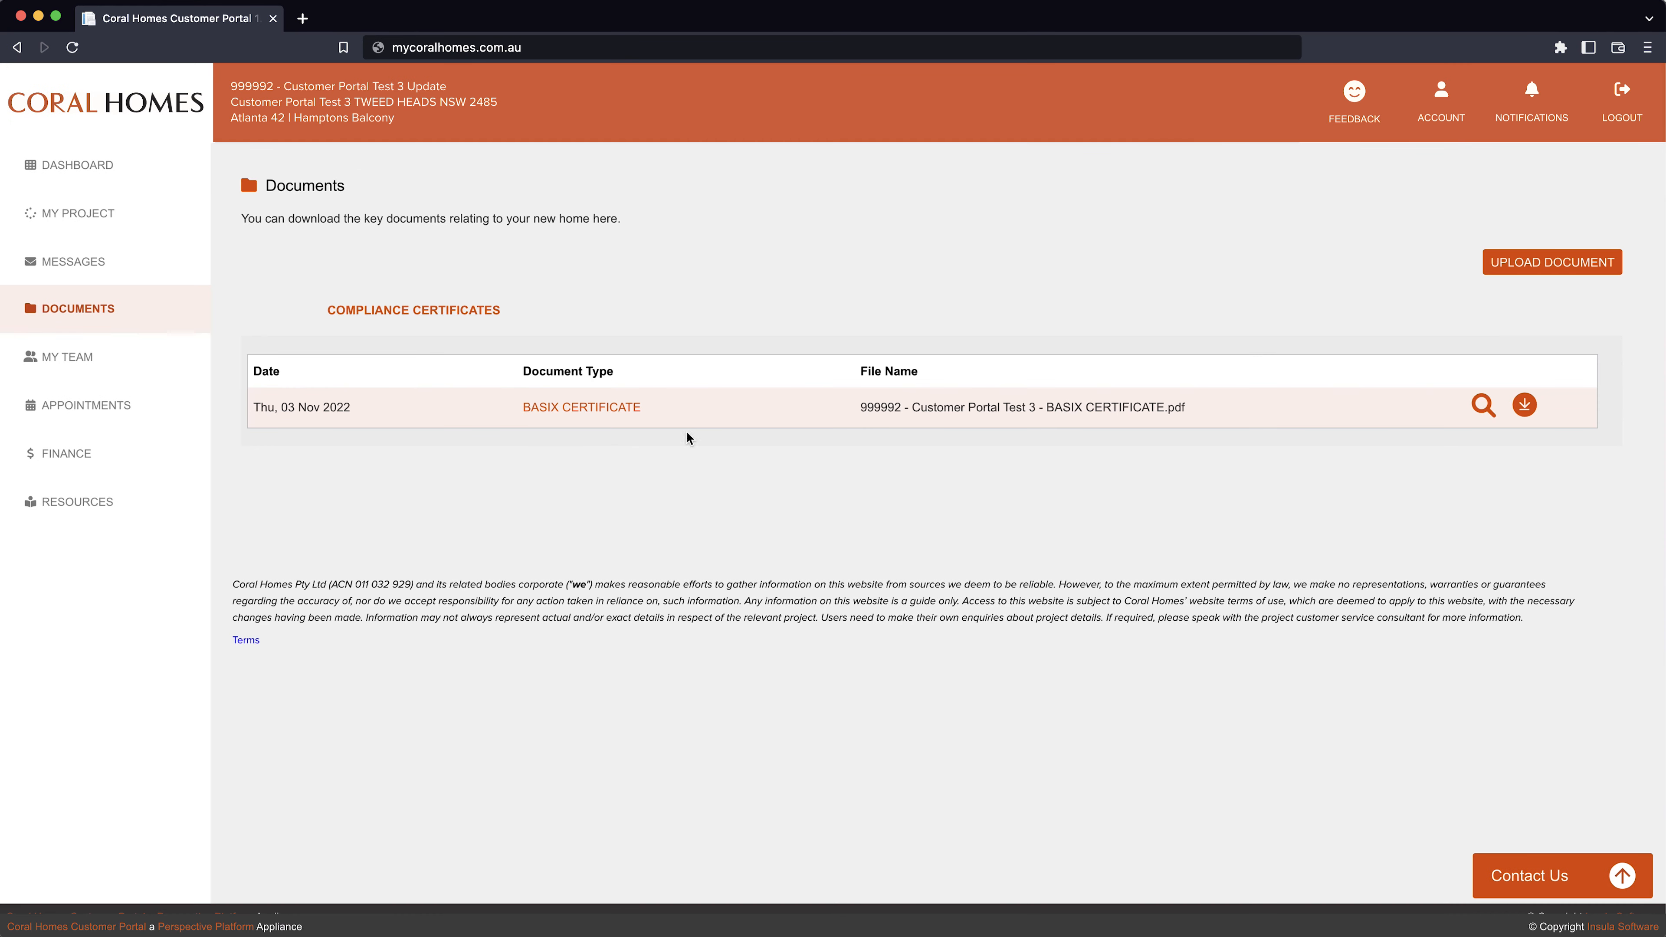
left_click(1483, 405)
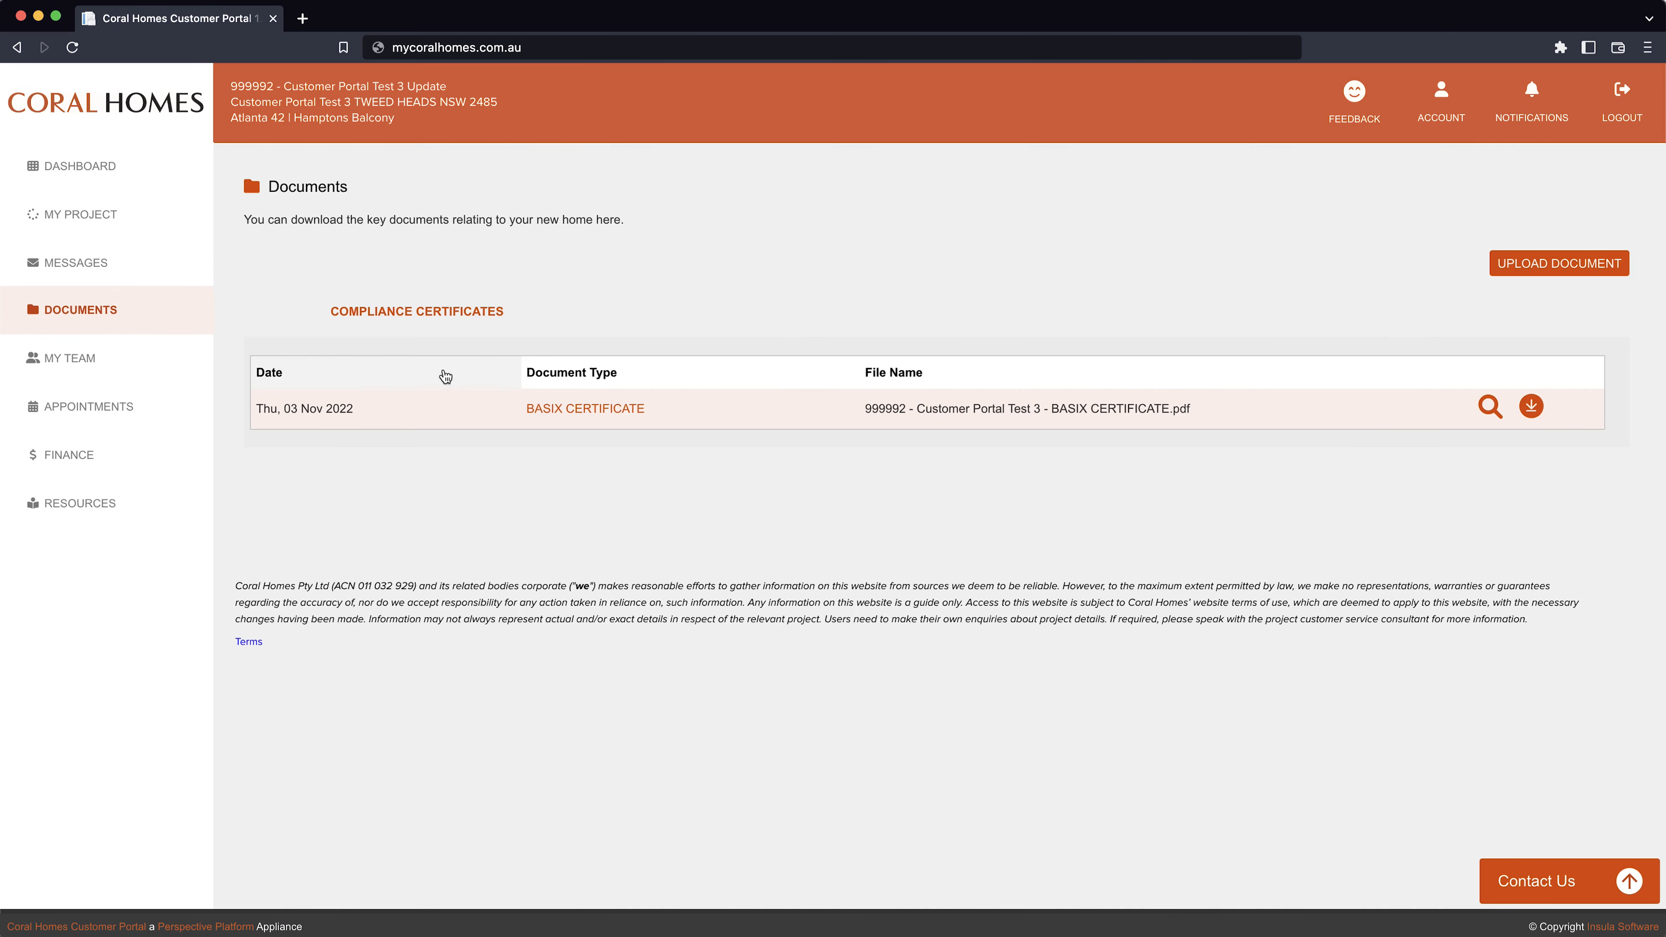
left_click(70, 357)
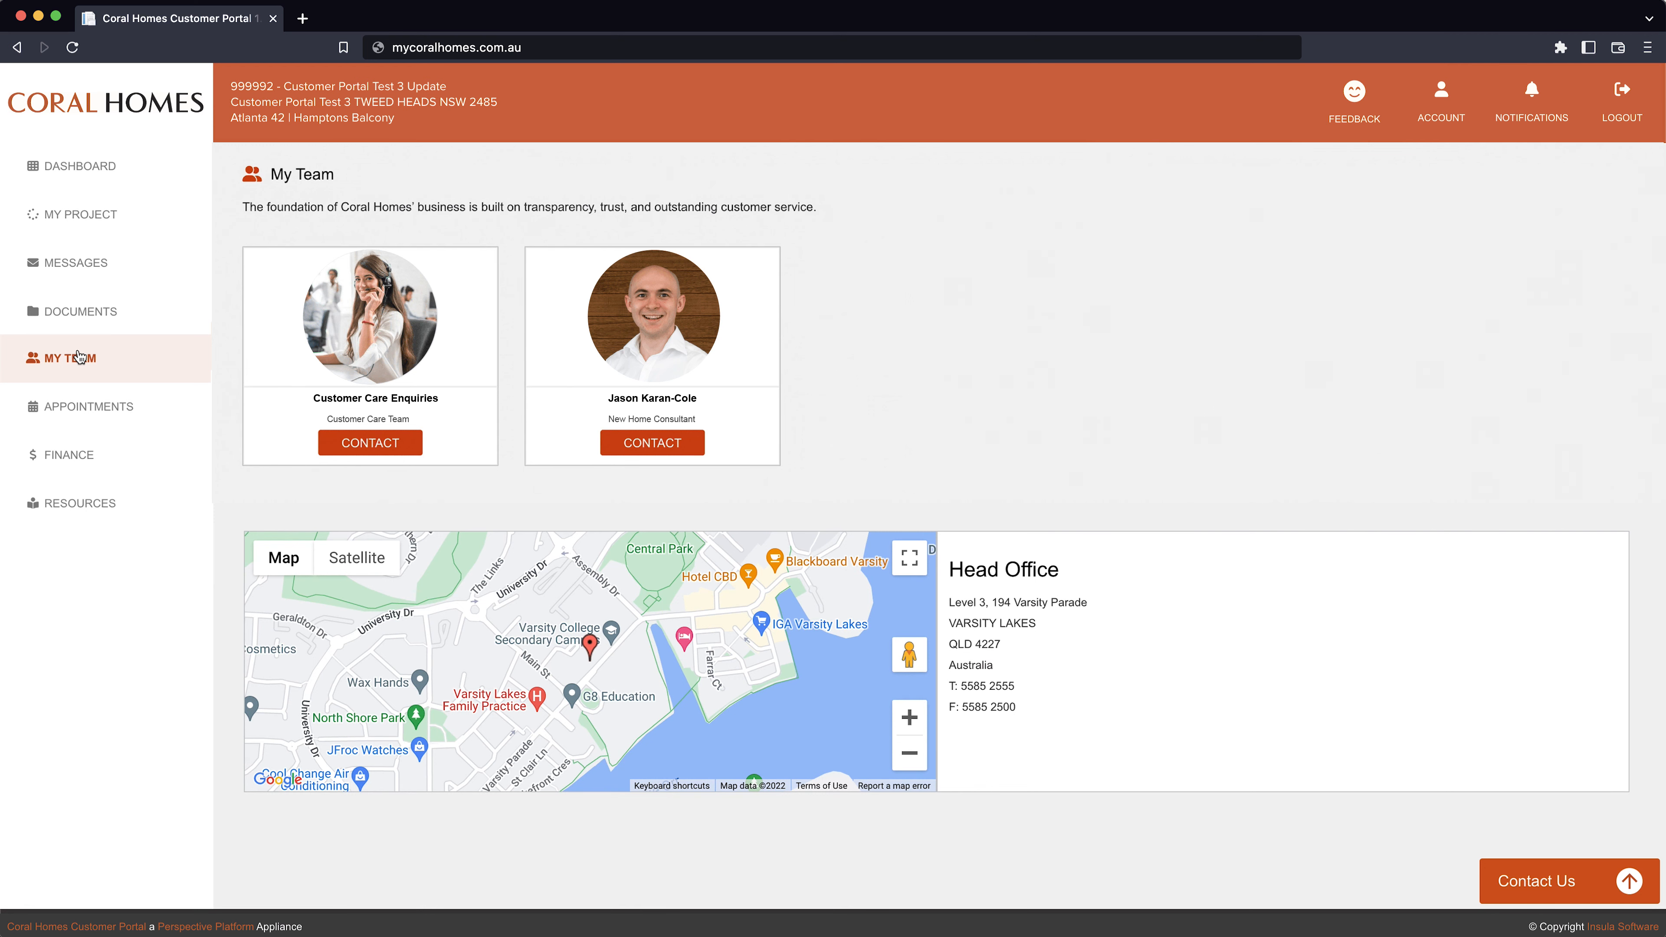
mouse_move(85, 374)
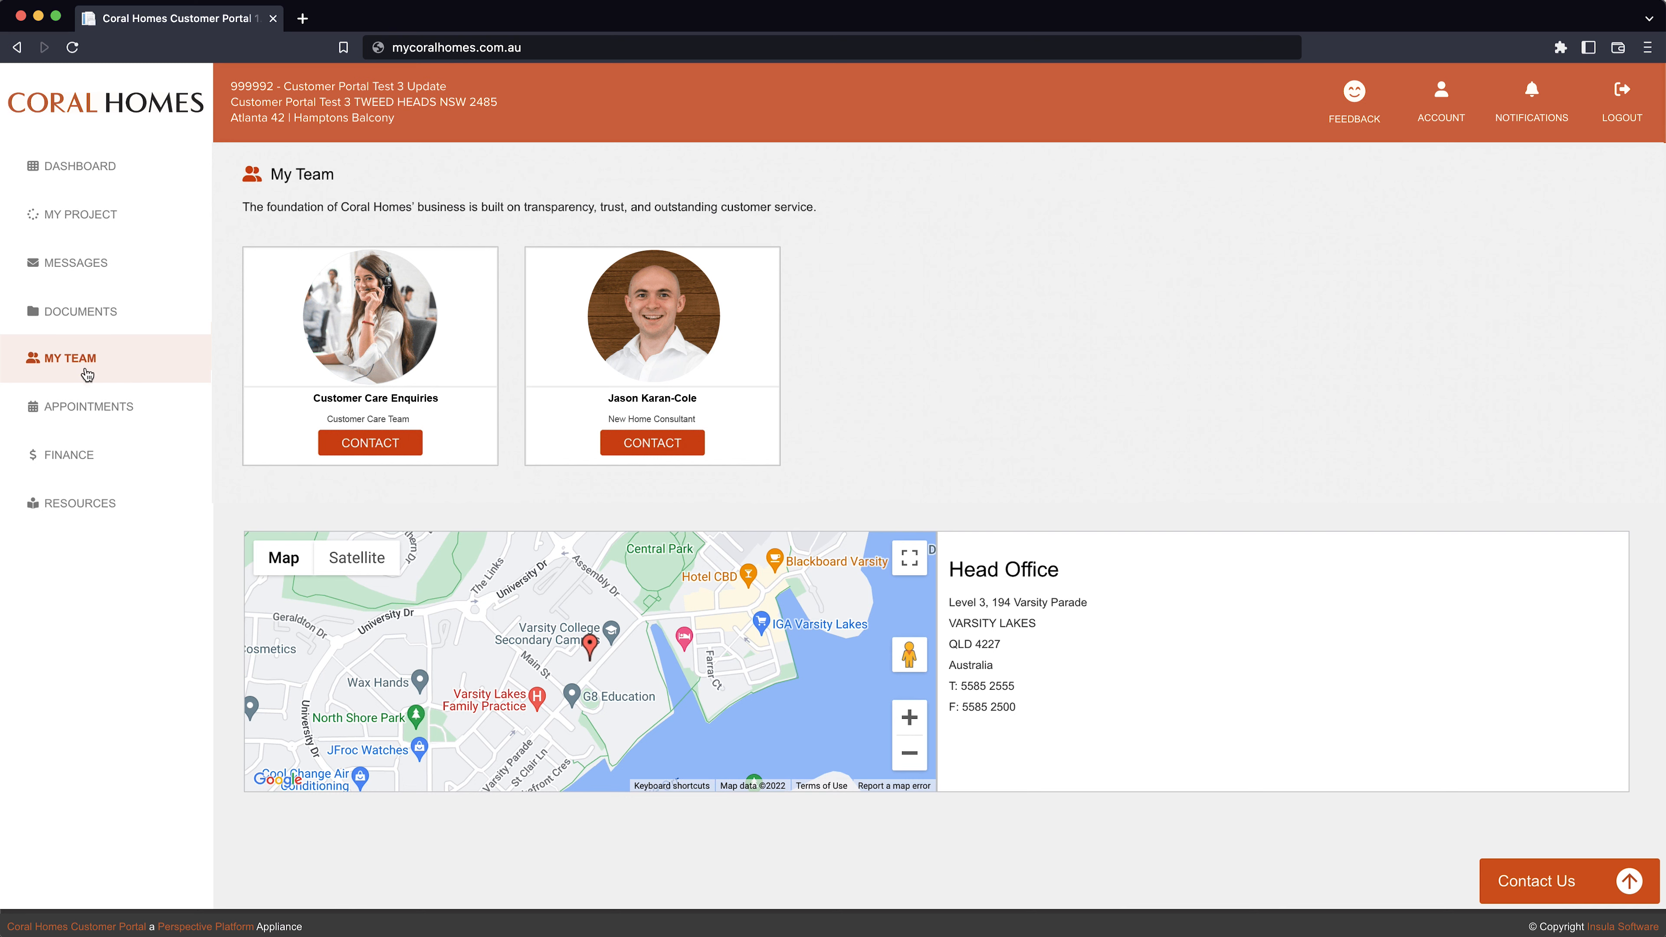
mouse_move(1426, 786)
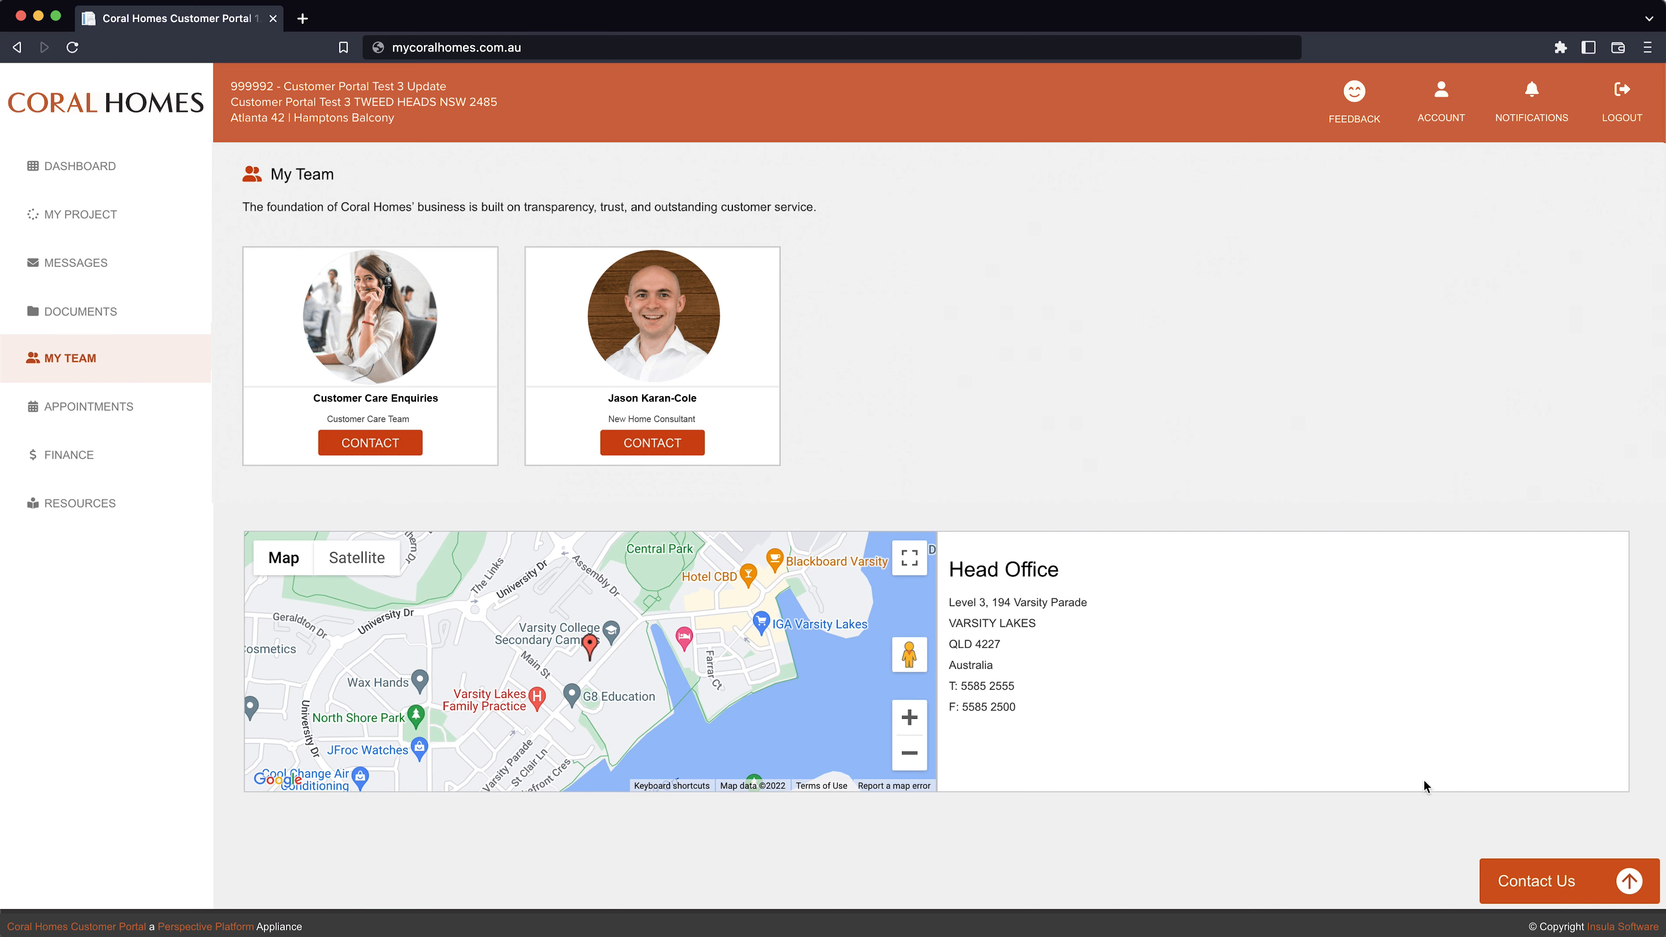
Step: Bring up the Contact Us form for messaging the customer care and consultant team
left_click(1562, 881)
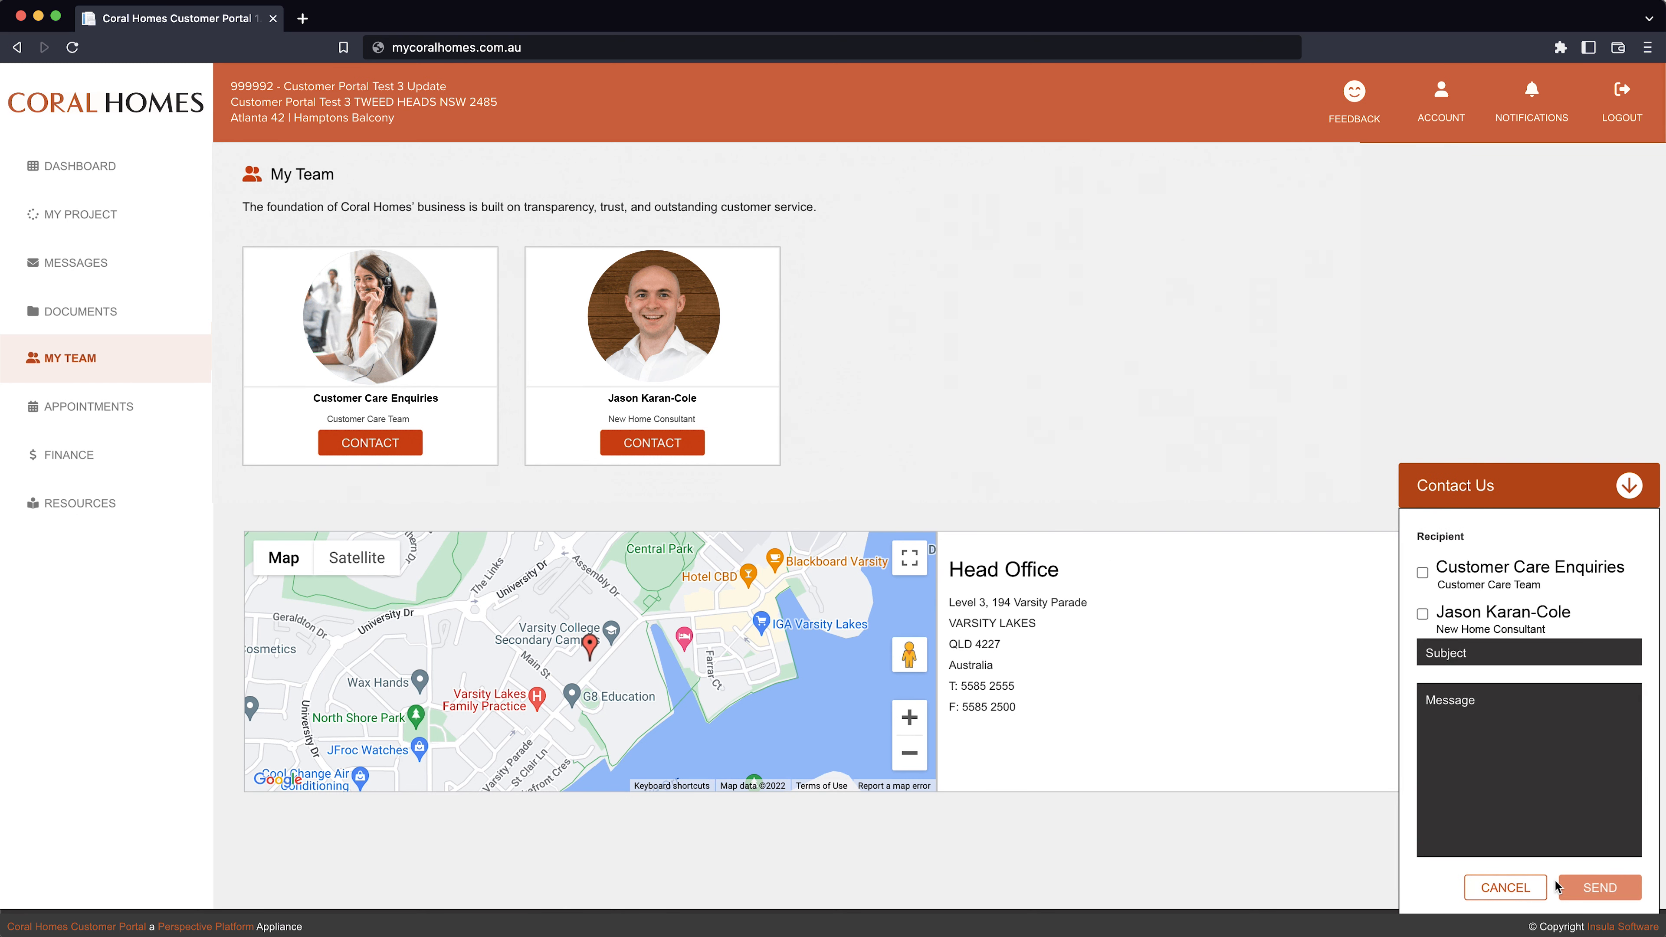
Step: Tick the New Home Consultant recipient, cancel the form unsent, and go to Appointments
left_click(1422, 614)
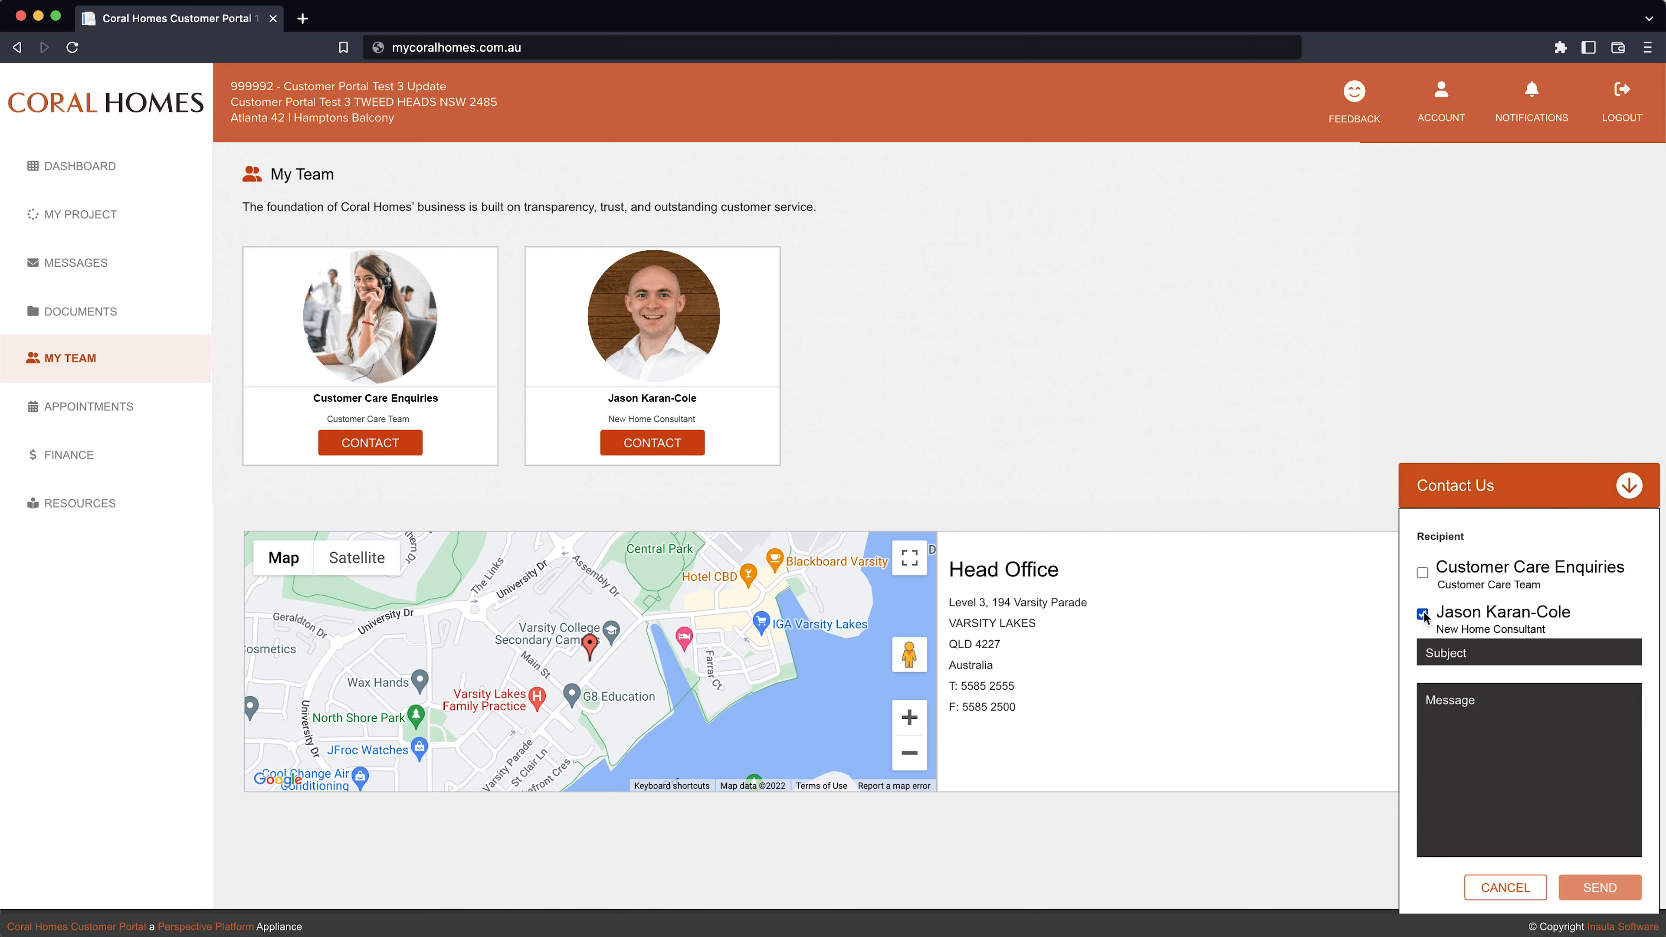
left_click(1423, 615)
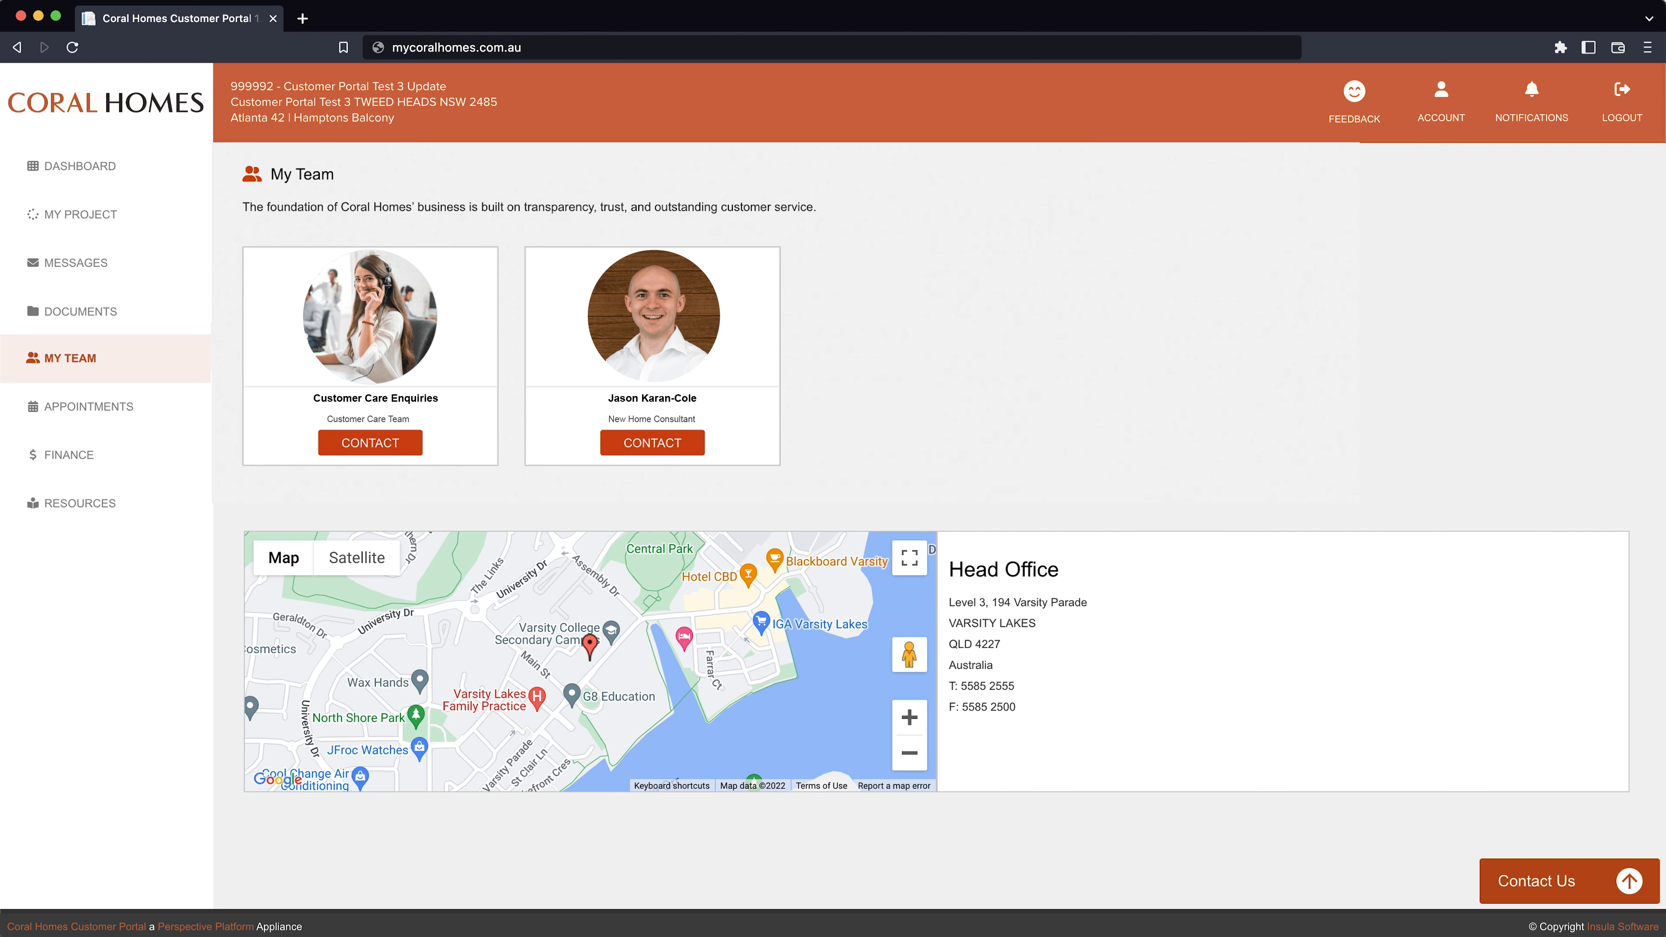
left_click(85, 405)
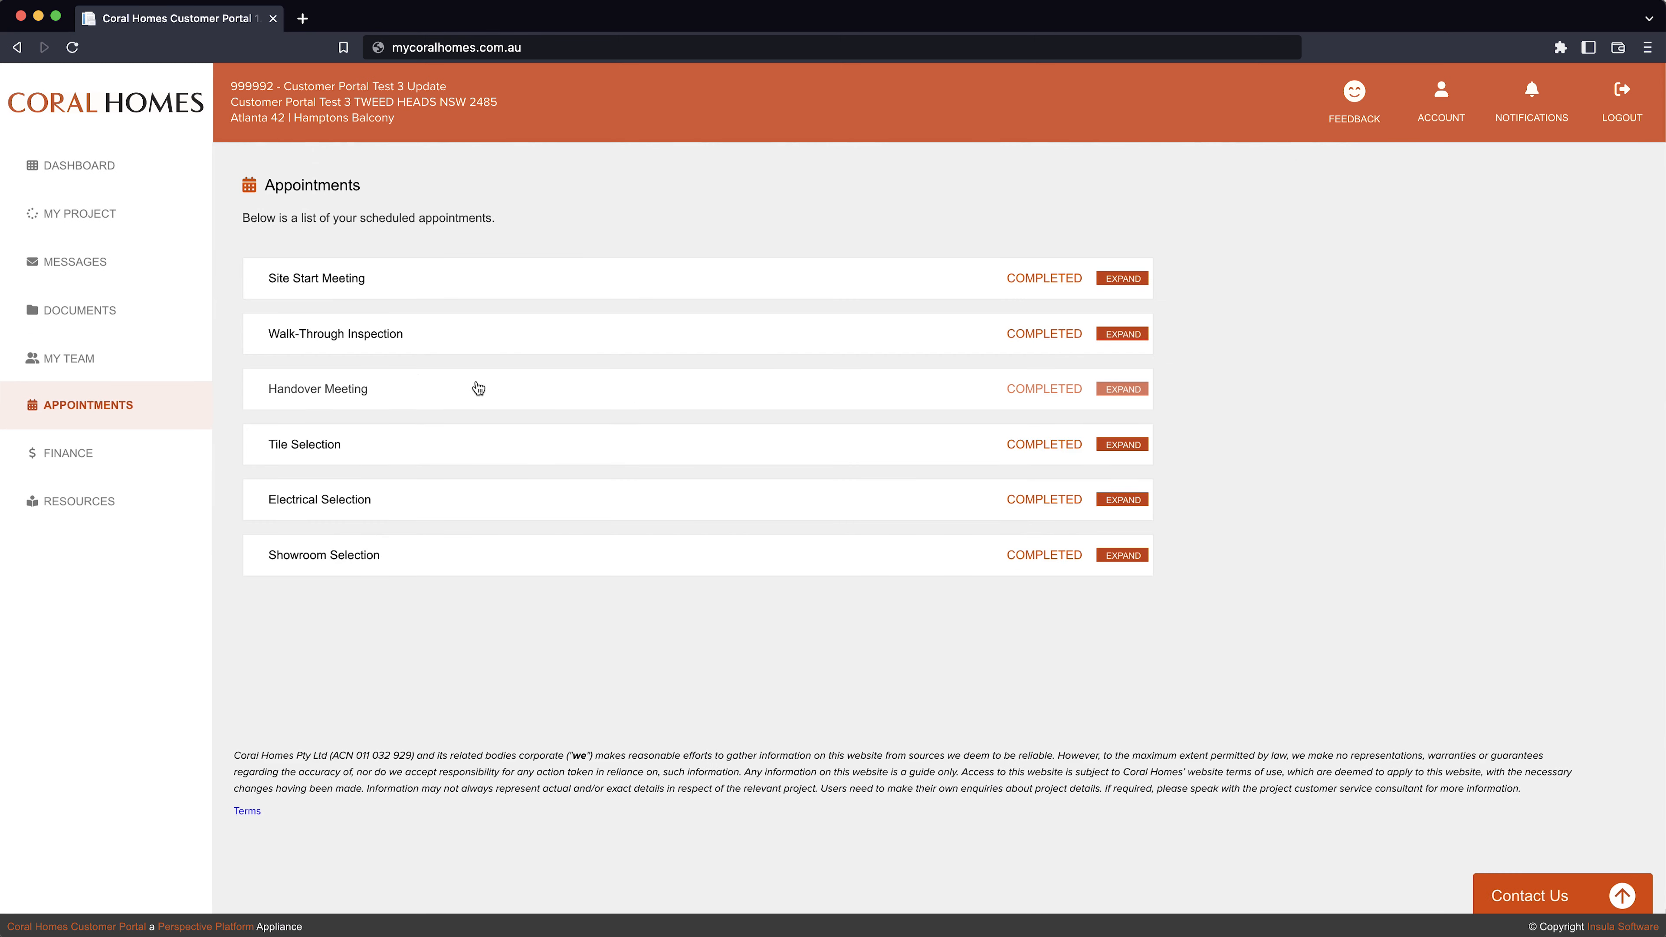
mouse_move(431, 469)
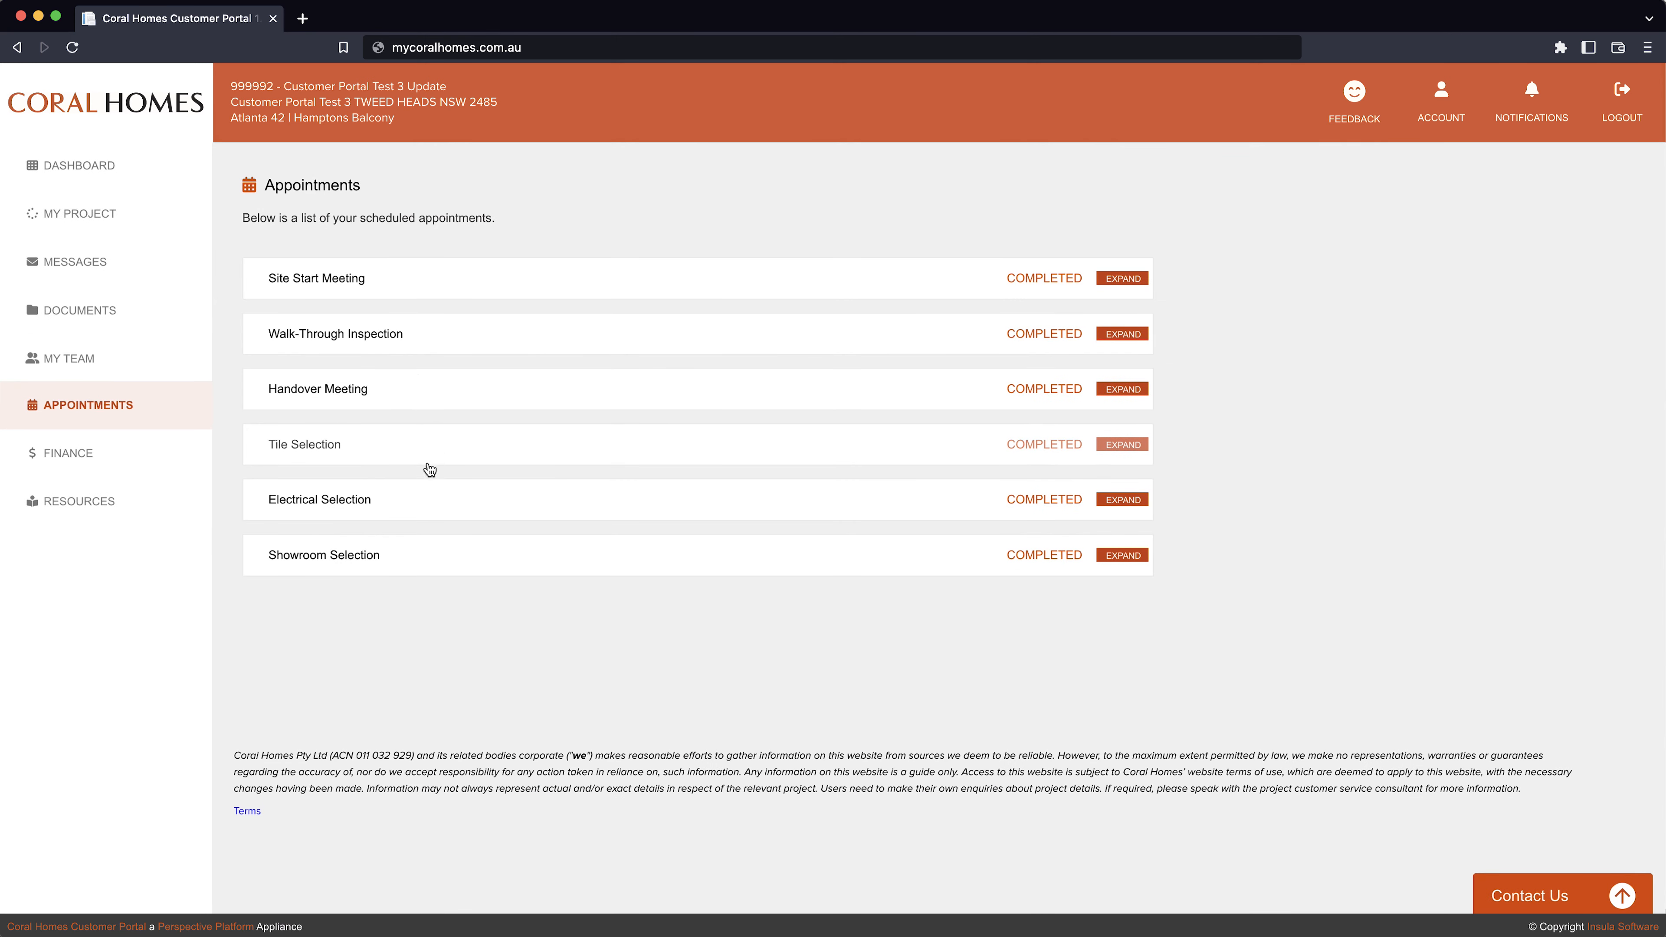
mouse_move(341, 553)
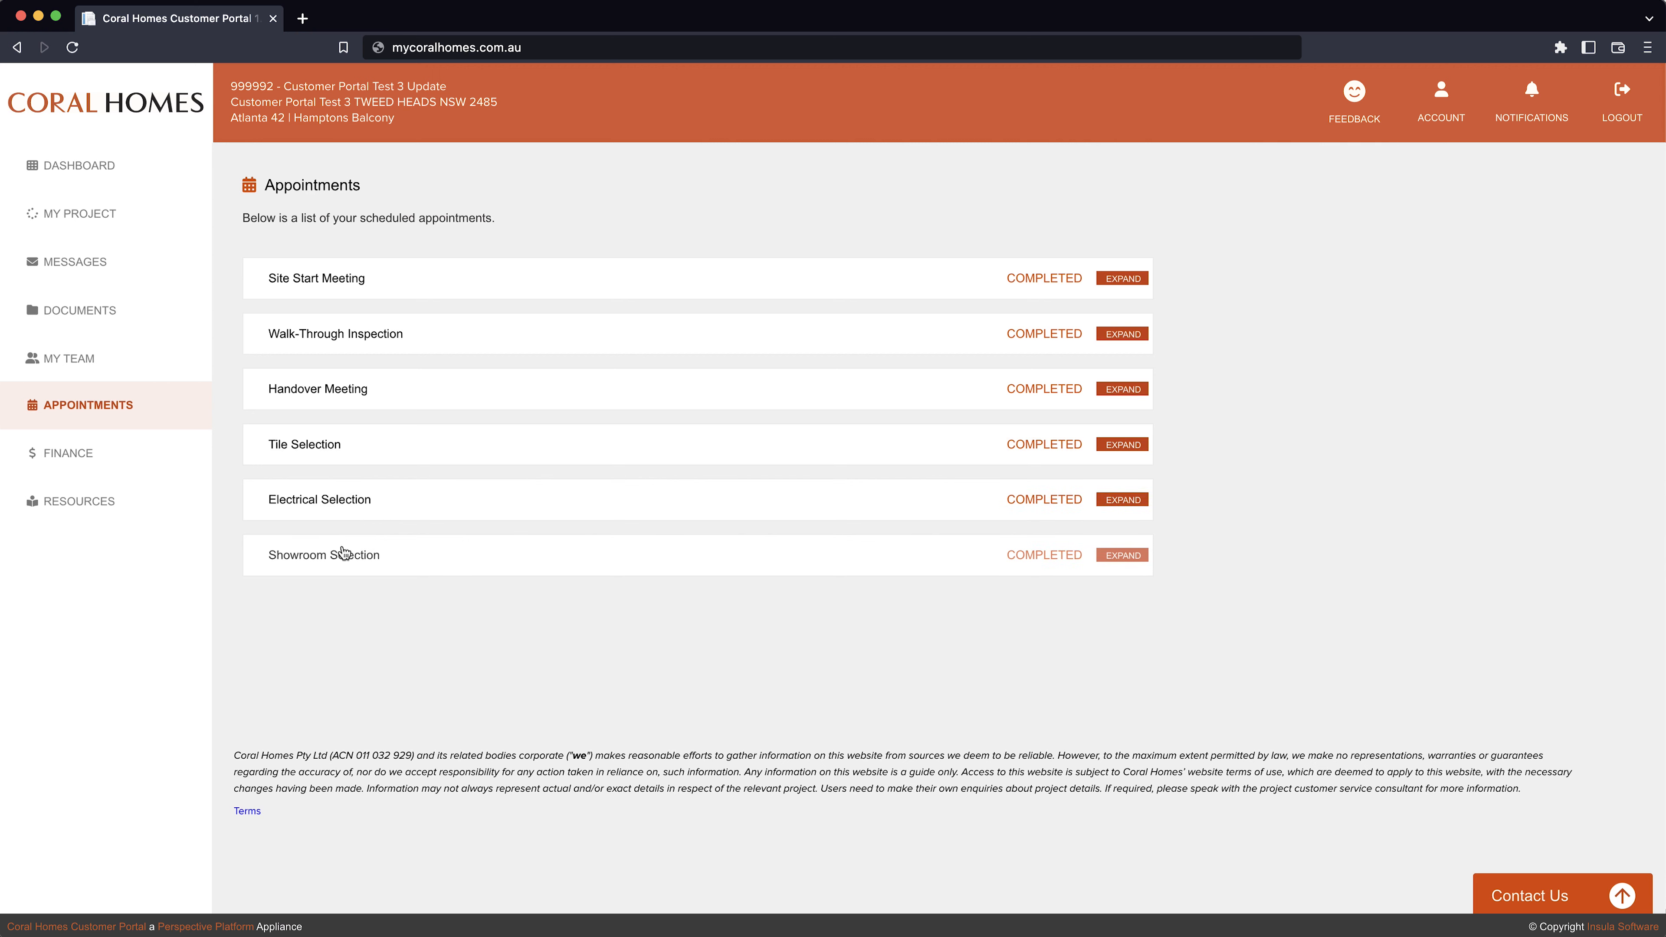
mouse_move(69, 453)
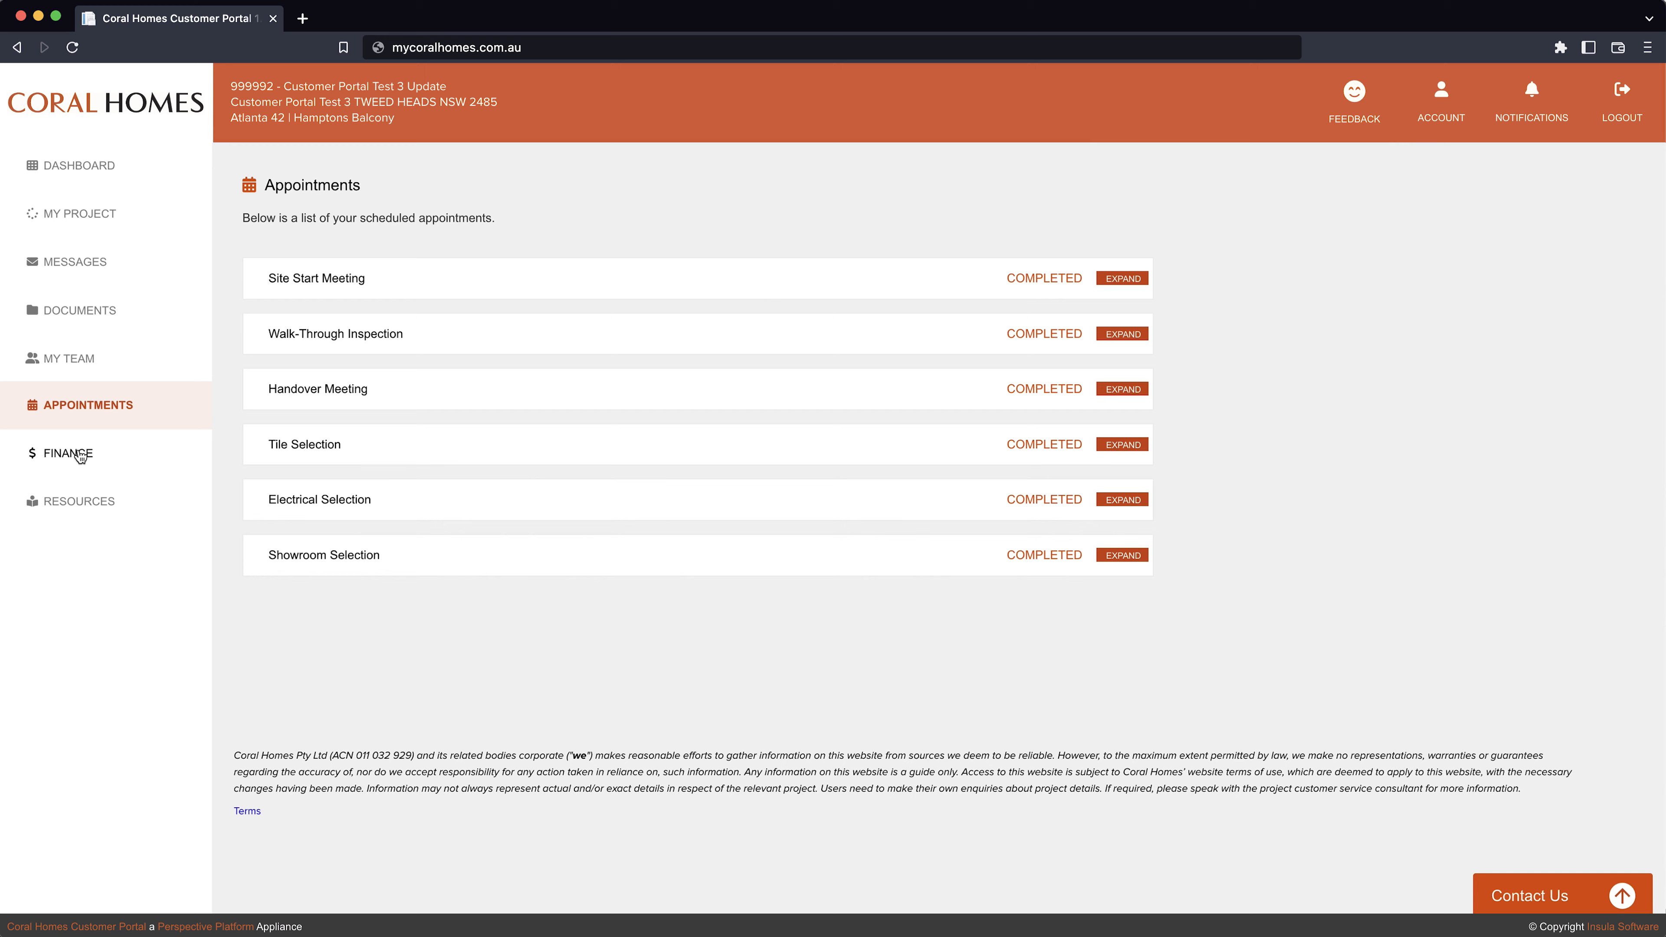
Step: Go to the Finance page listing the seven paid payment stages
left_click(69, 440)
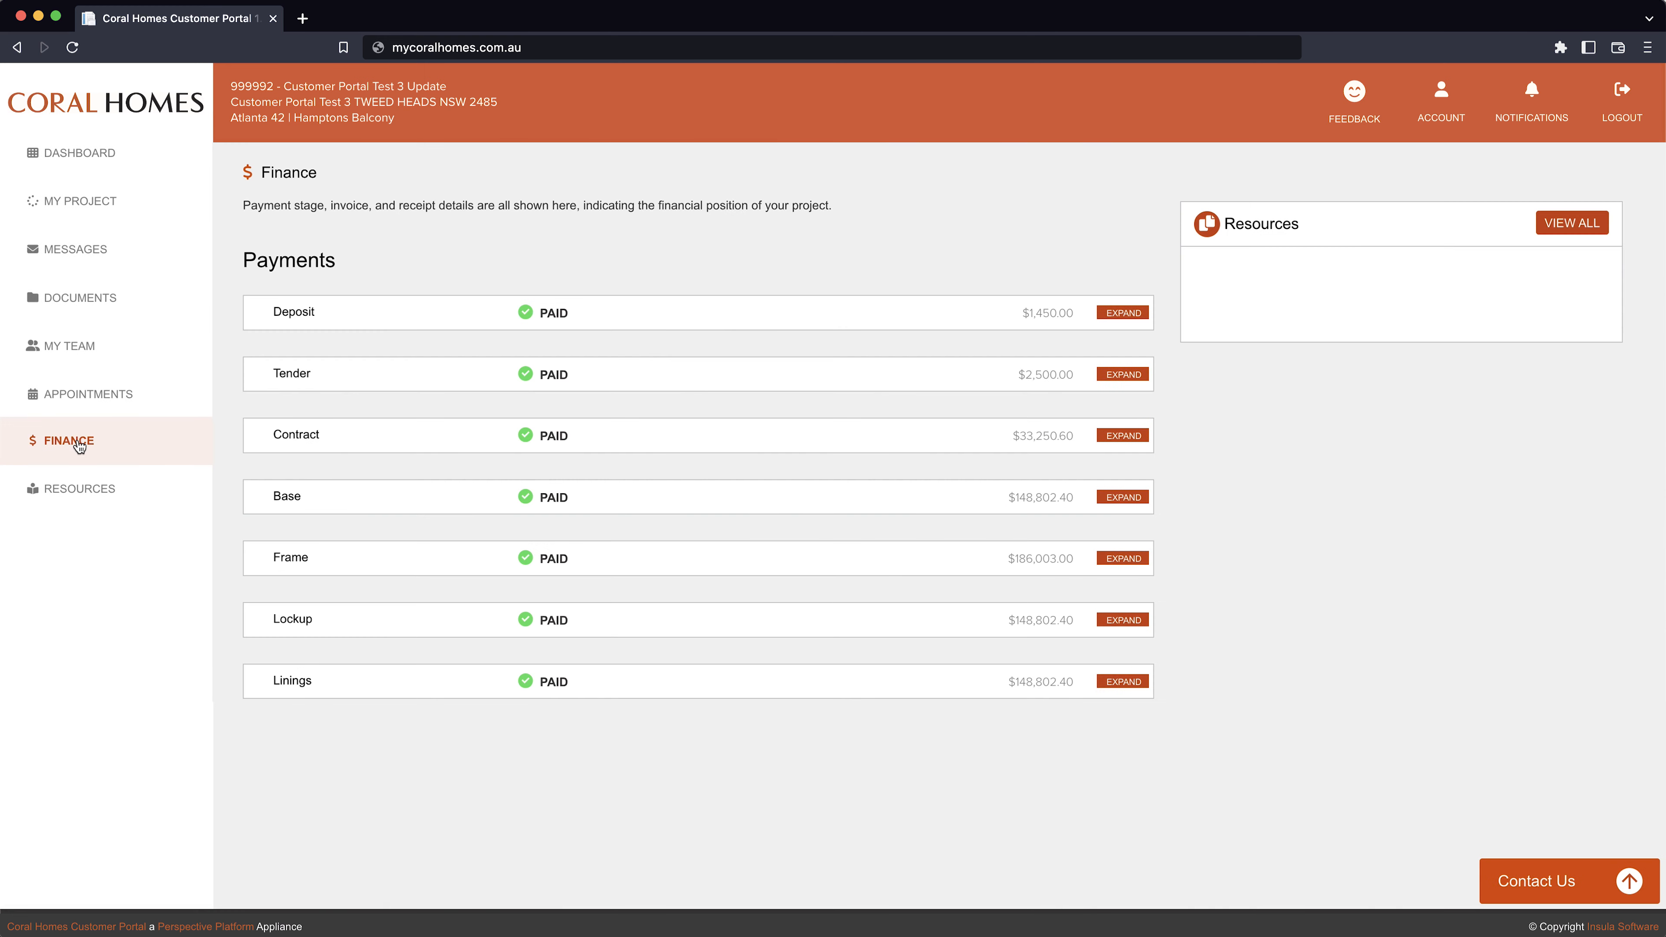
Step: Expand the Deposit and Tender payment breakdowns, check the $748,490.00 total, then go to Resources
left_click(1121, 312)
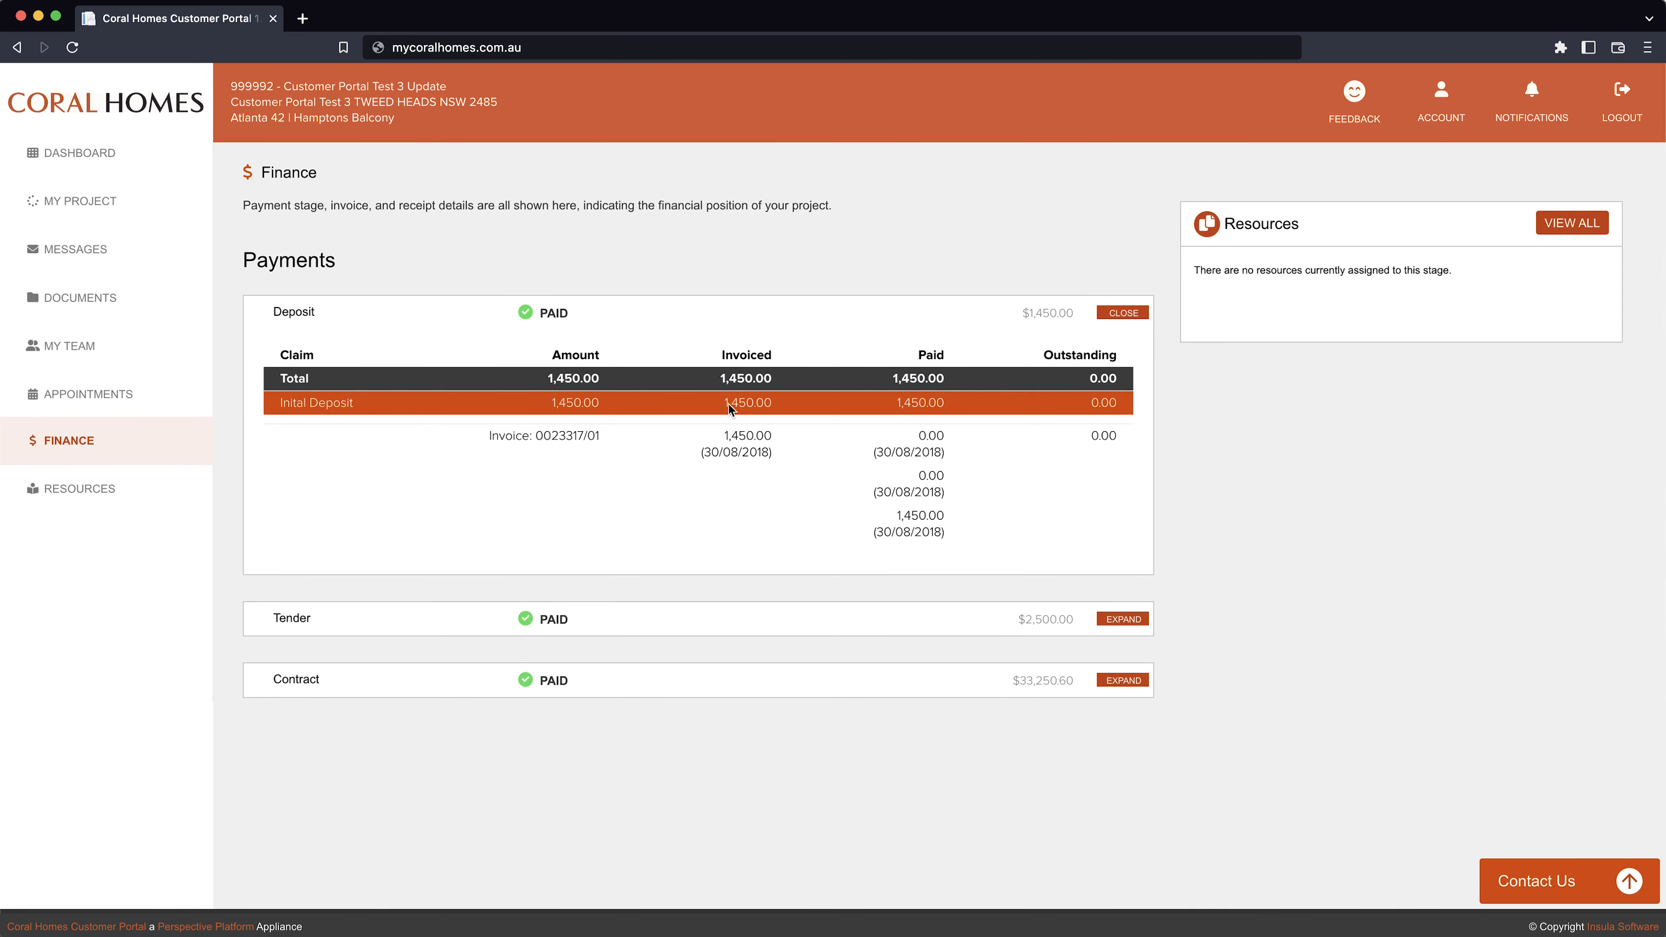
scroll("down", 3)
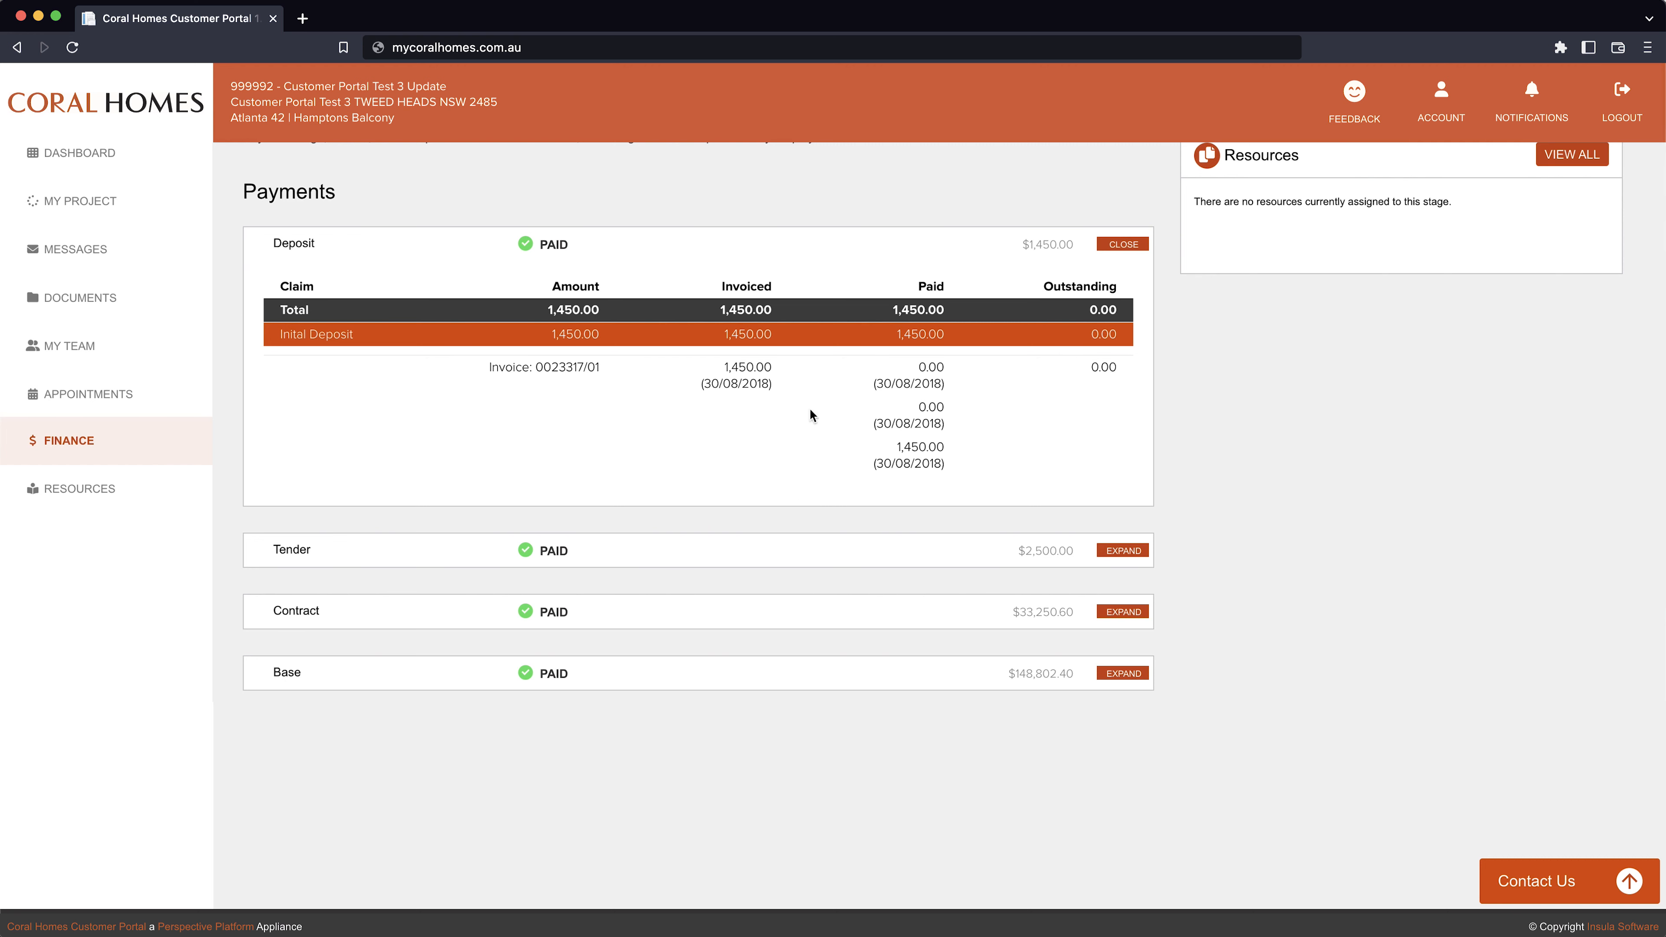
left_click(1122, 243)
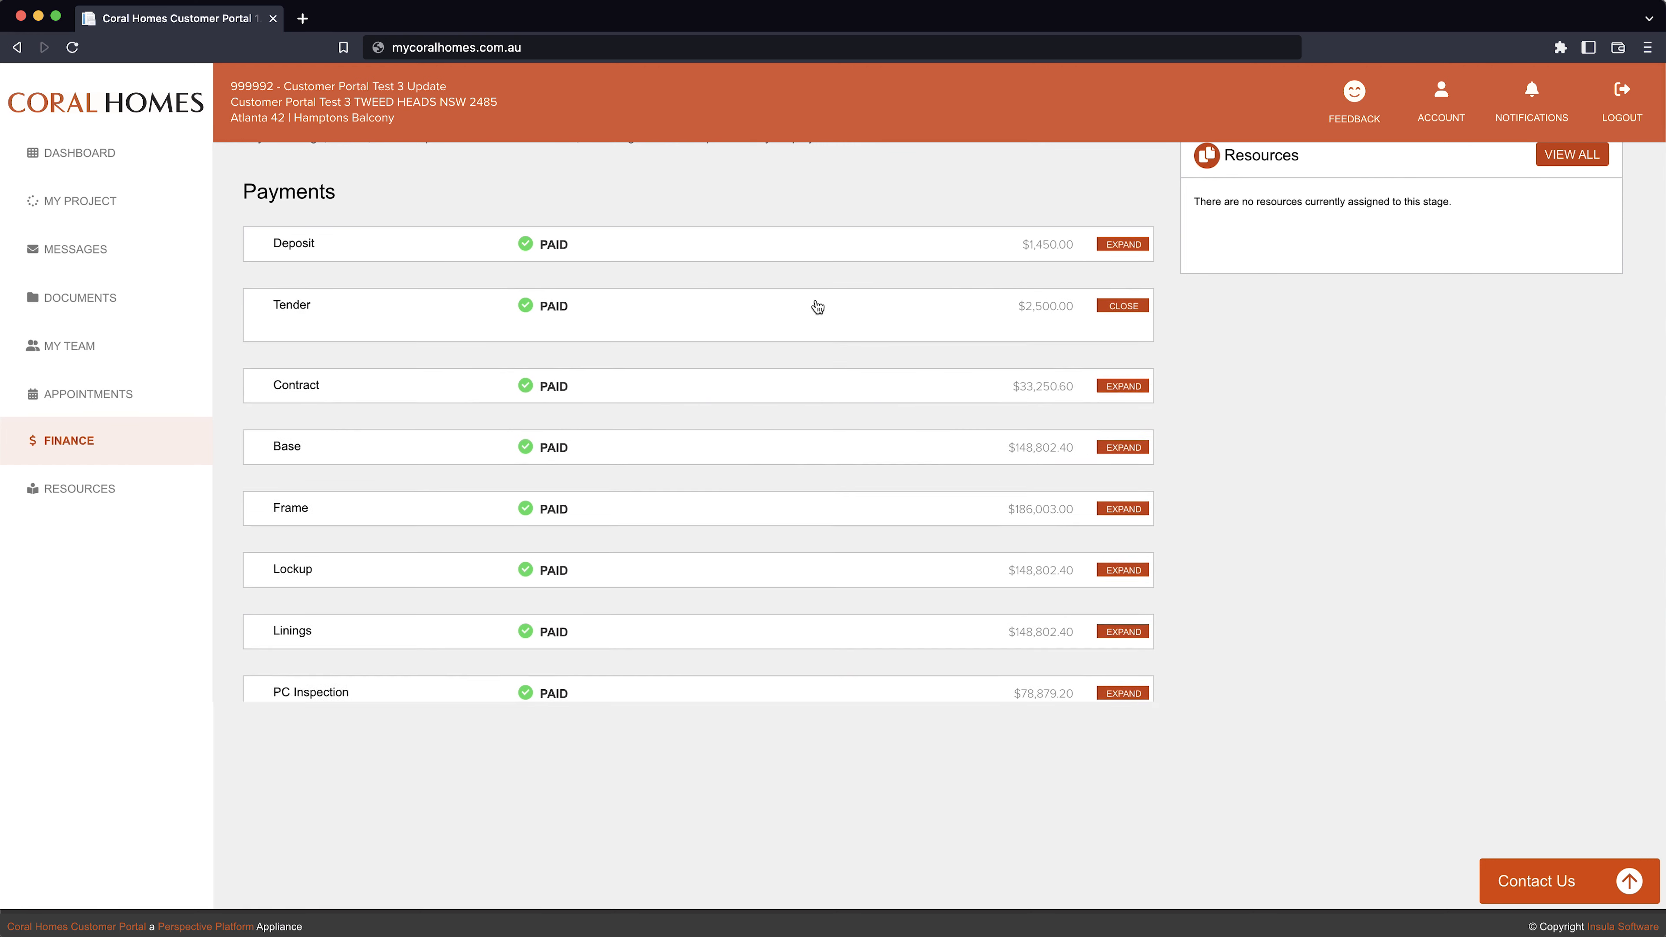
left_click(1122, 305)
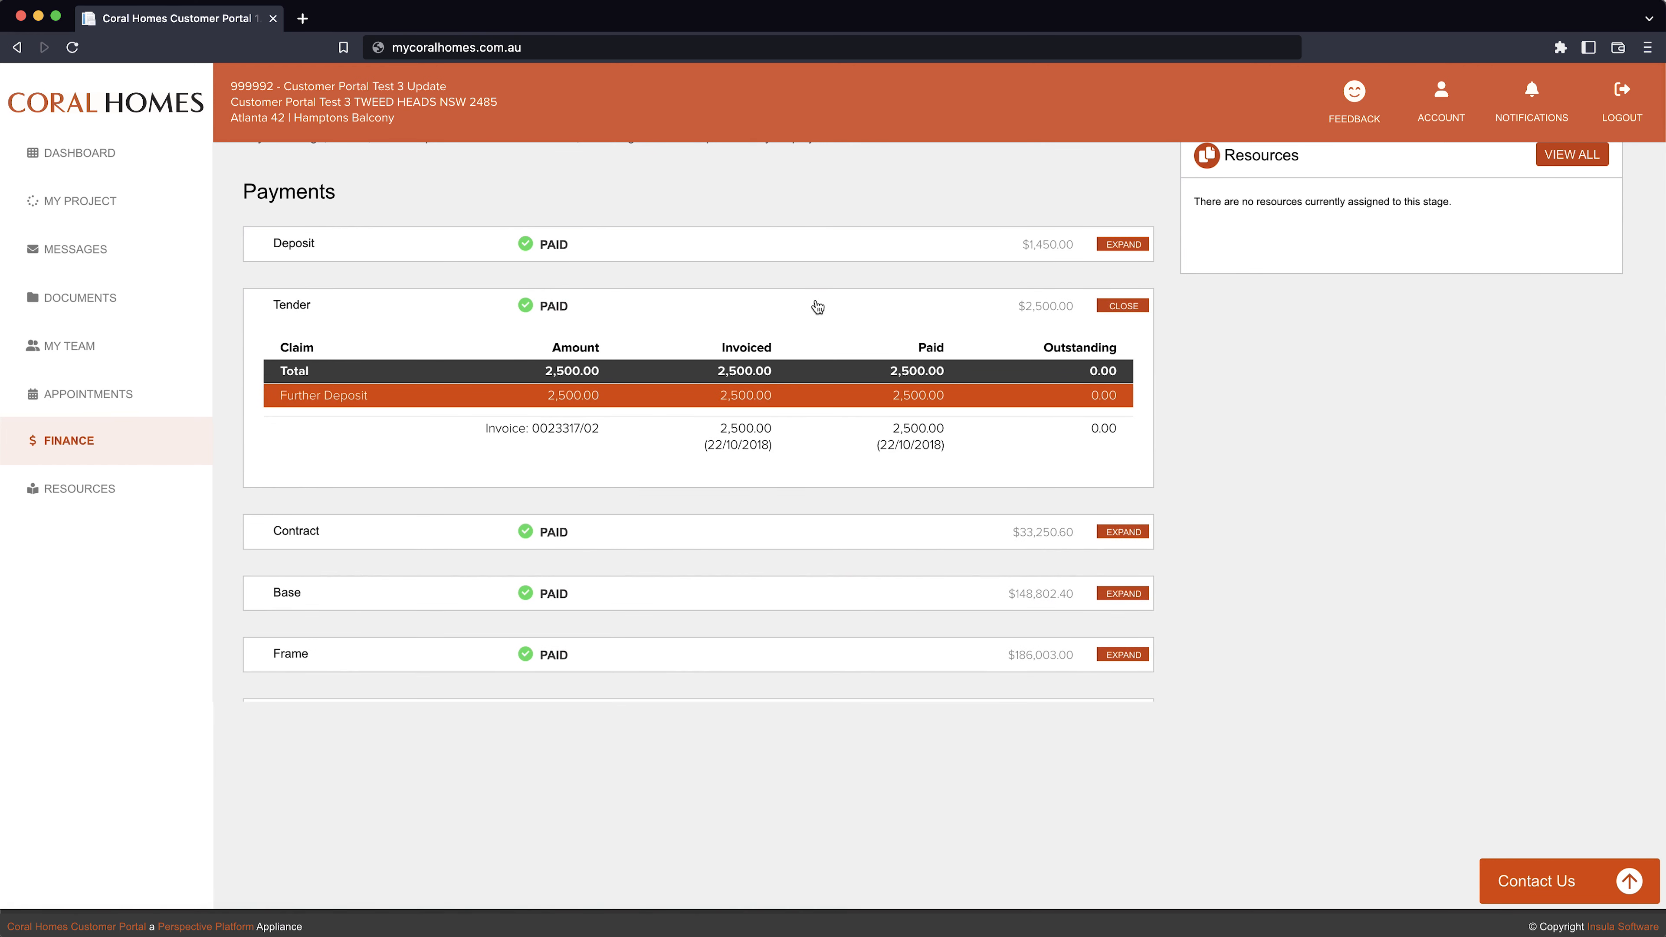
scroll("down", 3)
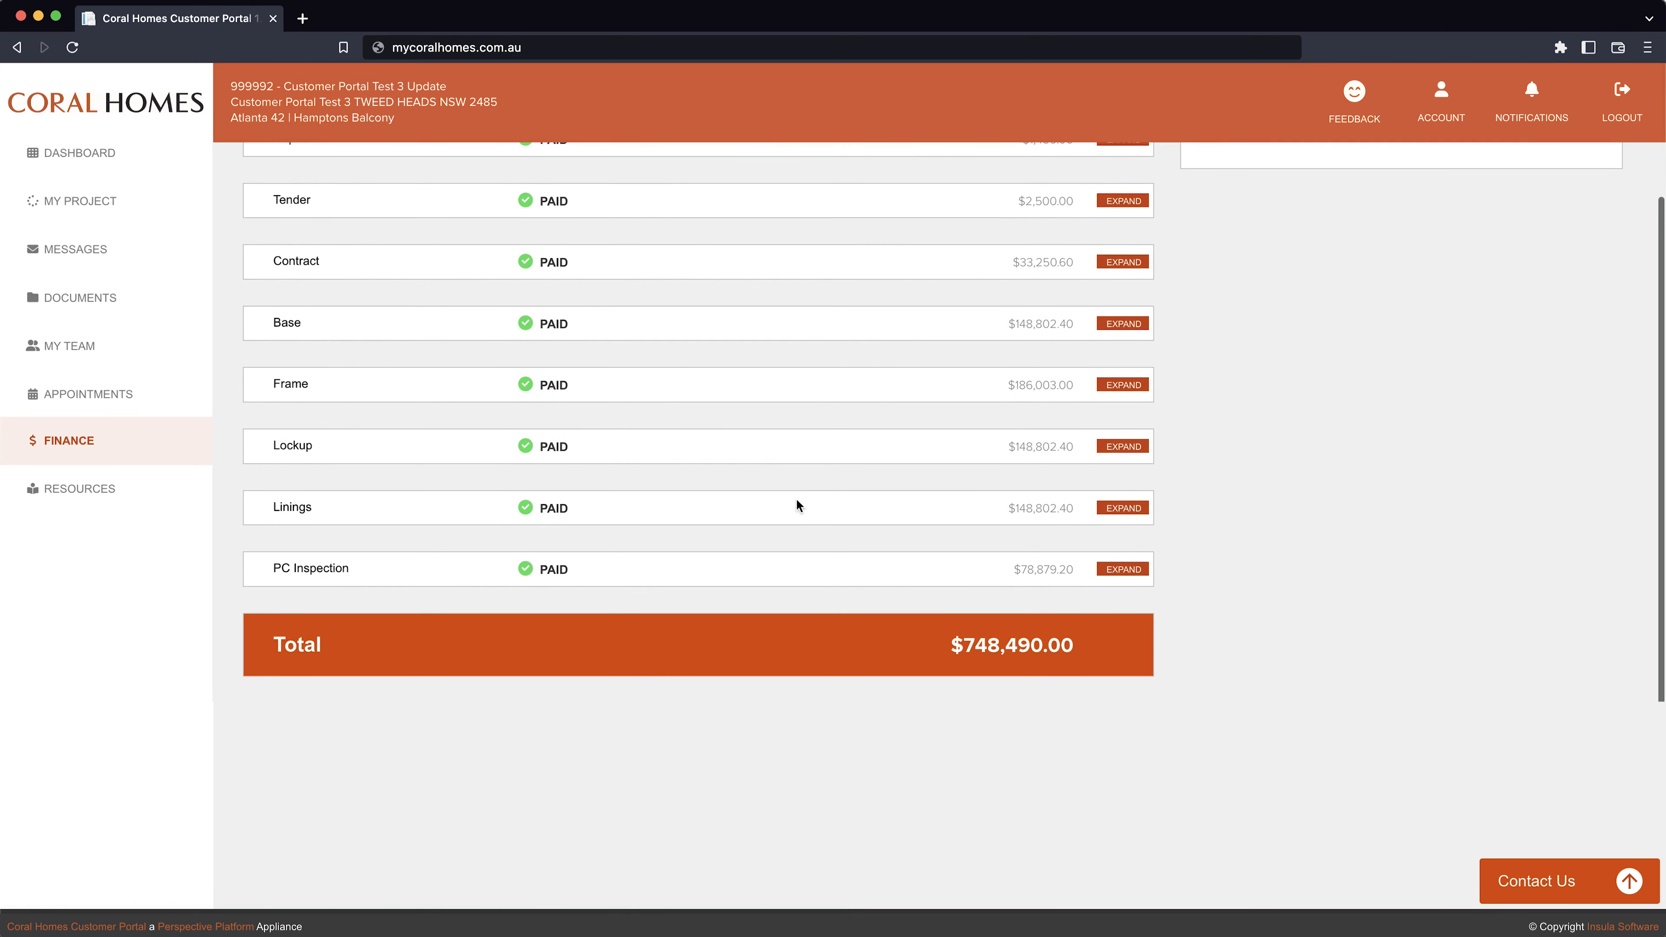
scroll("up", 3)
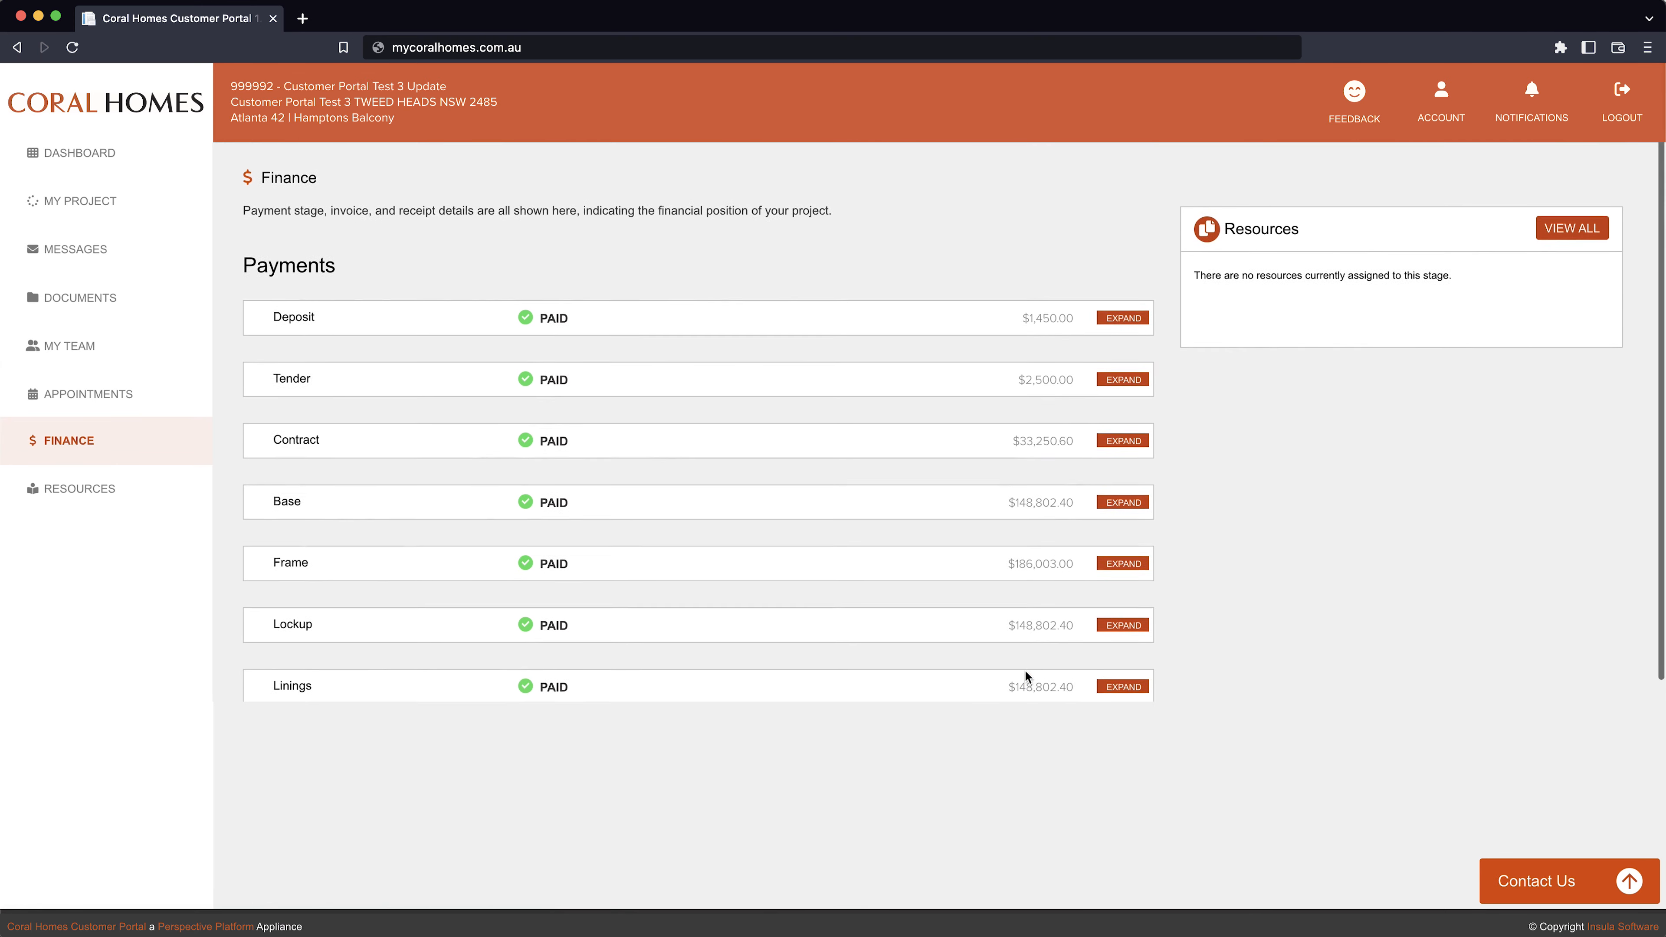
left_click(78, 488)
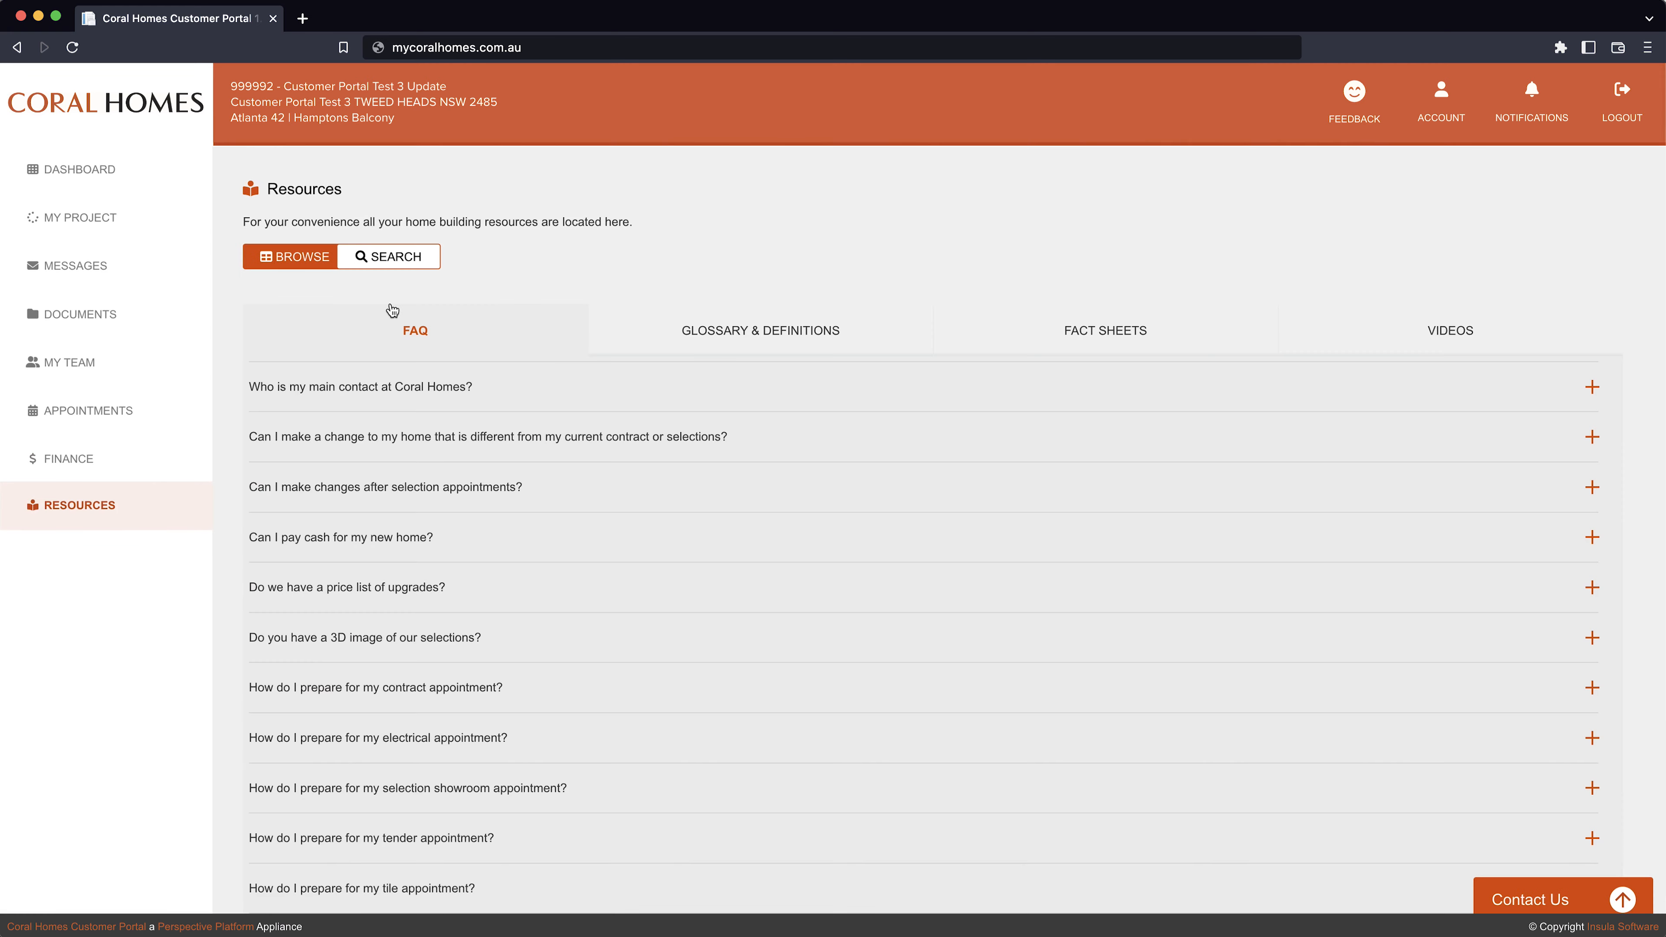
Step: Browse the Glossary and Fact Sheets resources, download the Basix fact sheet, then view the Videos
left_click(760, 331)
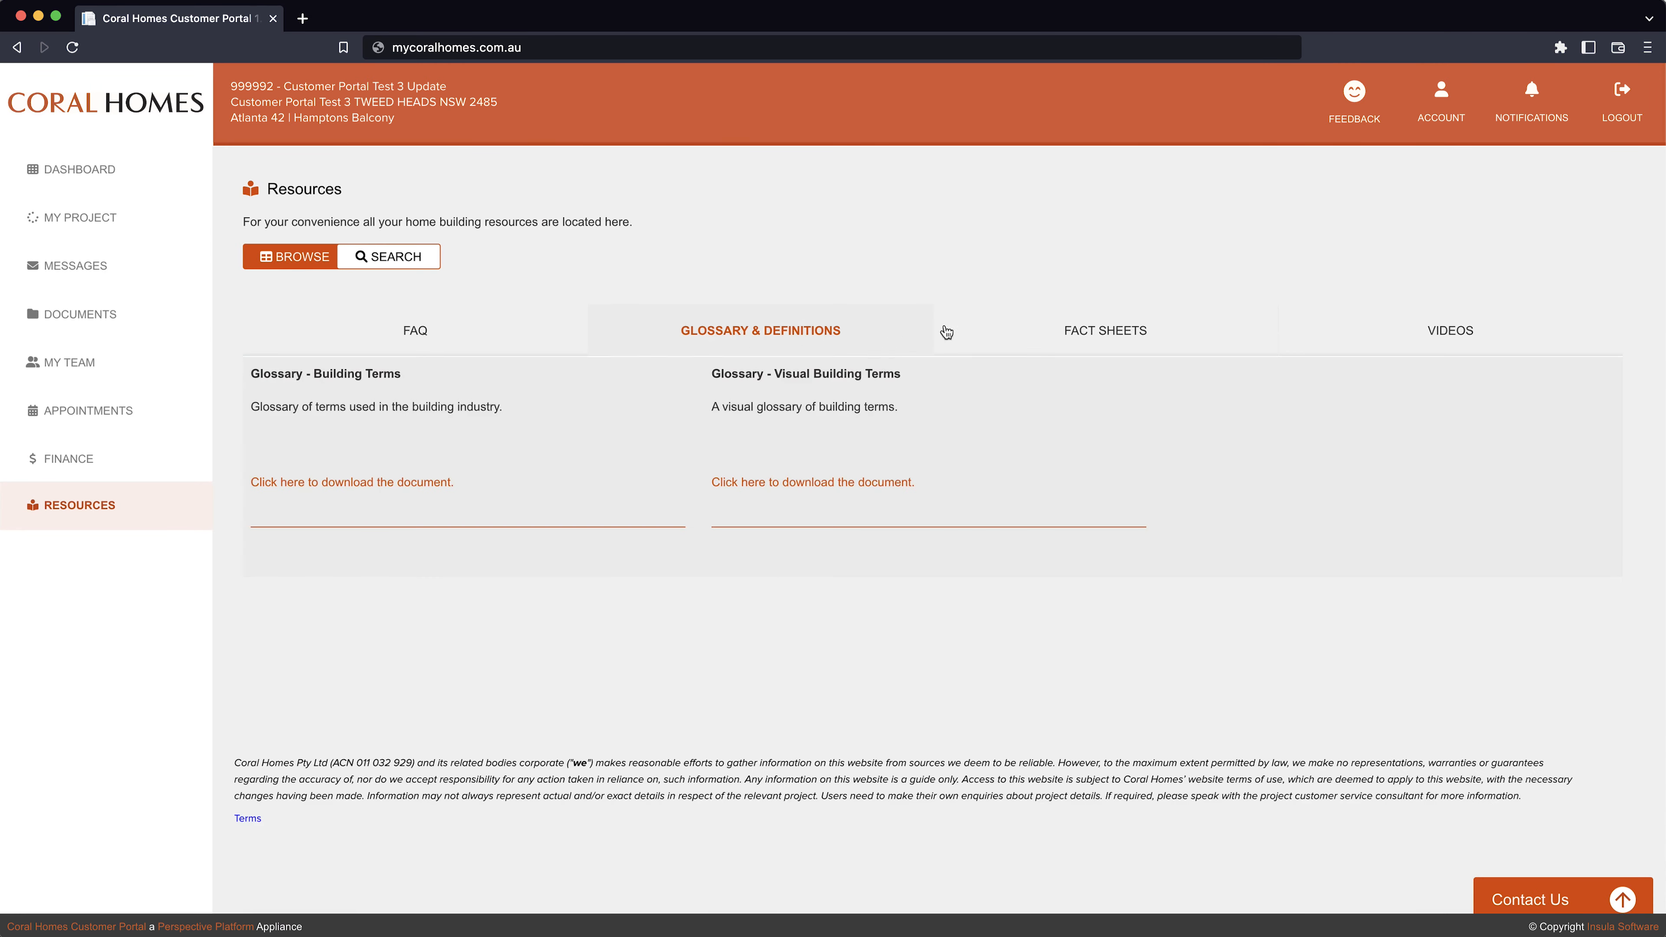
left_click(1104, 330)
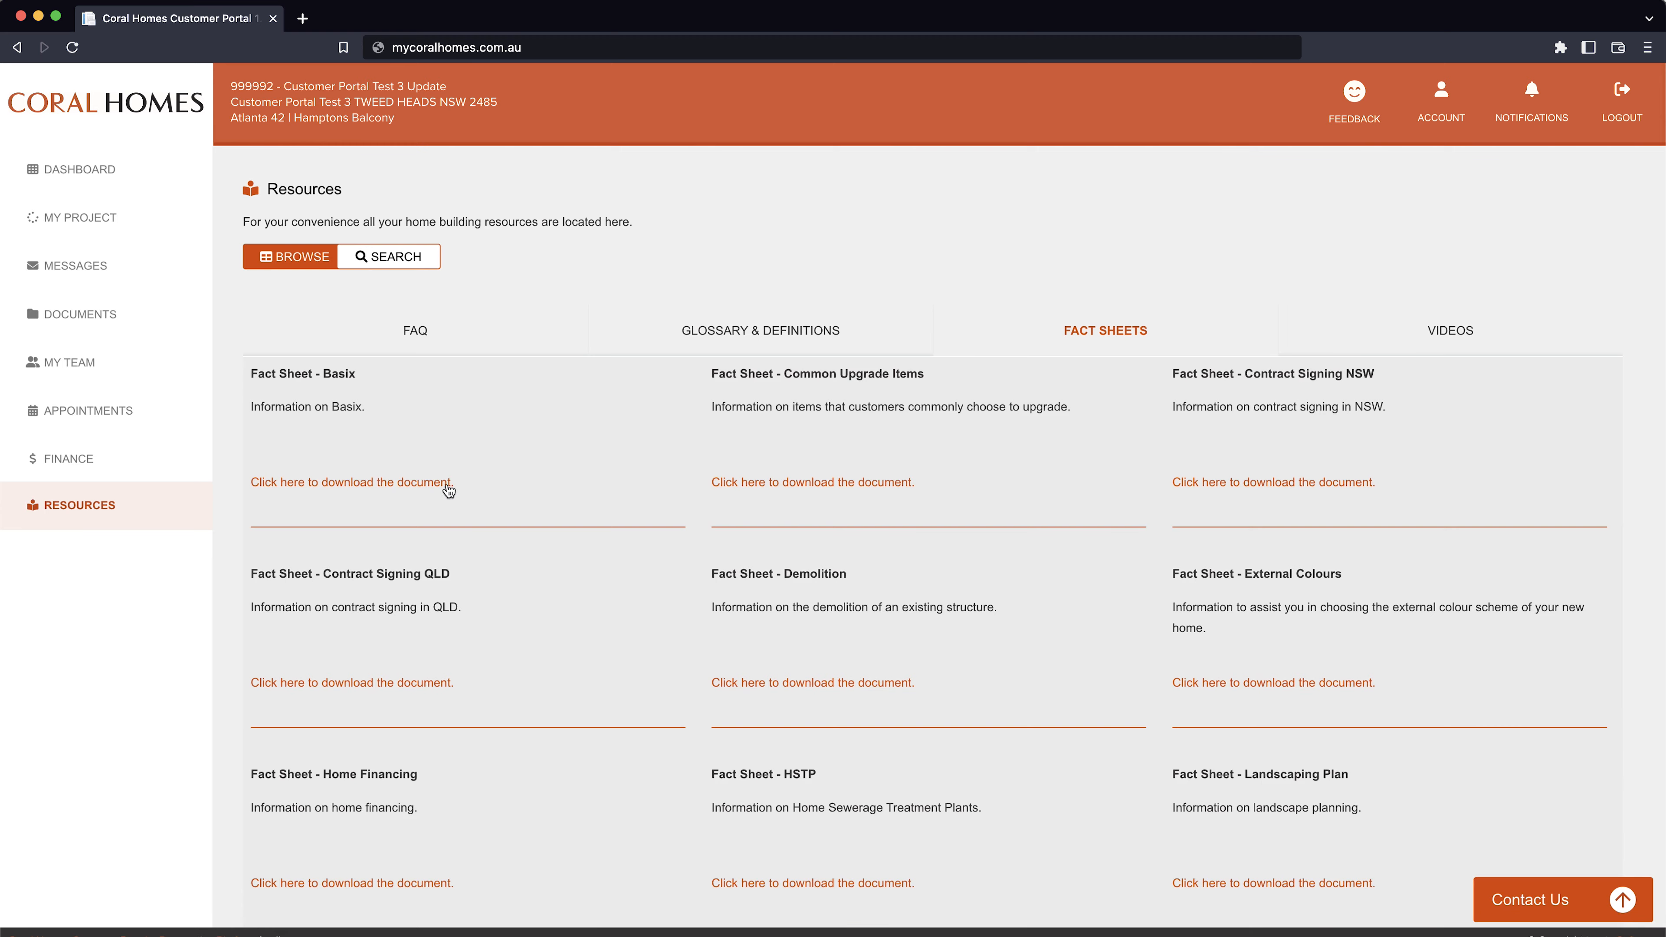
left_click(350, 481)
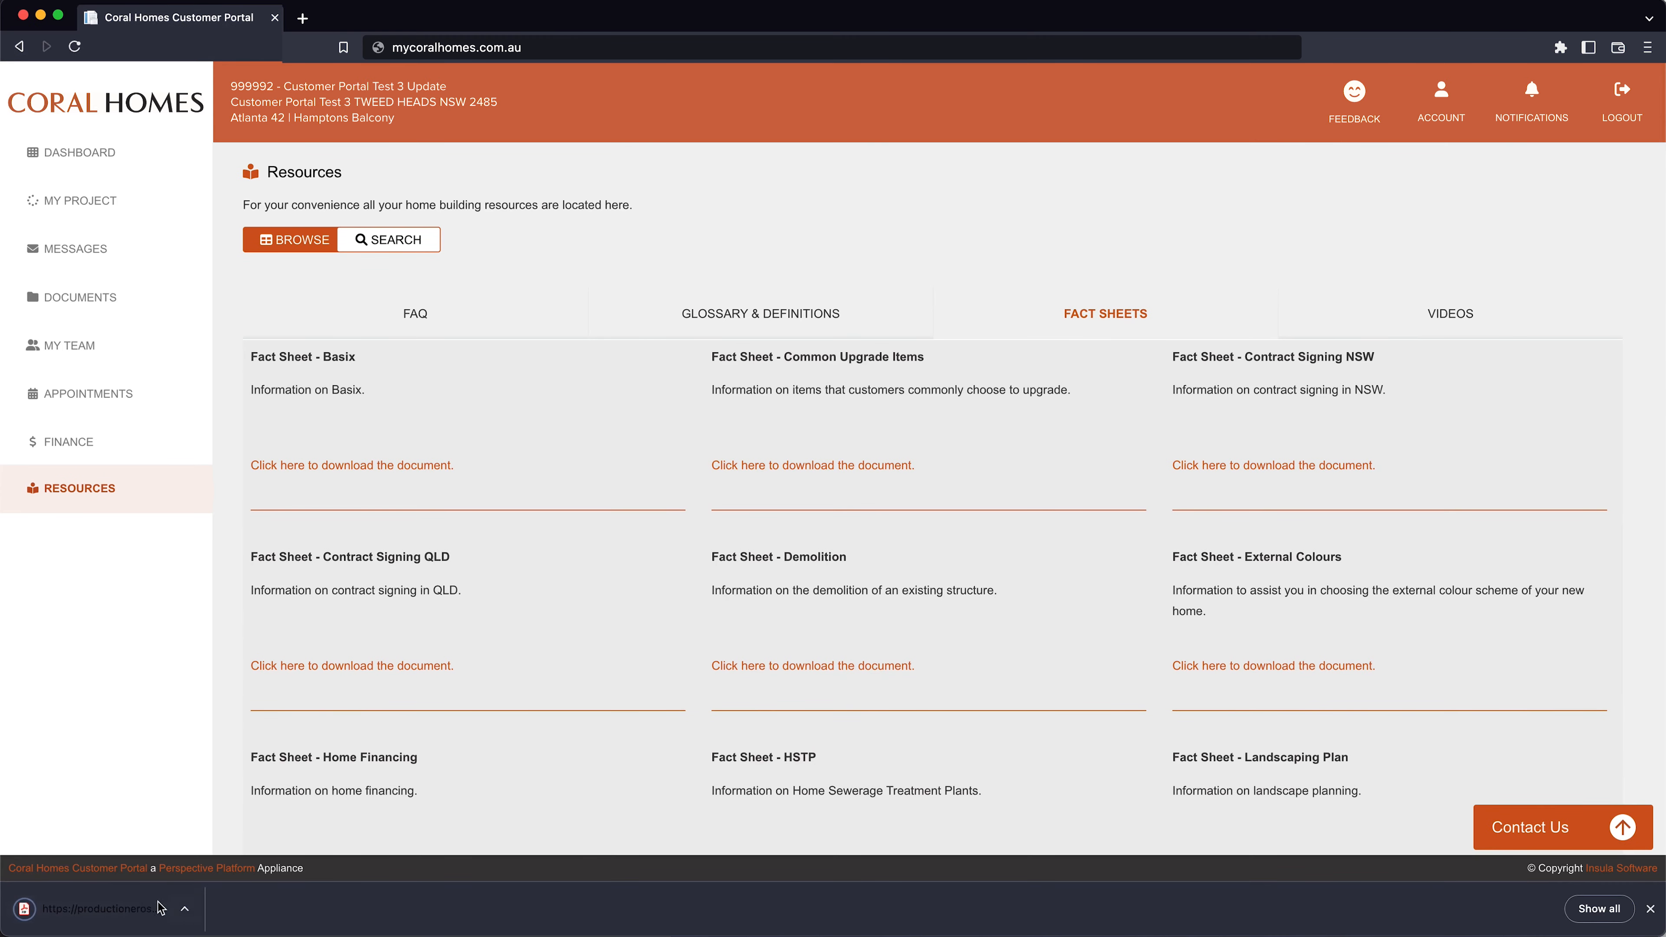
left_click(351, 465)
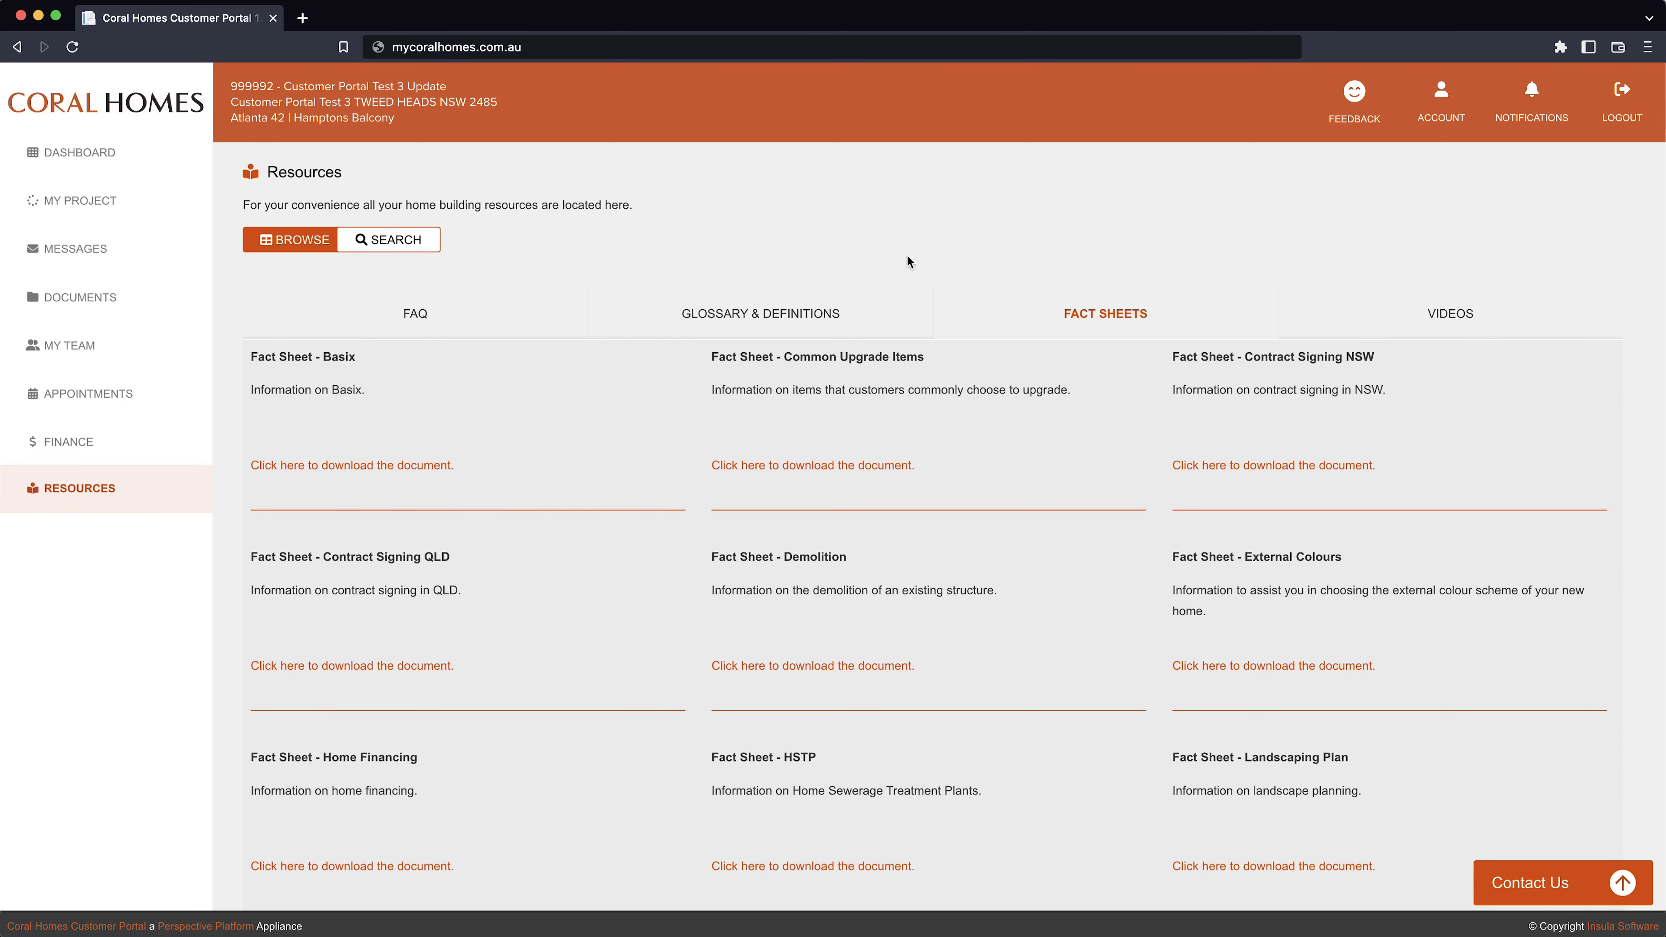
left_click(1448, 313)
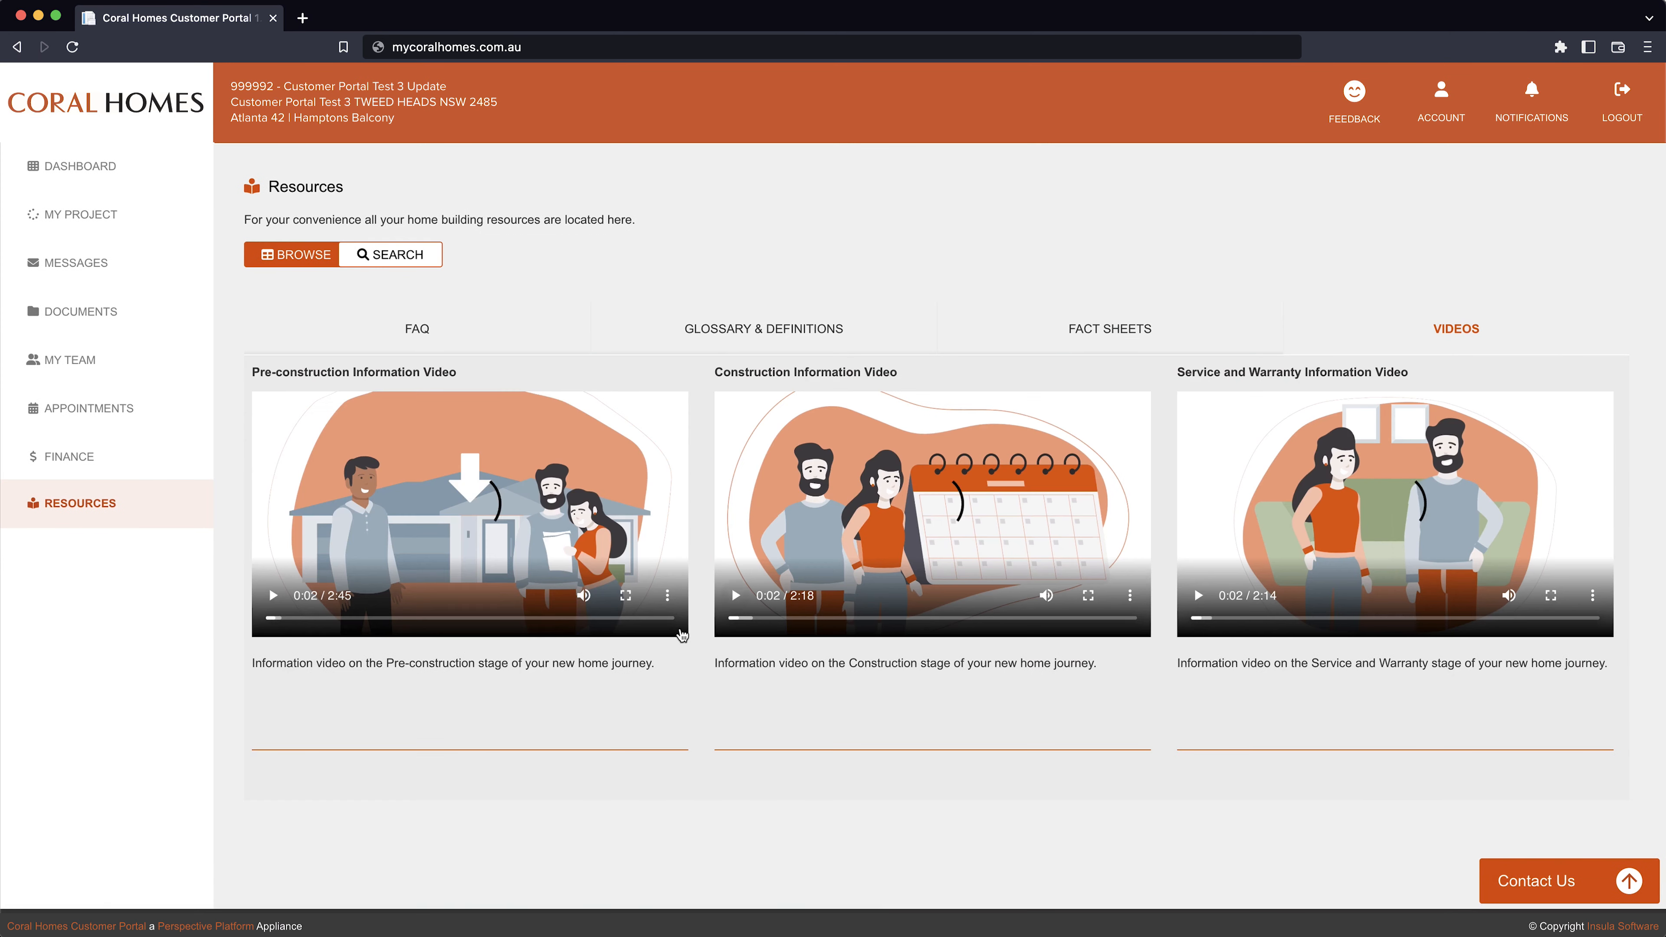
mouse_move(1206, 233)
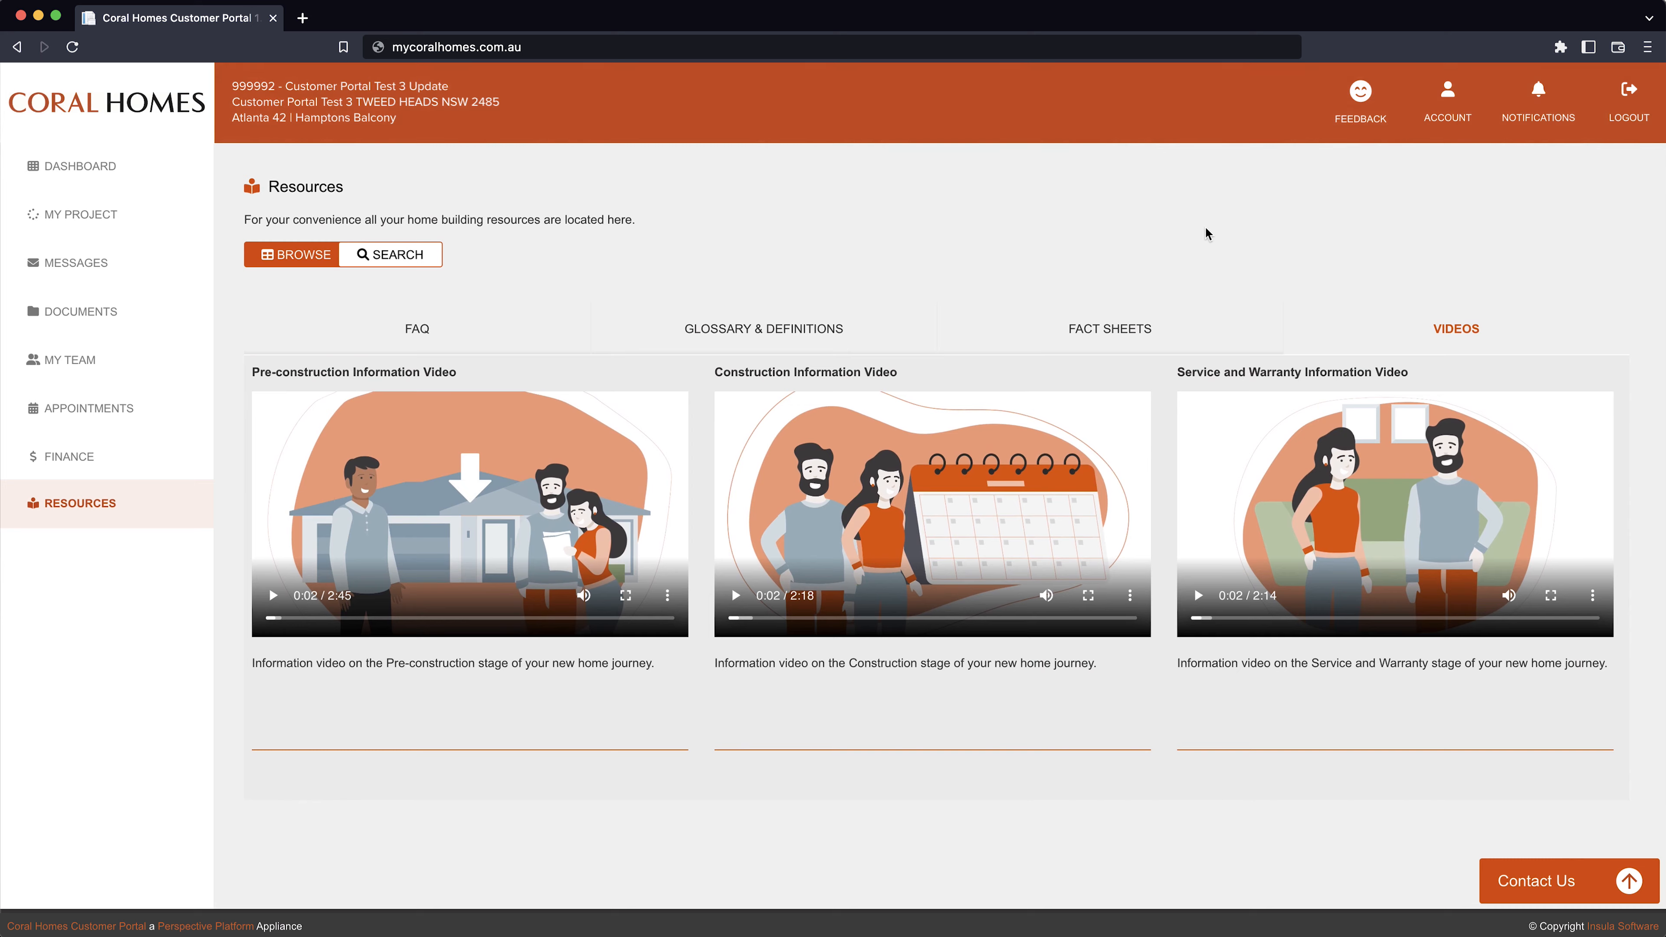
Step: Log out of the portal and confirm, returning to the sign-in page
left_click(1628, 95)
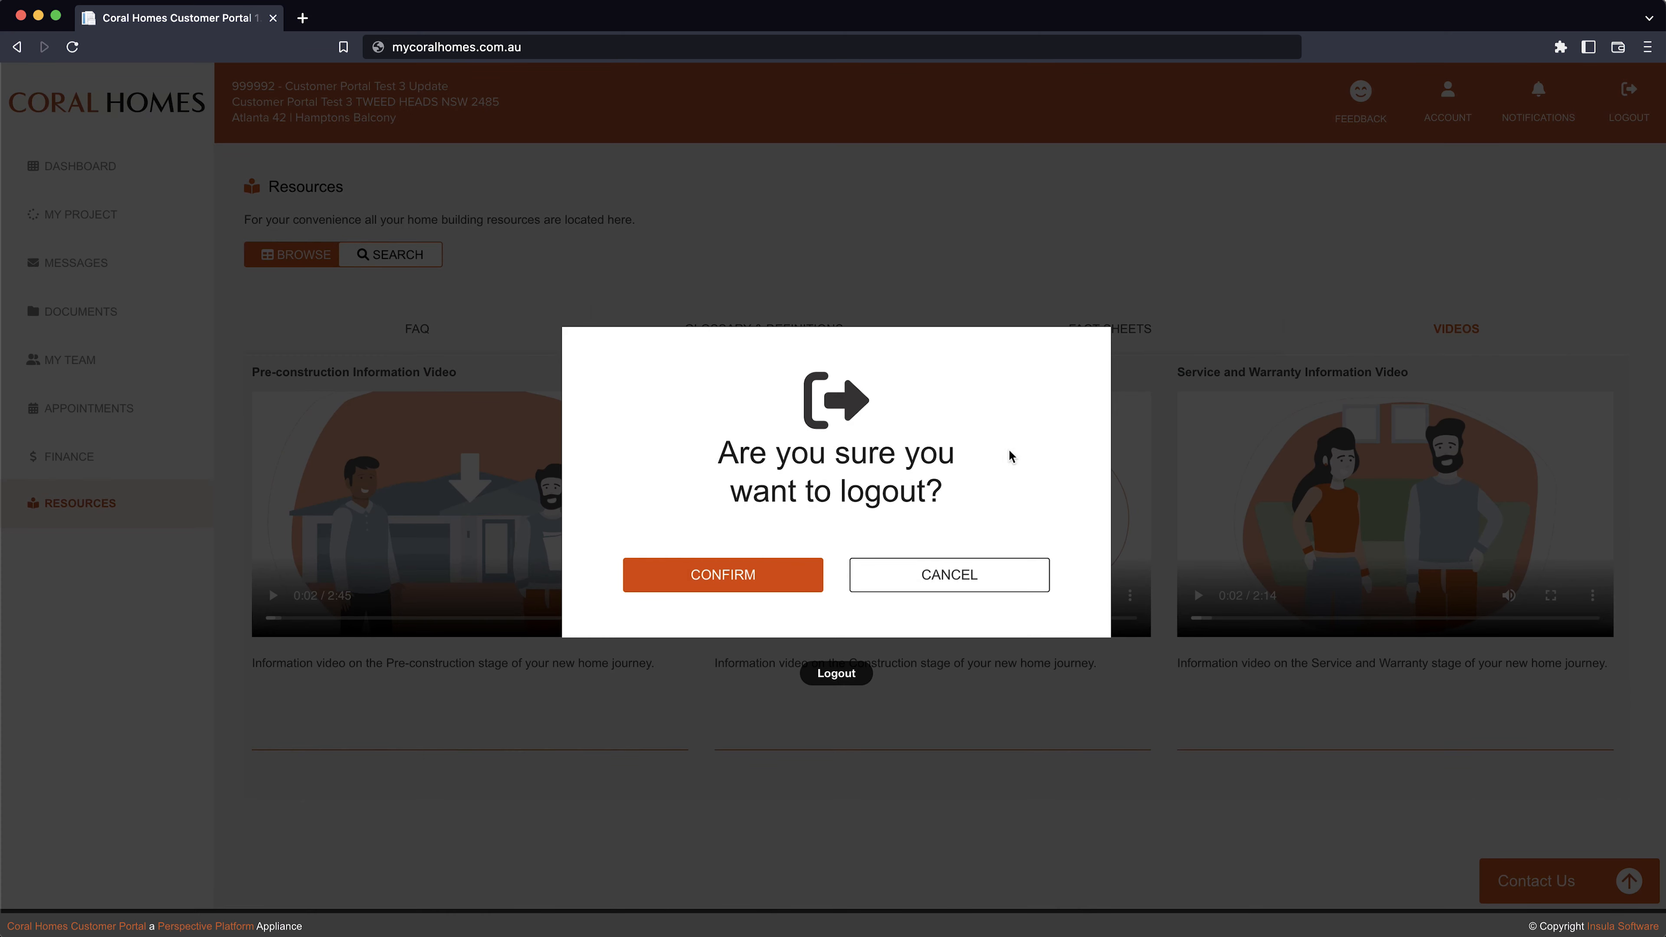
left_click(721, 573)
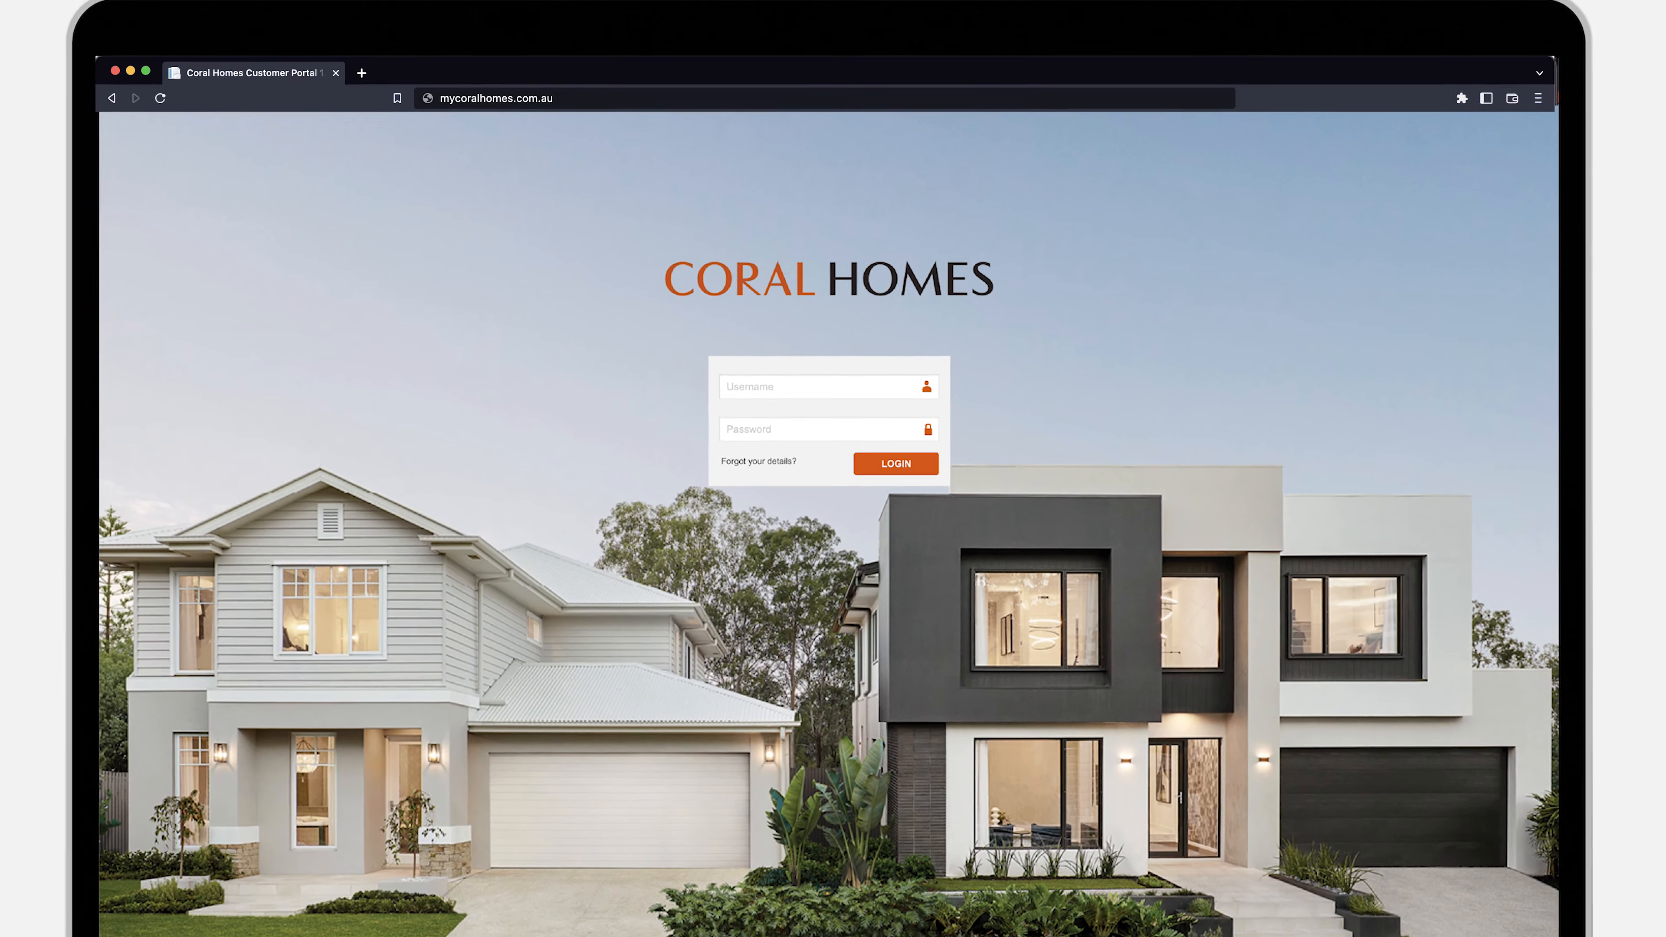